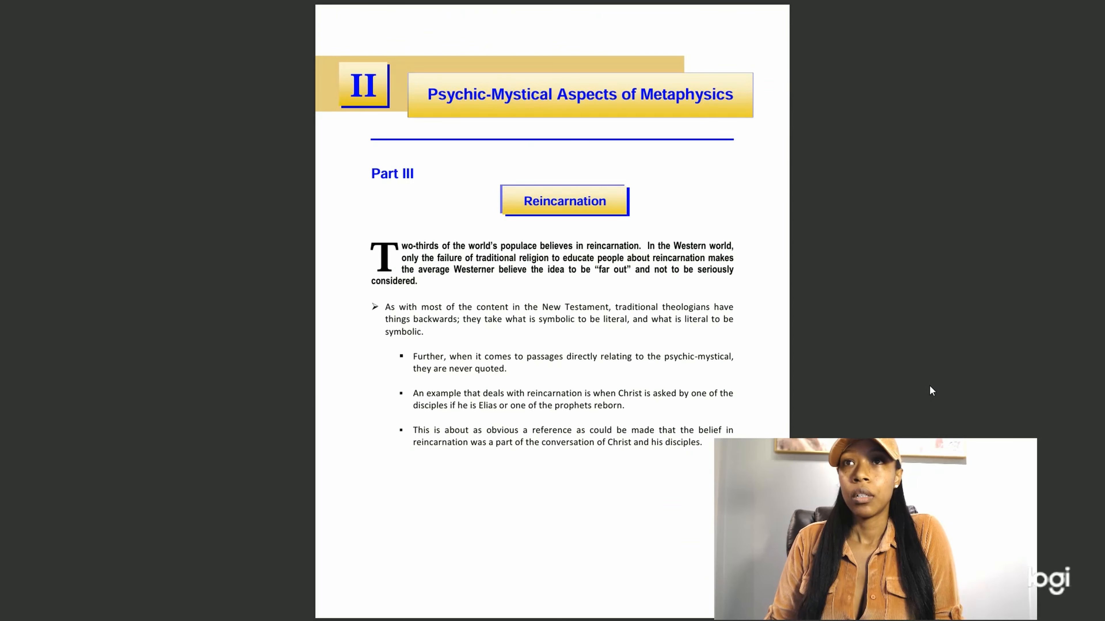
mouse_move(261, 169)
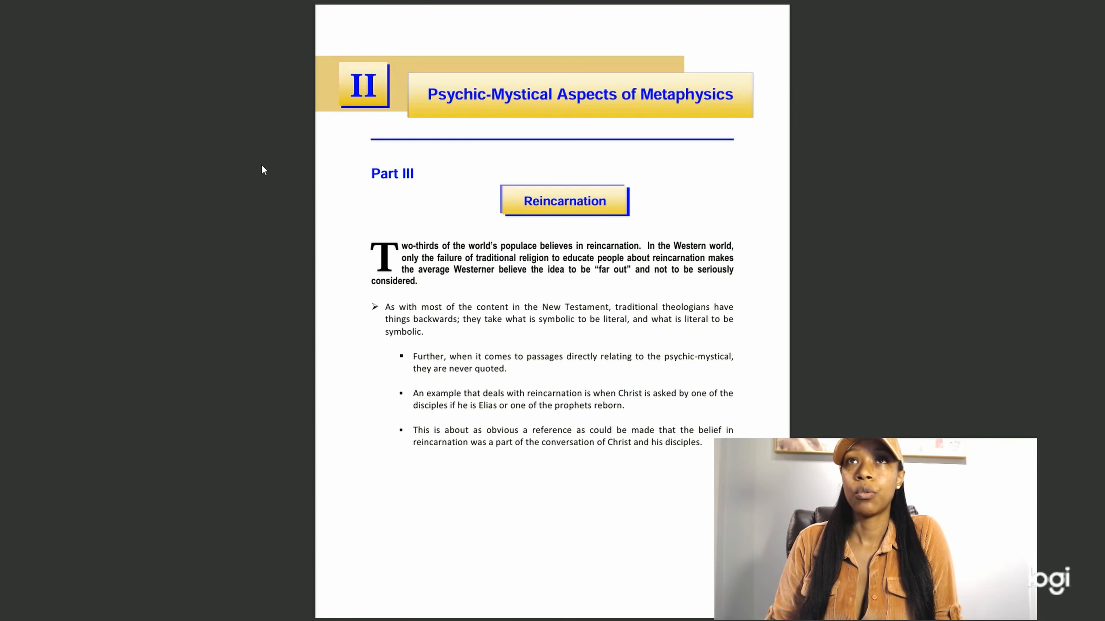
mouse_move(418, 602)
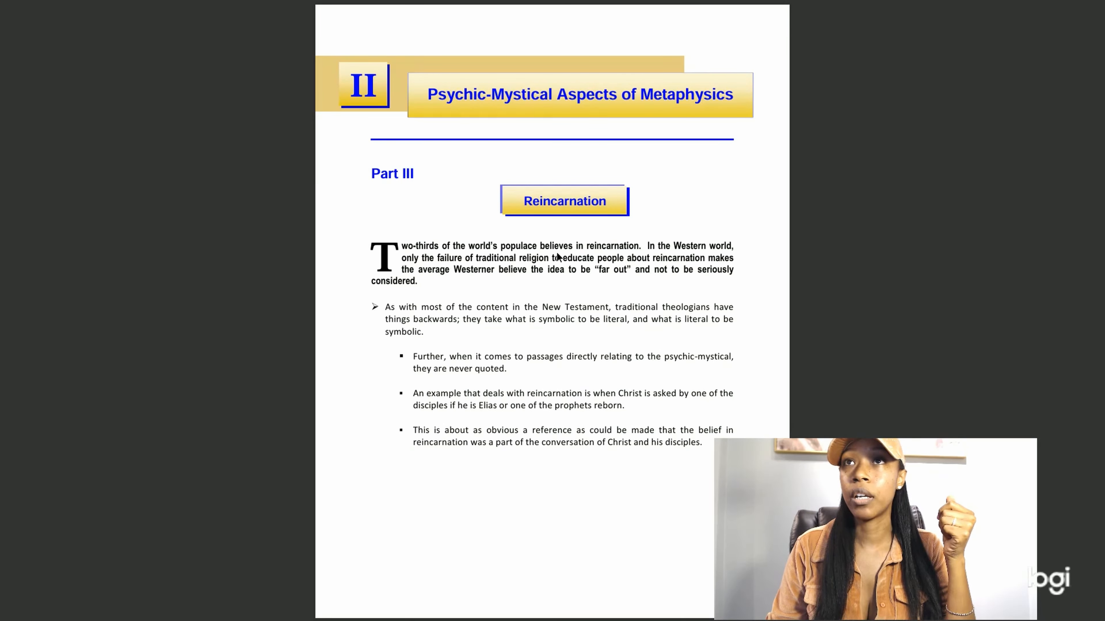
mouse_move(829, 302)
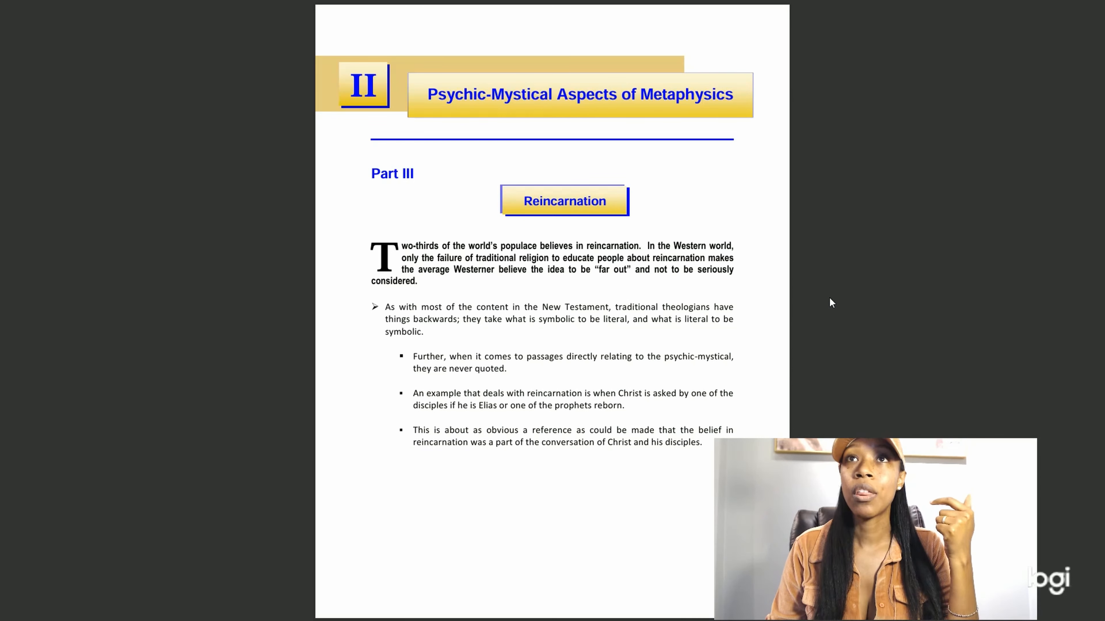
mouse_move(842, 309)
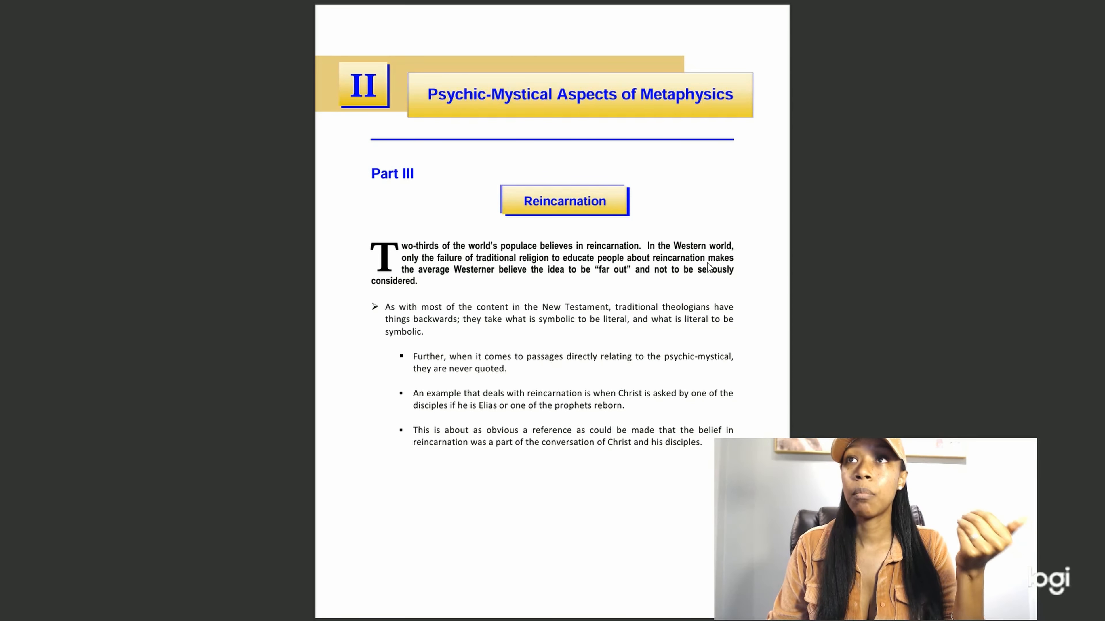
mouse_move(777, 283)
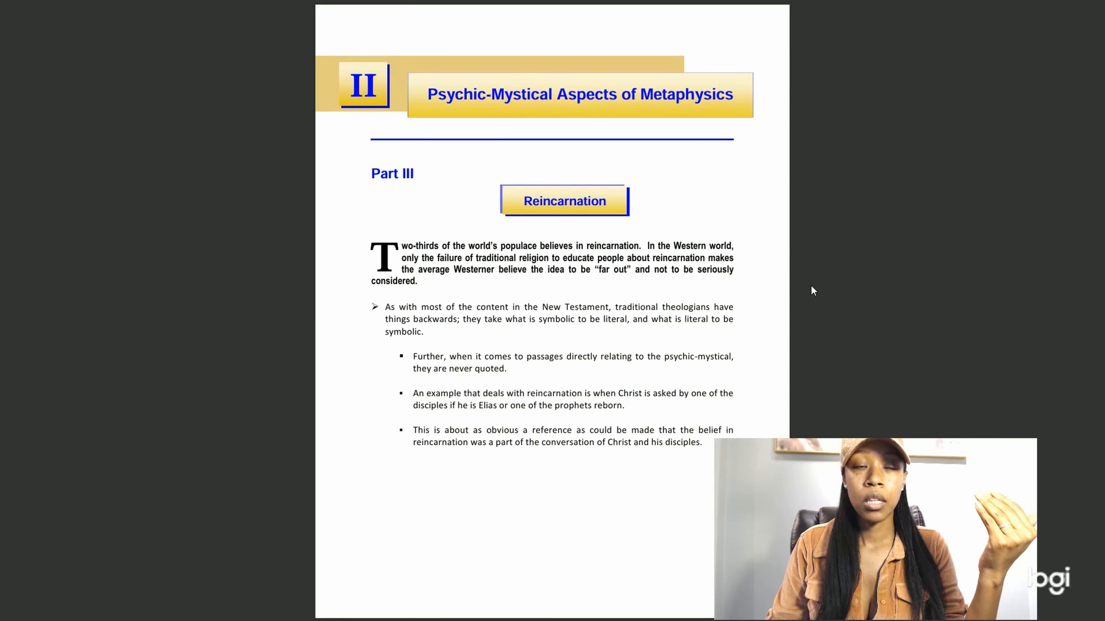
mouse_move(849, 285)
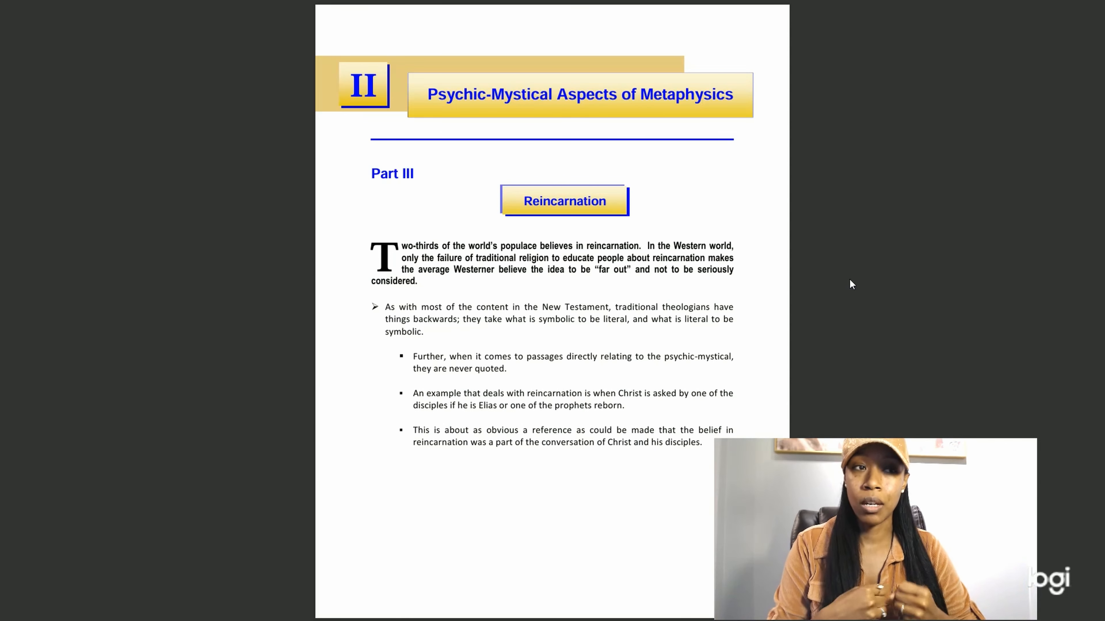
mouse_move(566, 293)
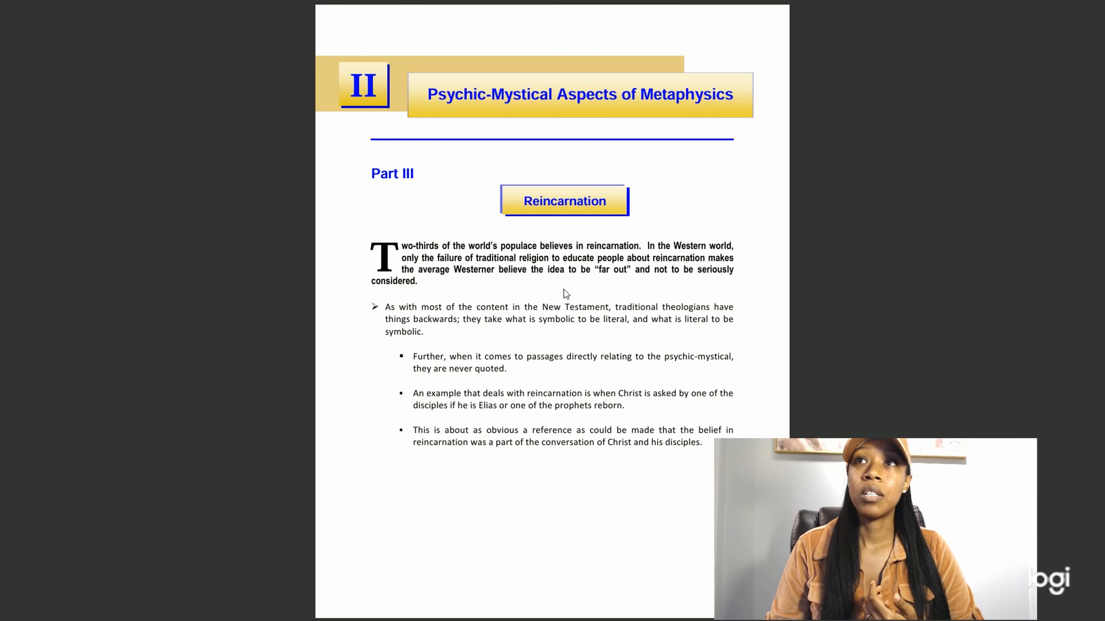
mouse_move(663, 278)
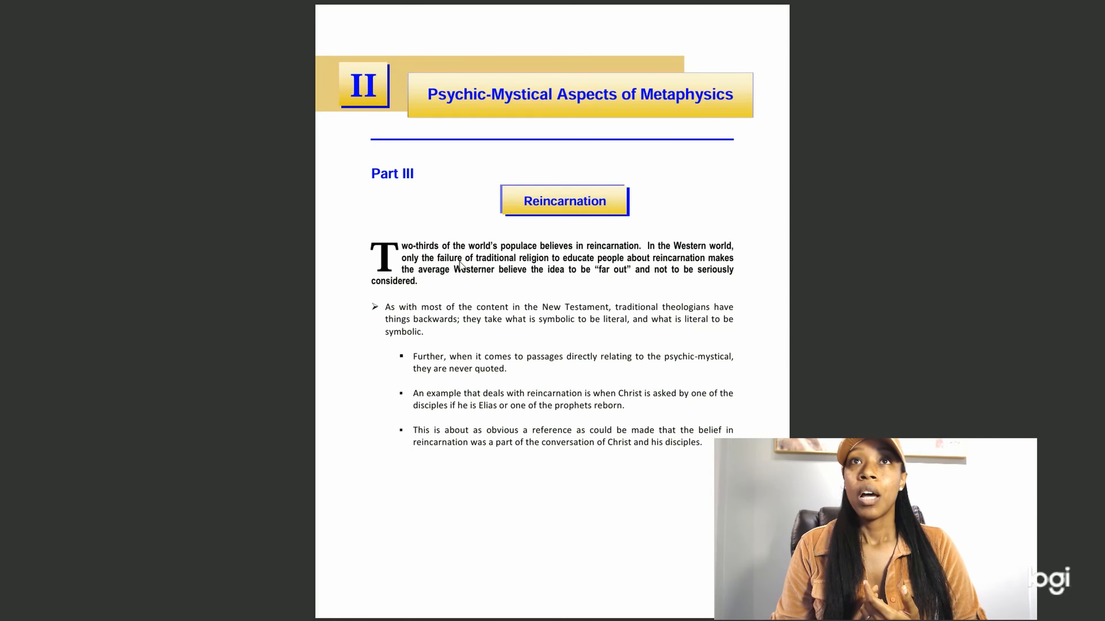
mouse_move(457, 284)
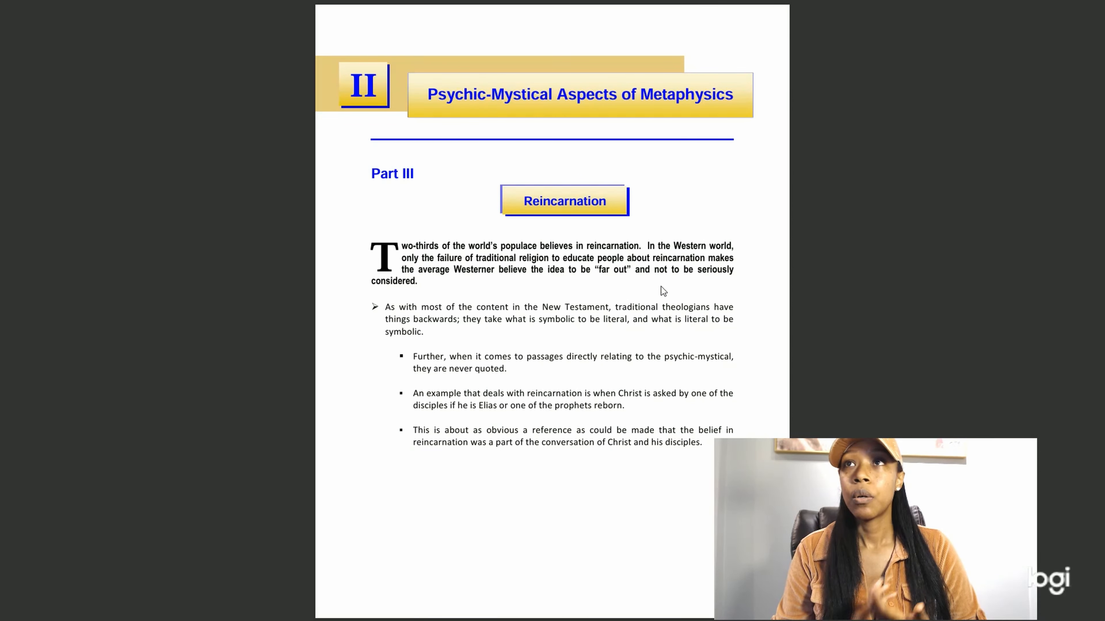
mouse_move(557, 282)
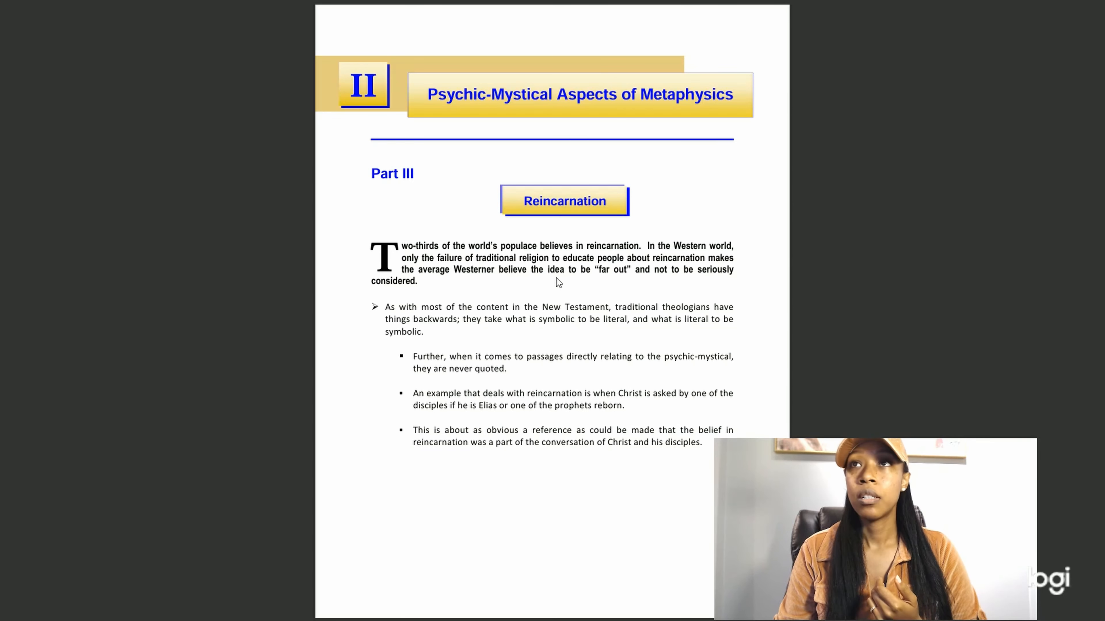
mouse_move(454, 328)
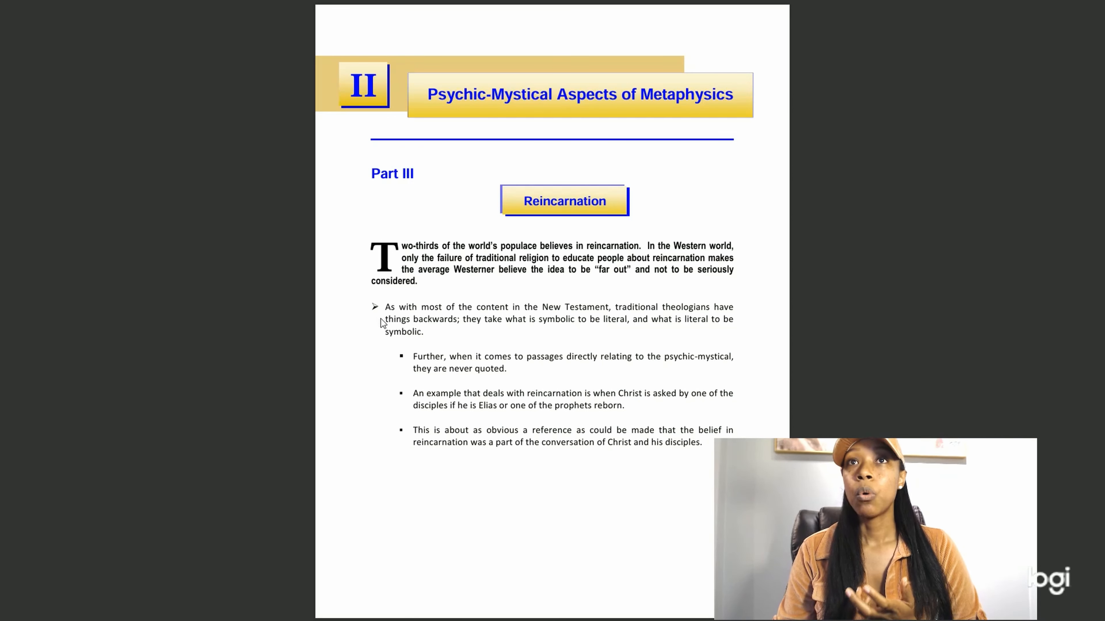
mouse_move(763, 359)
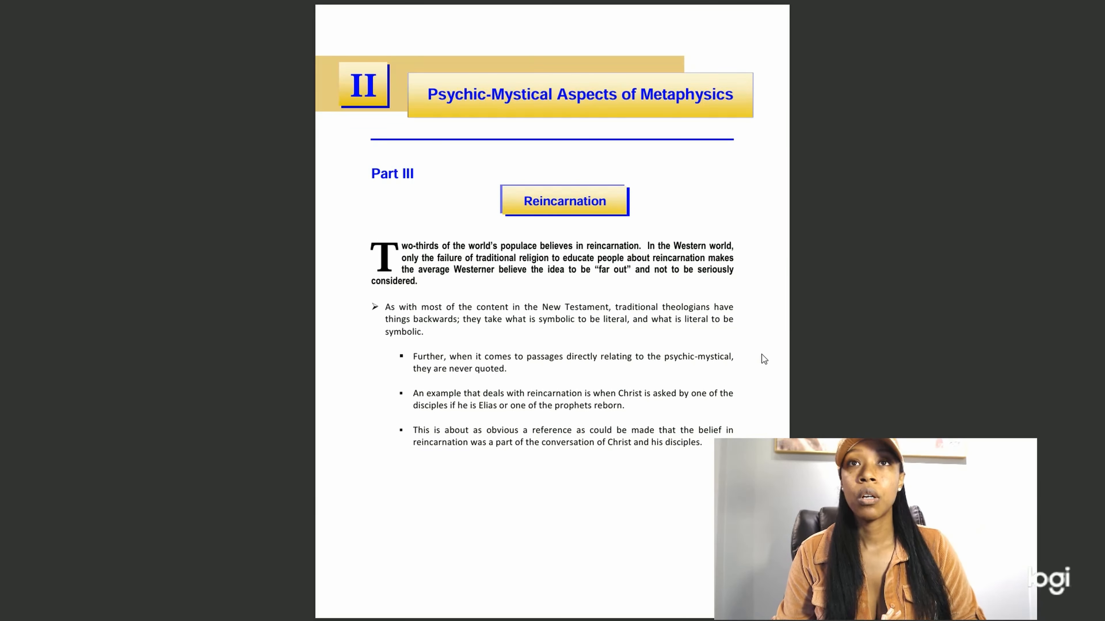
mouse_move(457, 358)
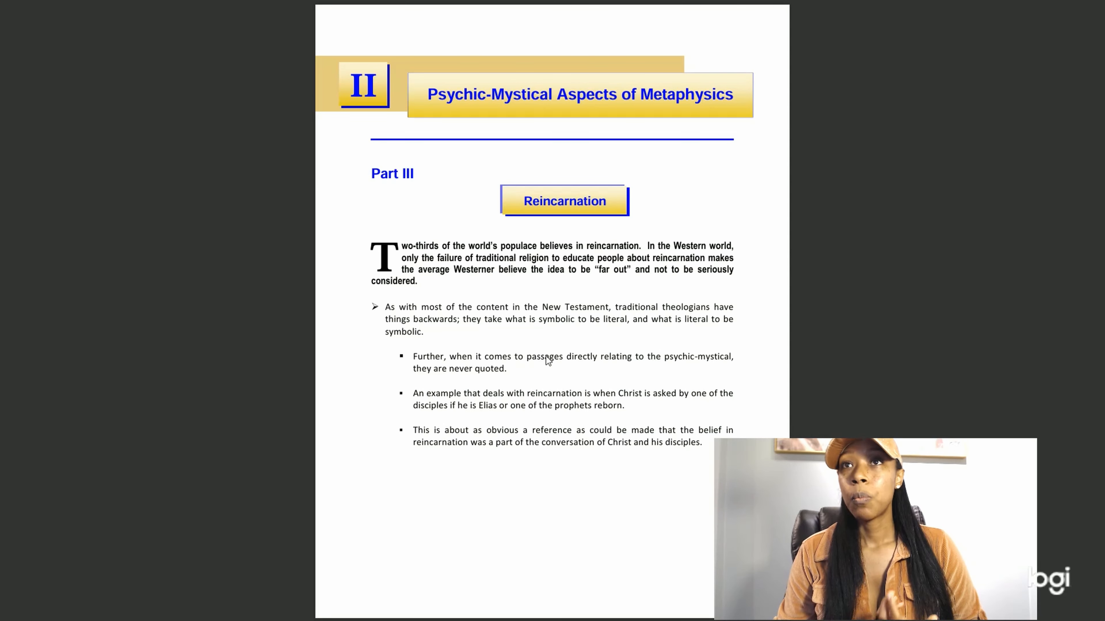
mouse_move(712, 379)
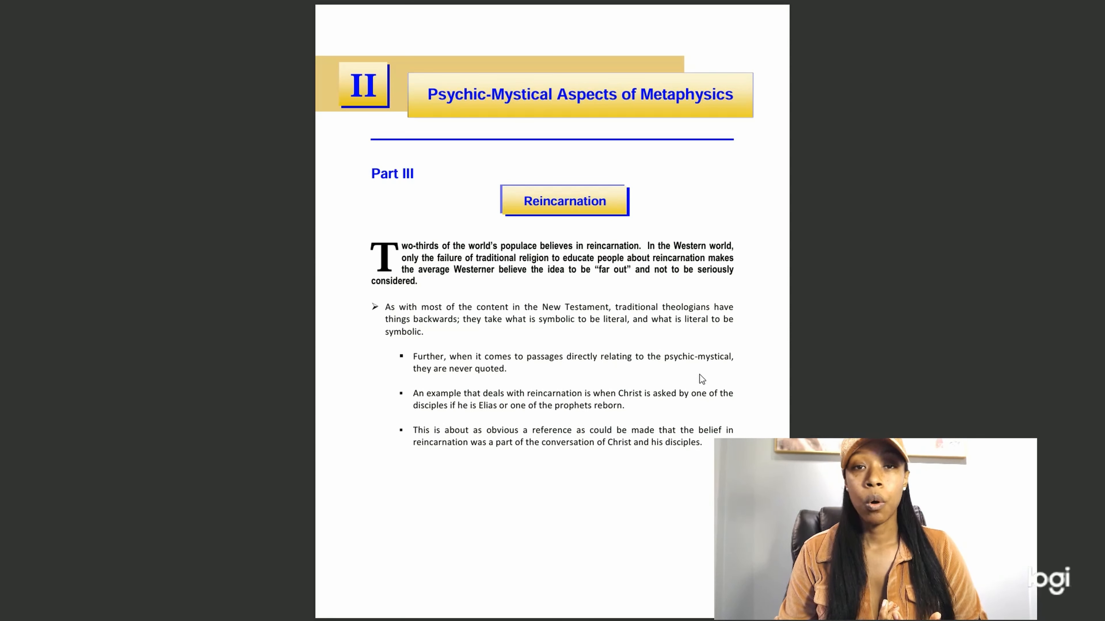
mouse_move(783, 412)
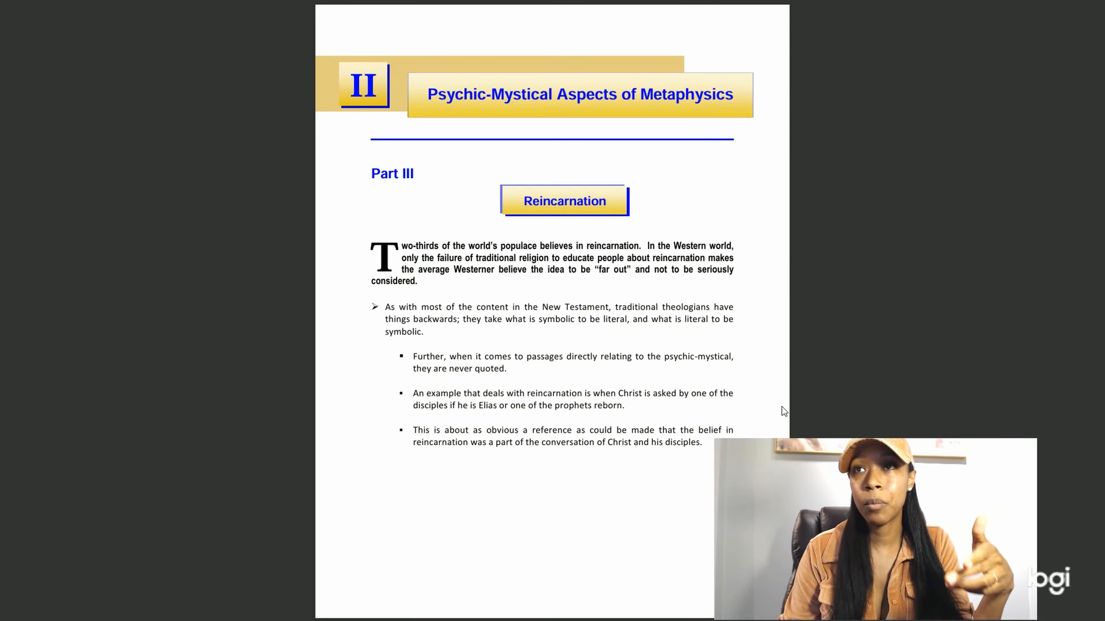
mouse_move(797, 409)
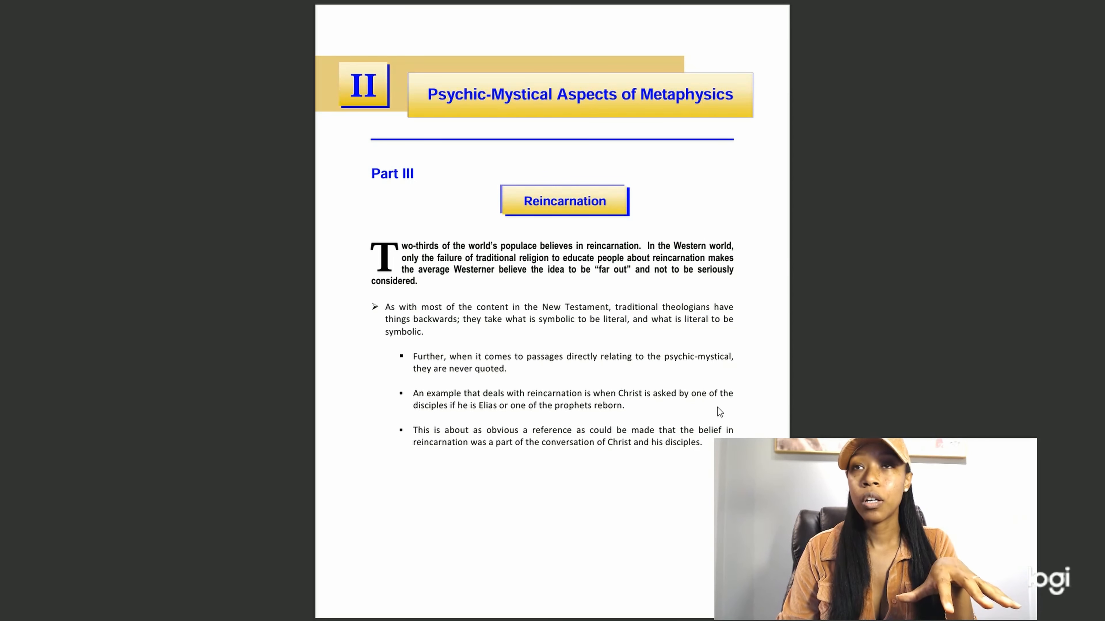
mouse_move(673, 413)
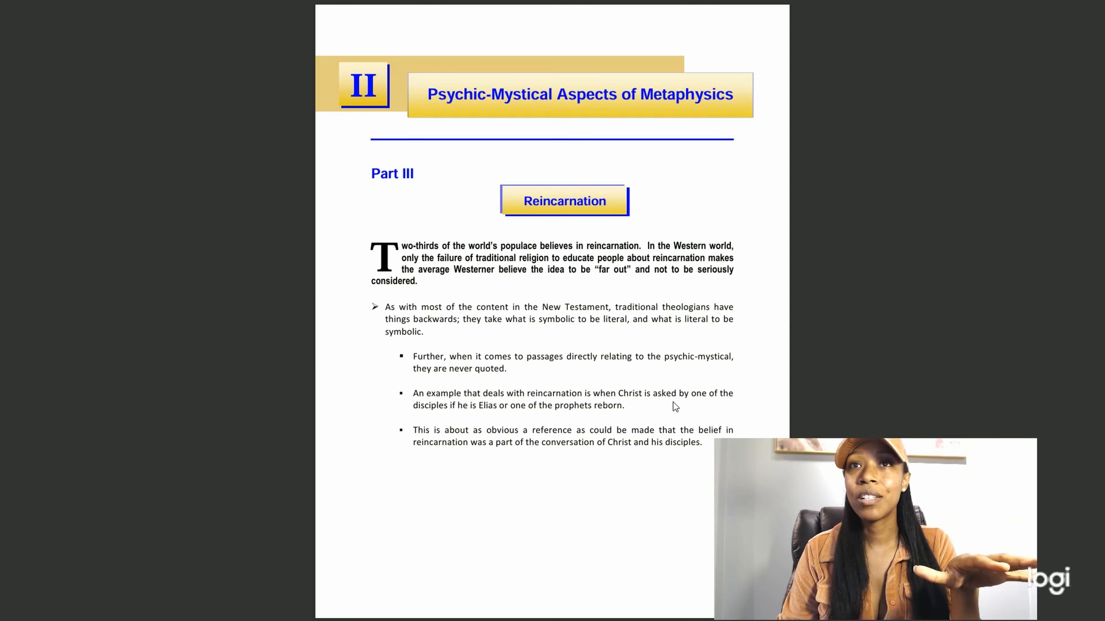
mouse_move(603, 402)
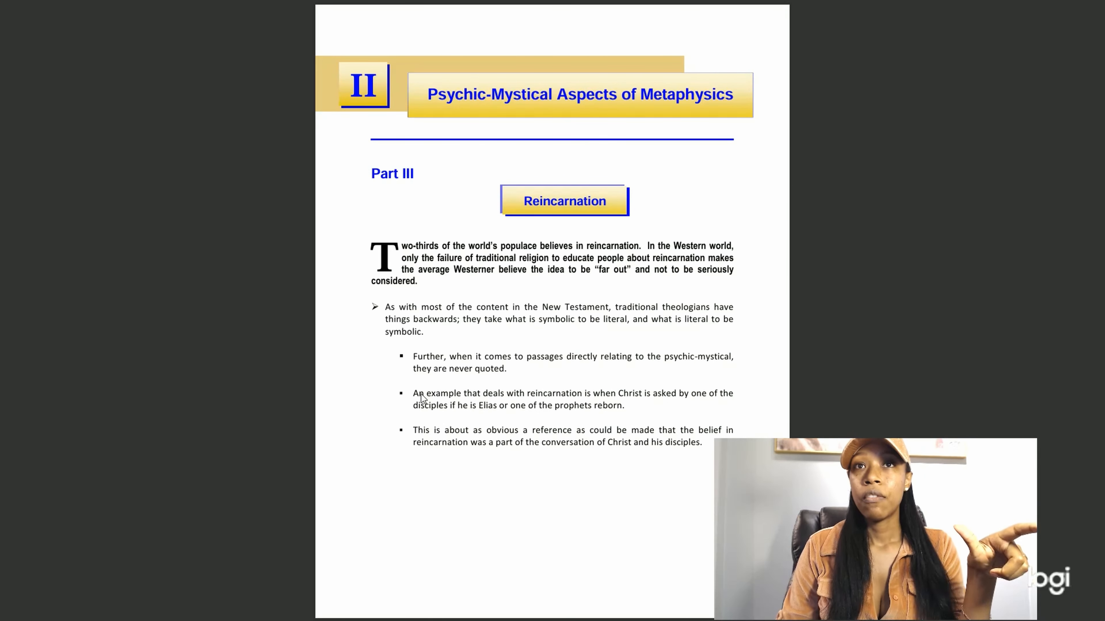
mouse_move(730, 406)
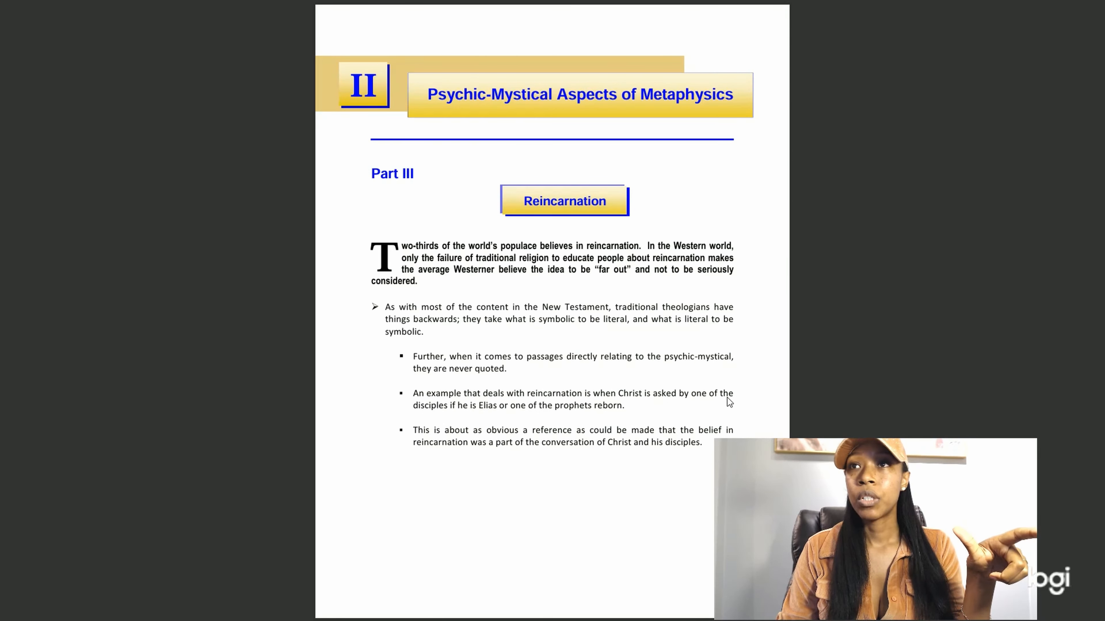
mouse_move(648, 411)
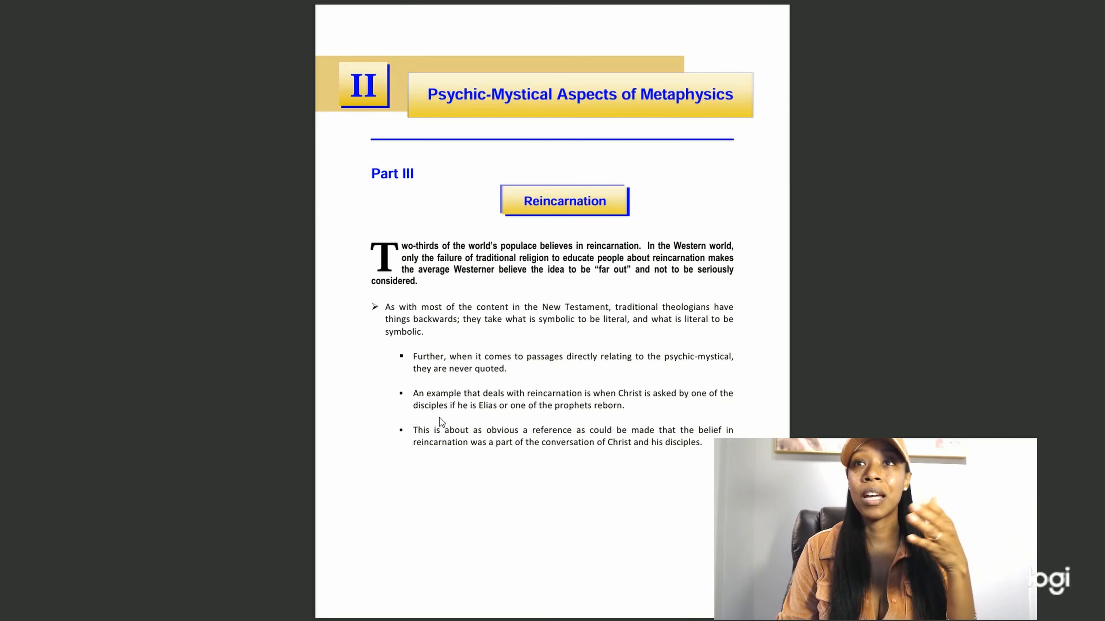
mouse_move(500, 423)
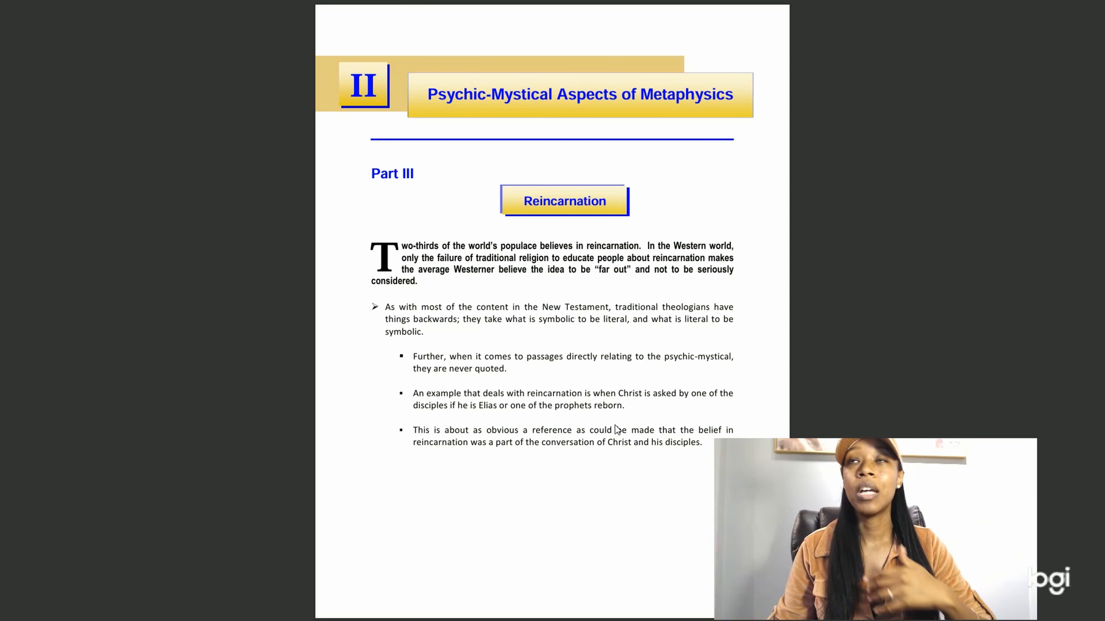
mouse_move(679, 458)
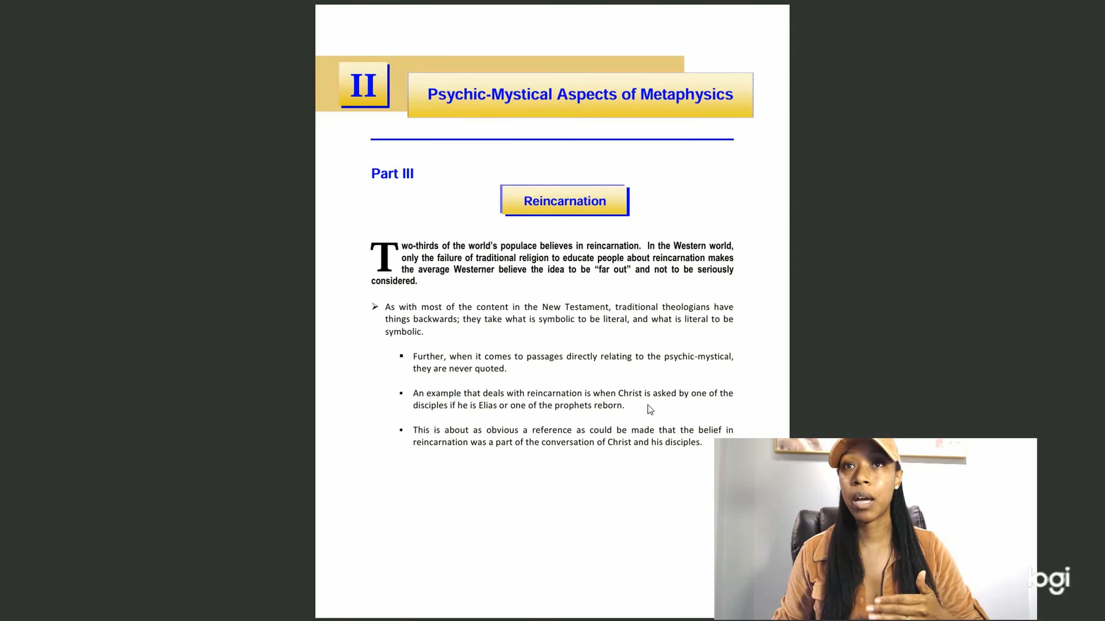
mouse_move(637, 408)
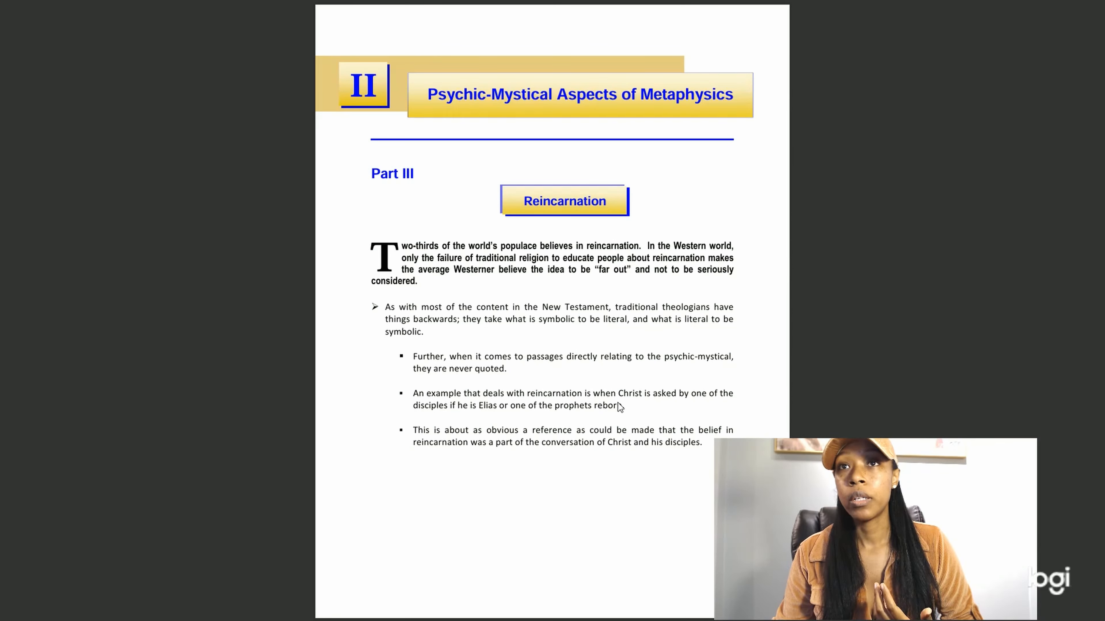
mouse_move(637, 416)
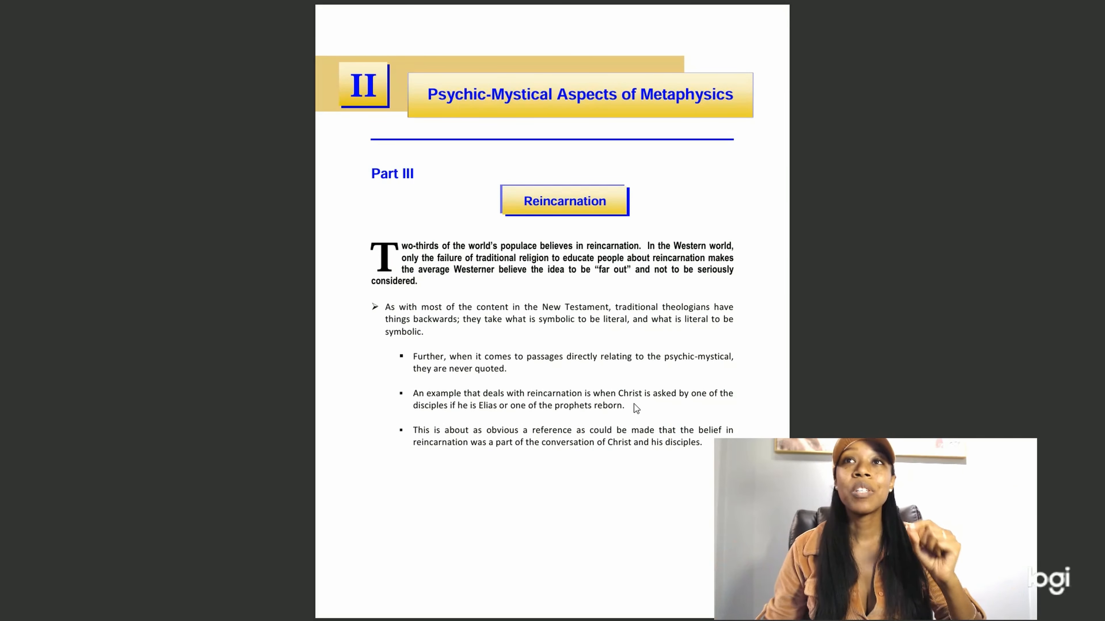
mouse_move(646, 375)
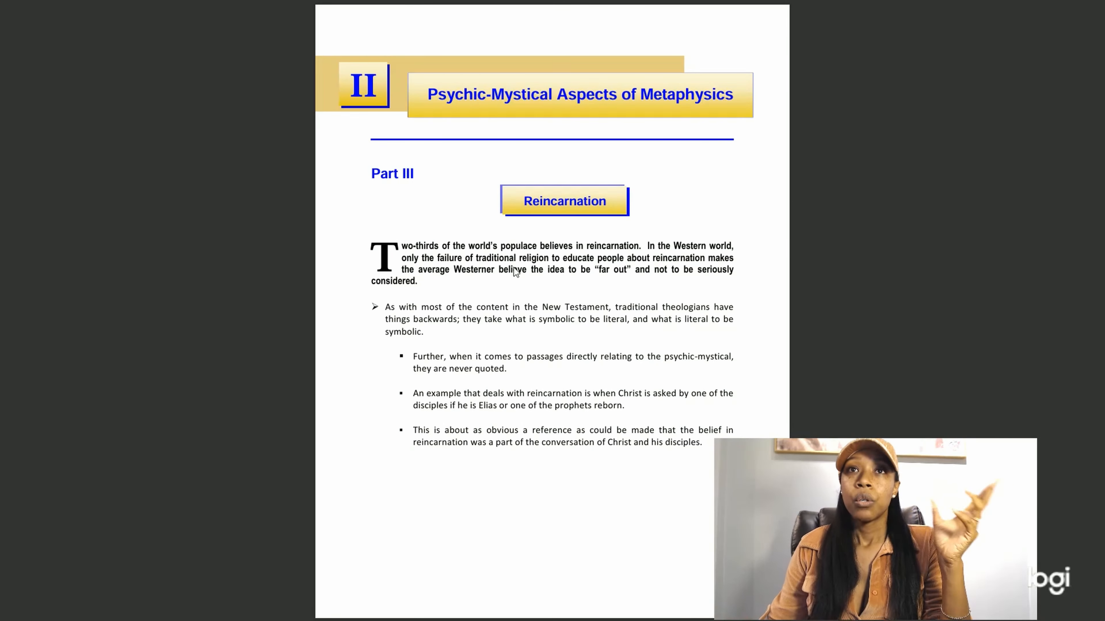
mouse_move(537, 285)
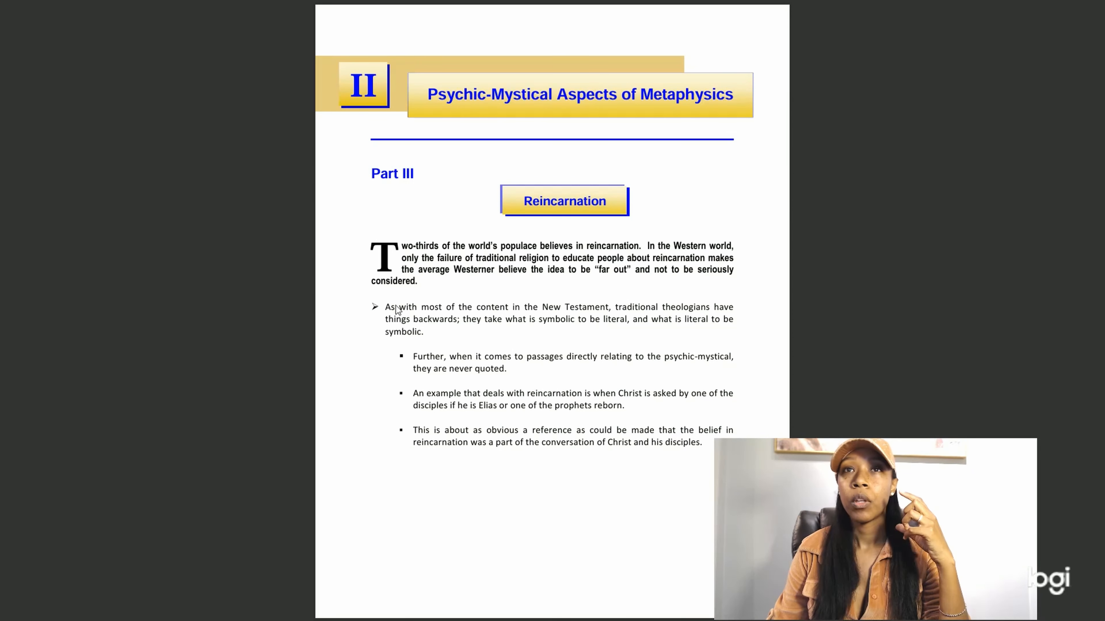
mouse_move(536, 415)
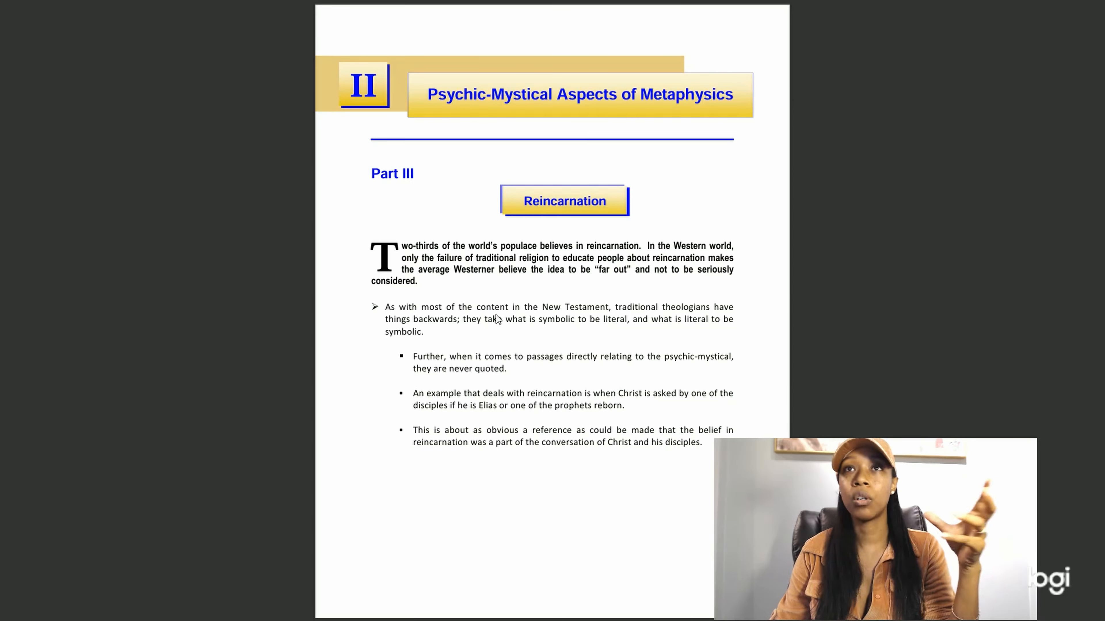
mouse_move(498, 287)
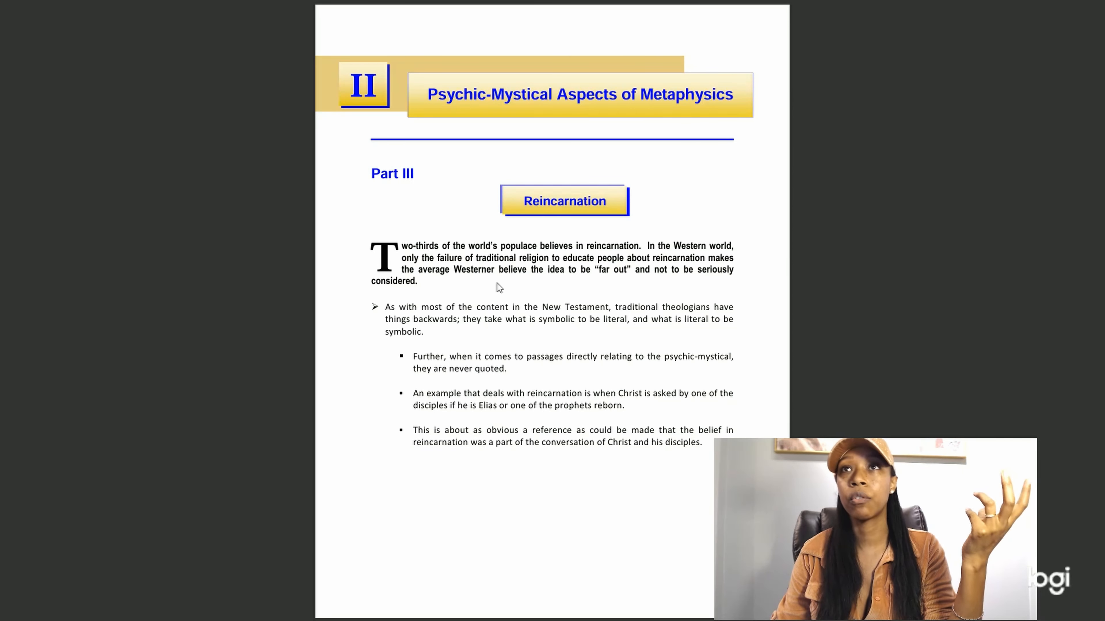
mouse_move(550, 322)
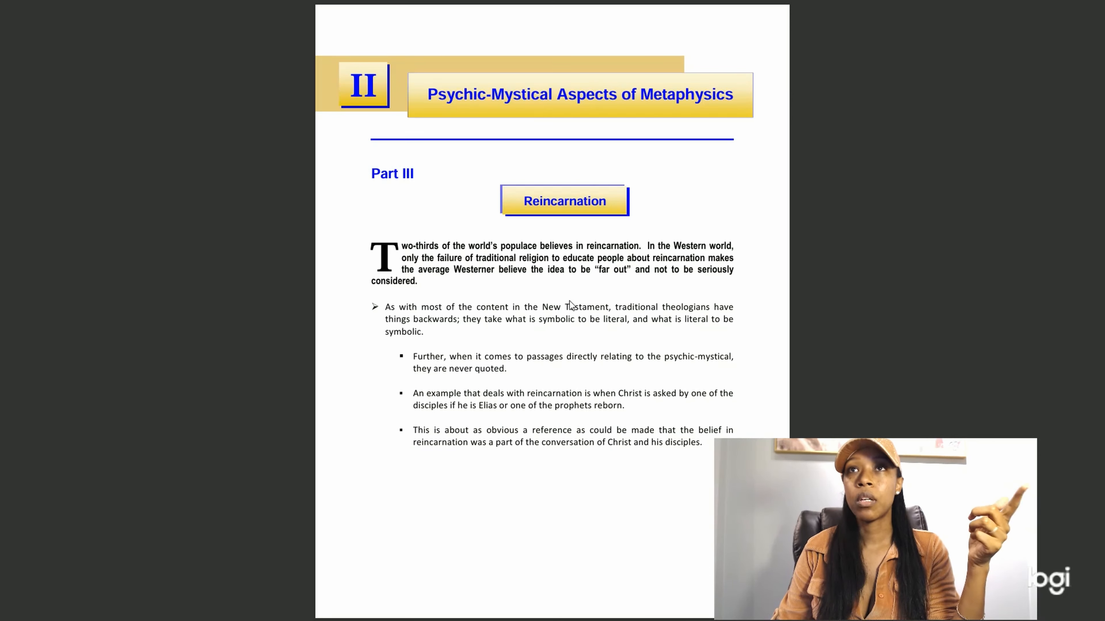
mouse_move(495, 254)
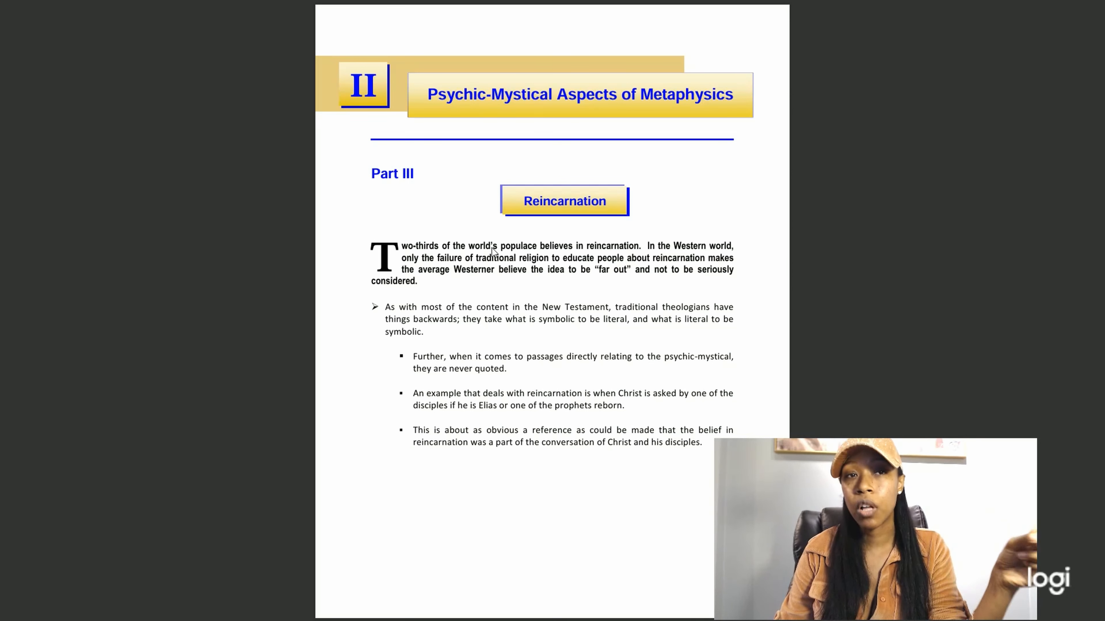
mouse_move(621, 459)
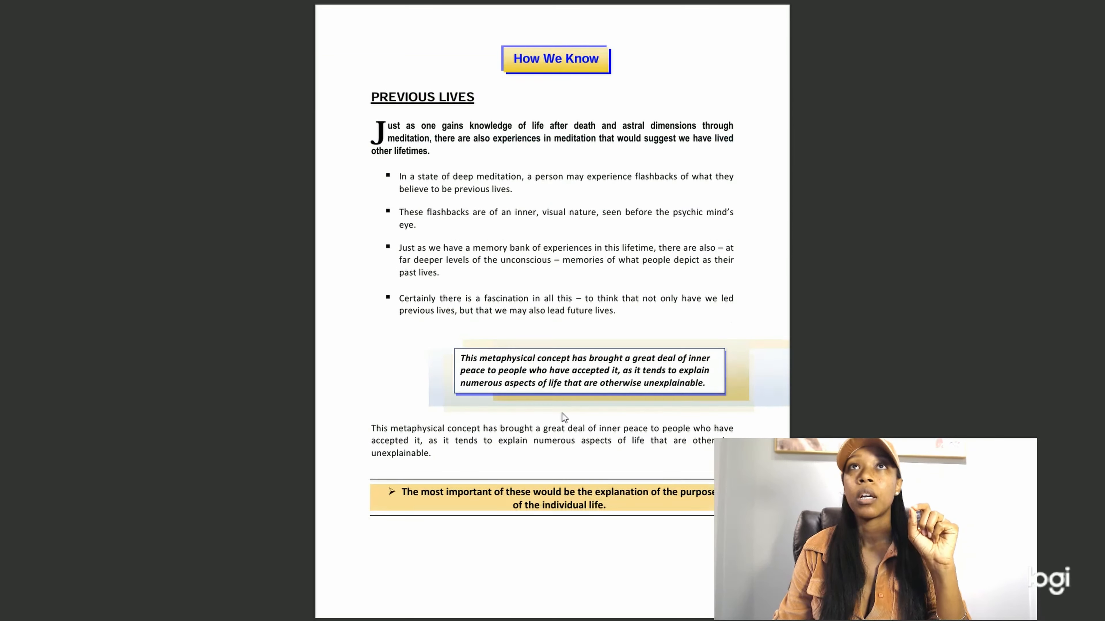
mouse_move(908, 374)
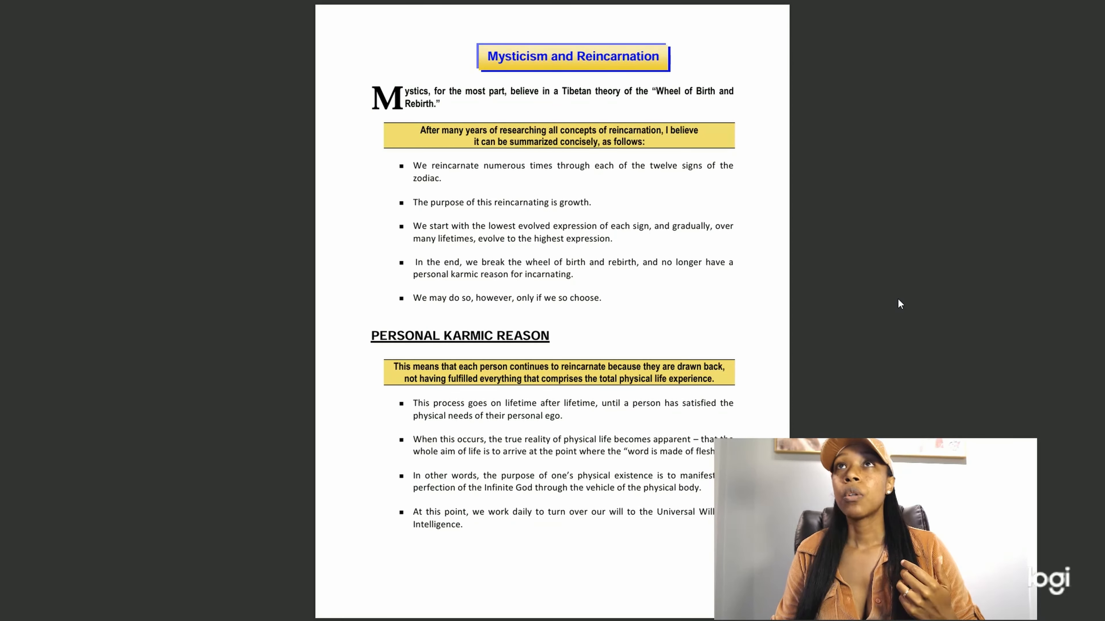
mouse_move(838, 115)
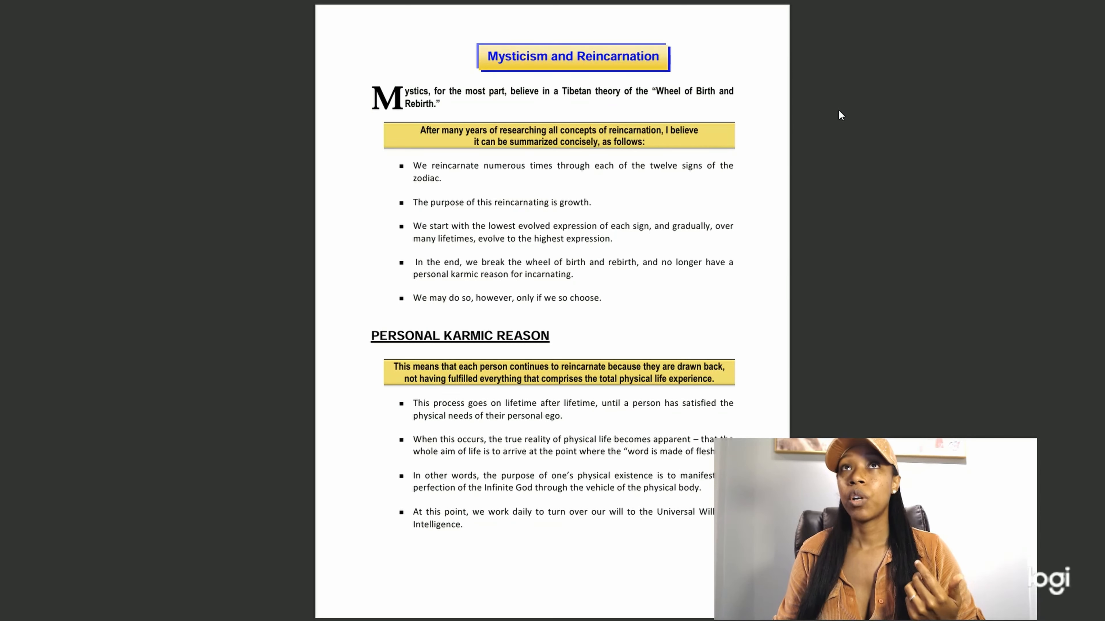
mouse_move(535, 109)
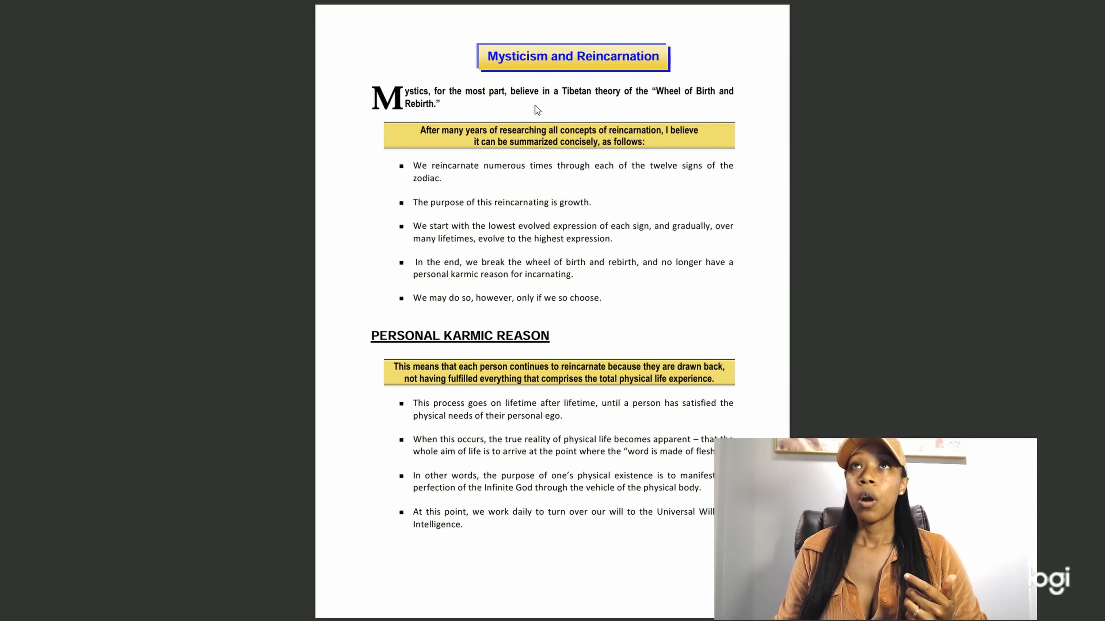
mouse_move(619, 107)
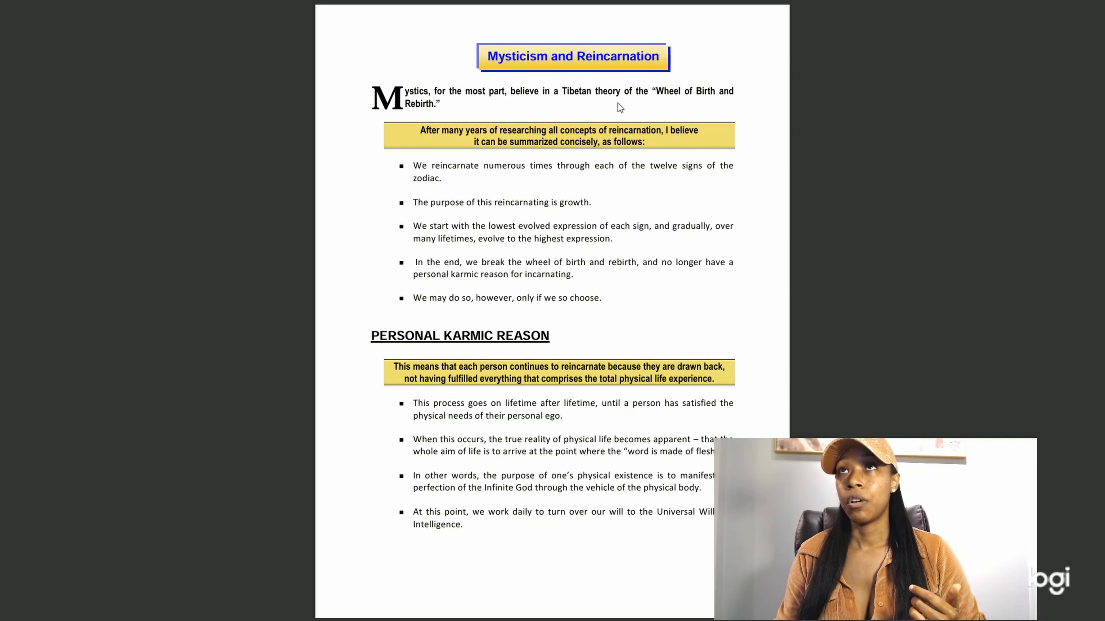
mouse_move(649, 102)
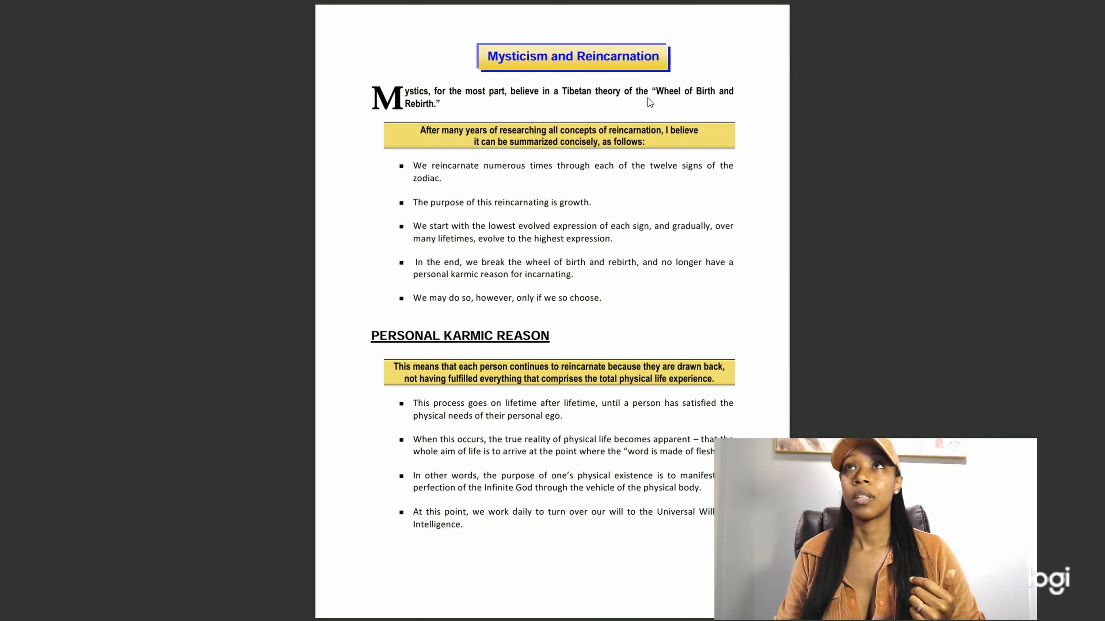
mouse_move(406, 114)
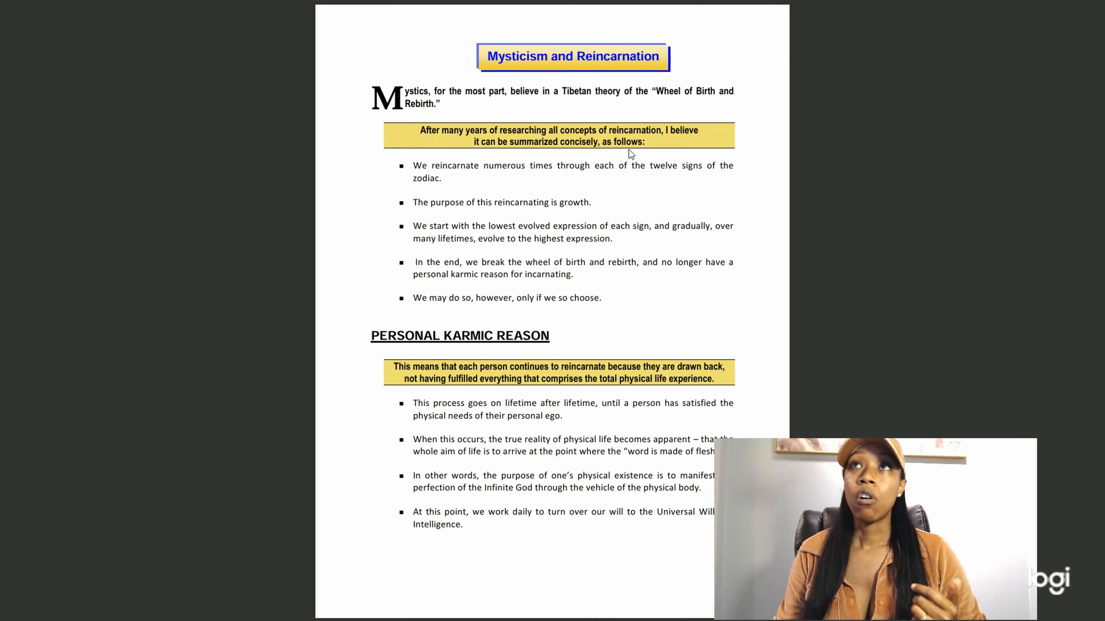
mouse_move(687, 142)
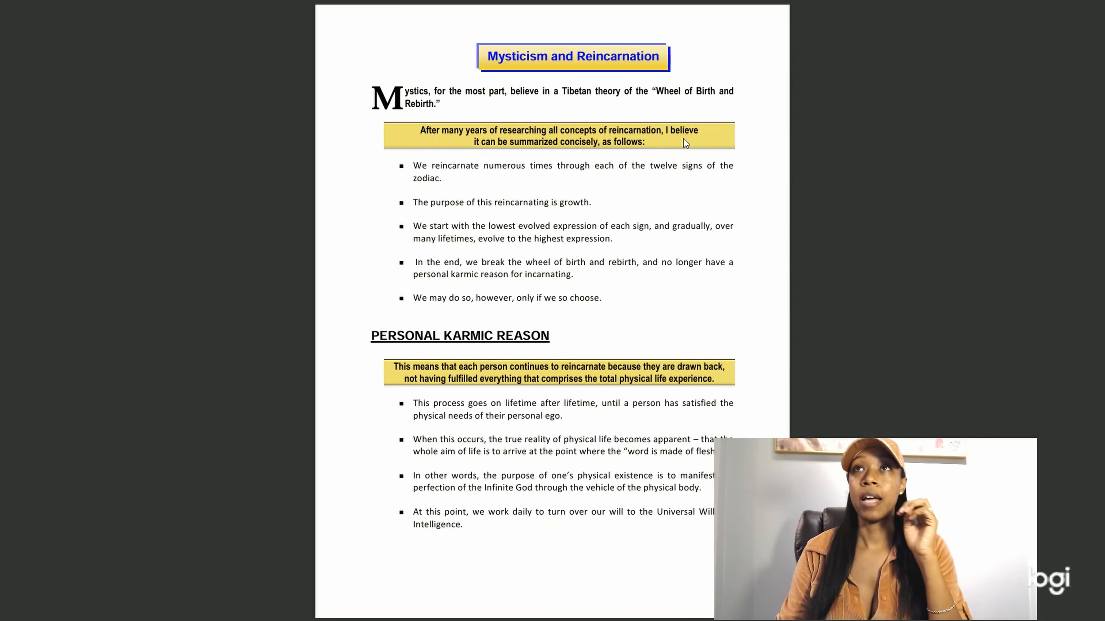
mouse_move(575, 179)
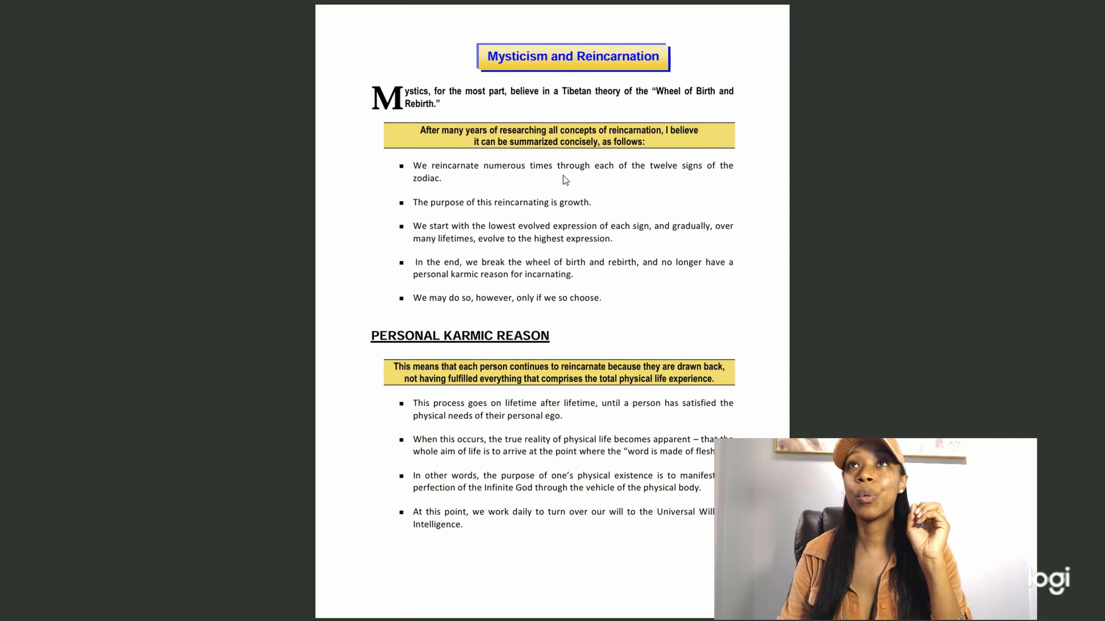
mouse_move(755, 192)
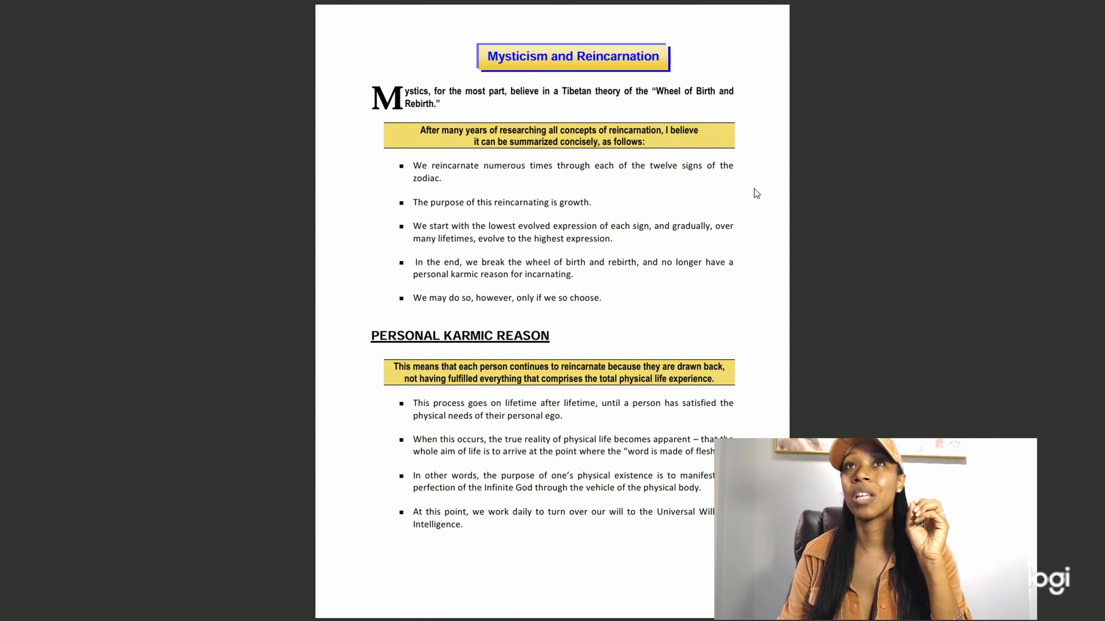
mouse_move(563, 187)
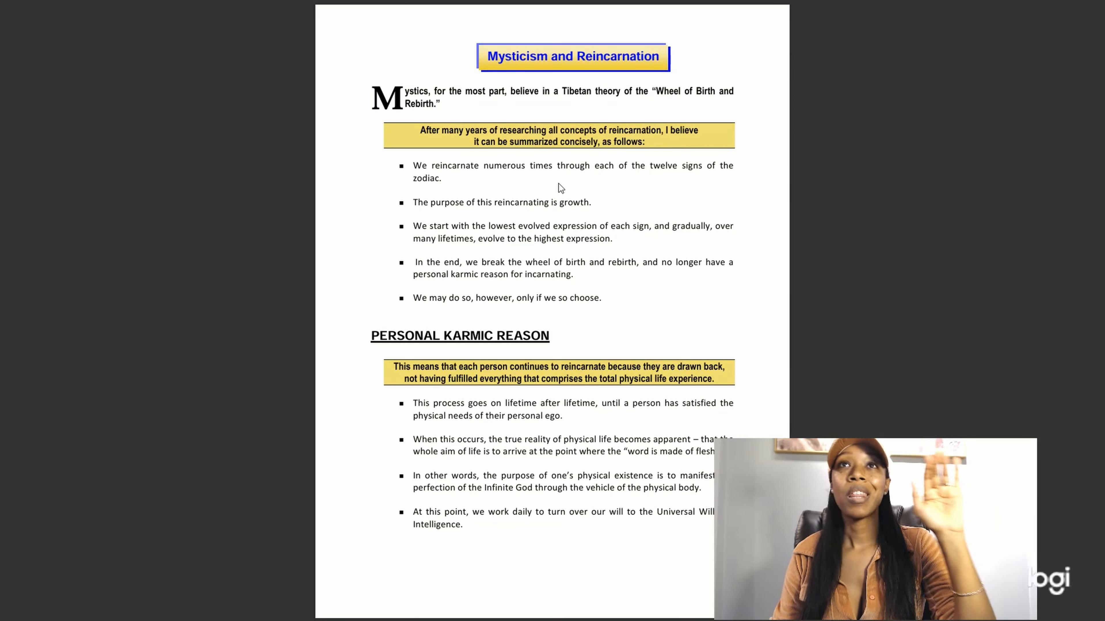
mouse_move(509, 215)
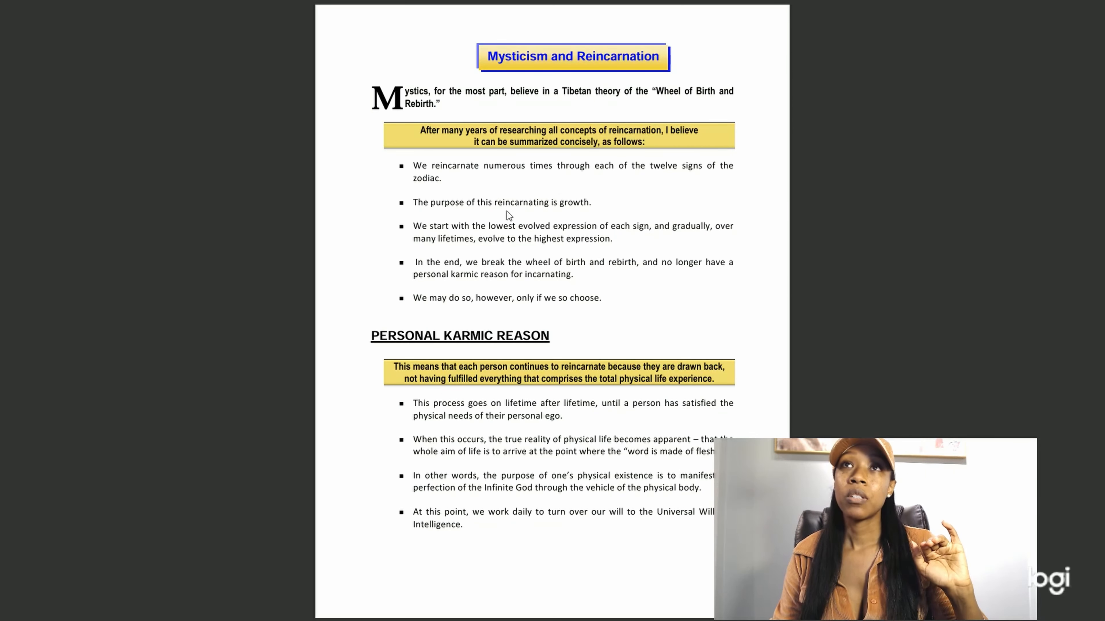
mouse_move(558, 224)
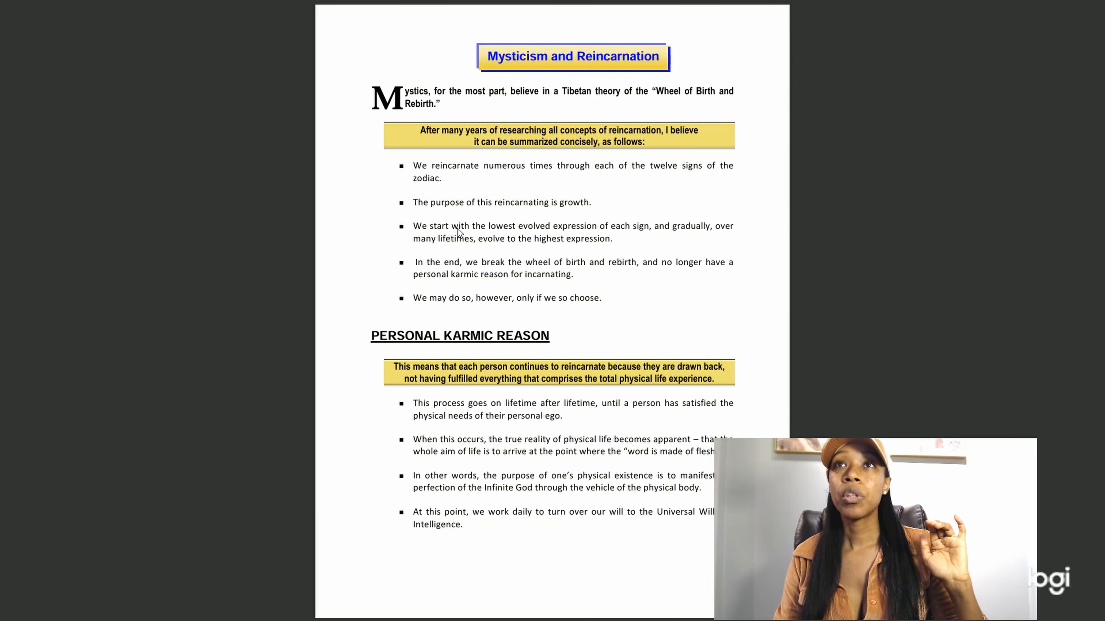
mouse_move(639, 240)
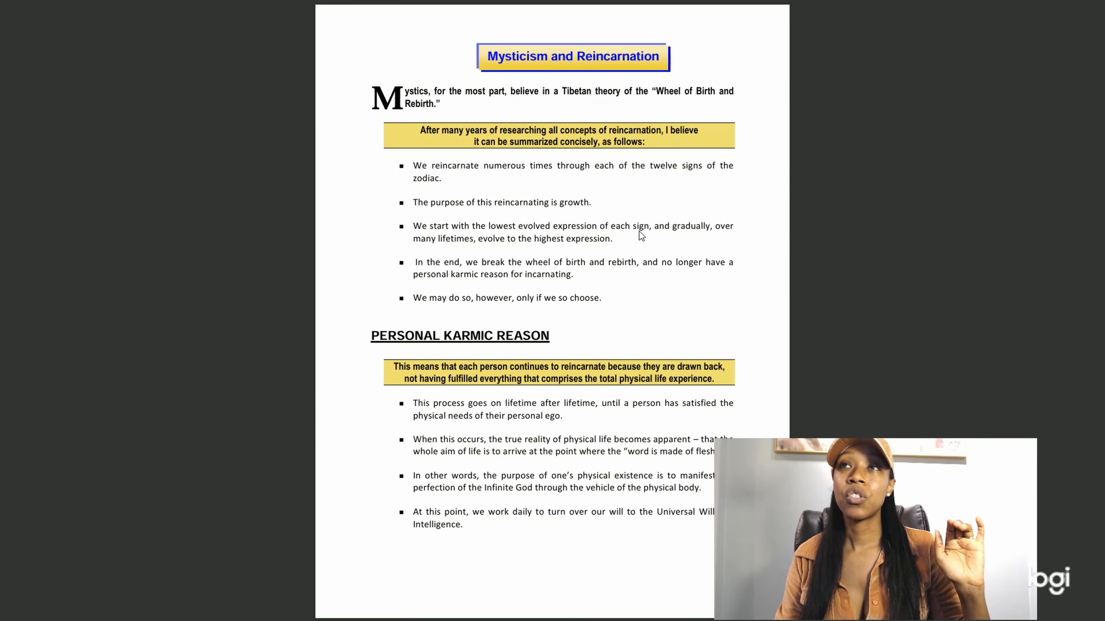
mouse_move(417, 247)
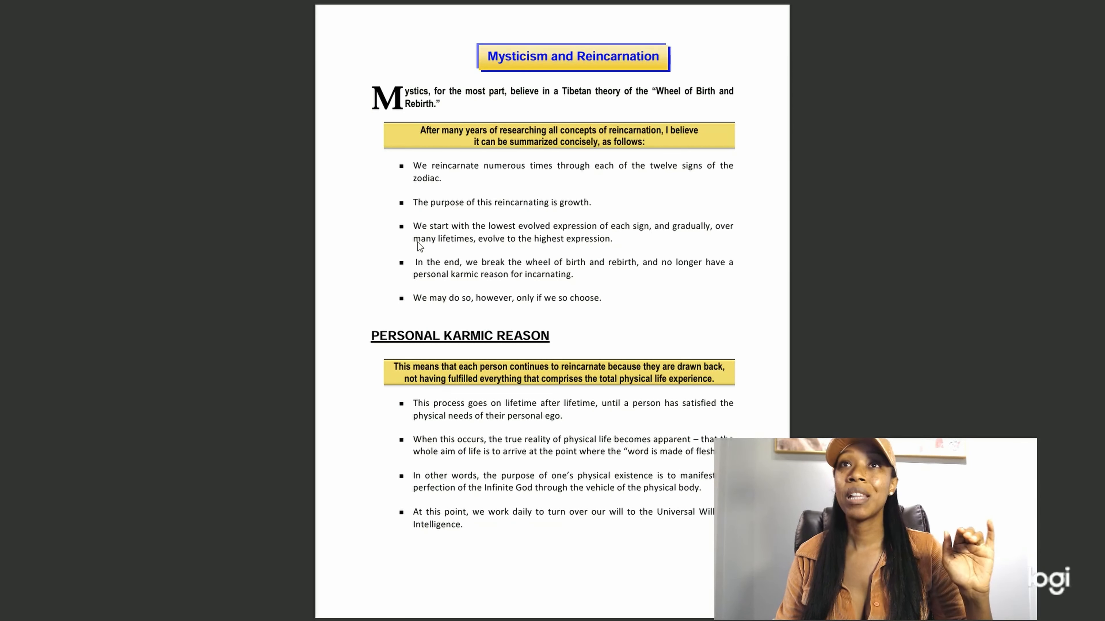
mouse_move(636, 254)
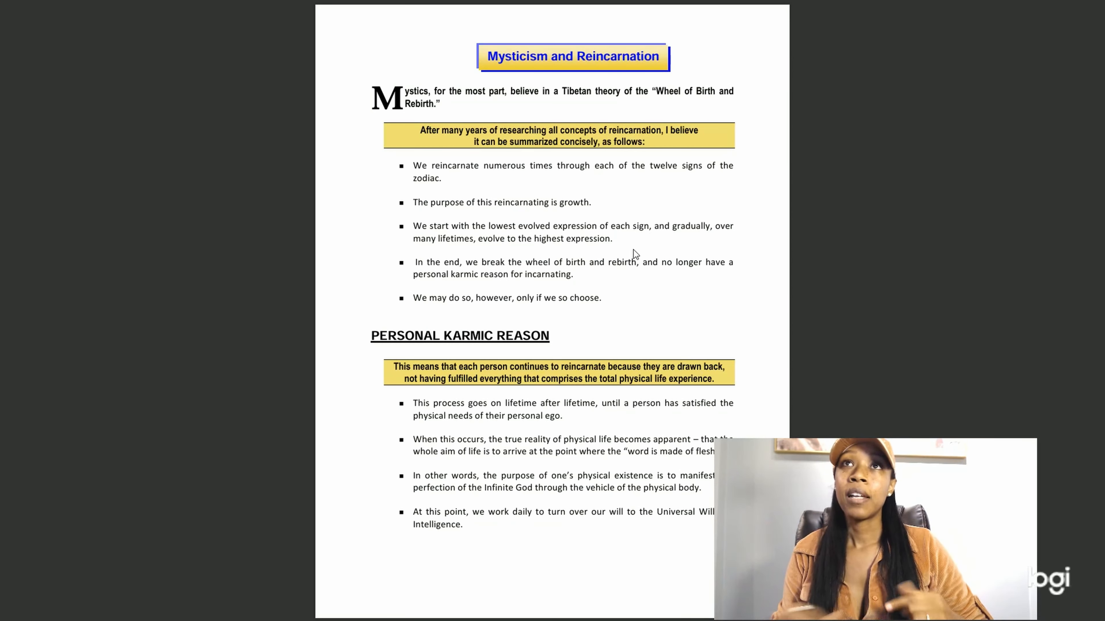
mouse_move(573, 94)
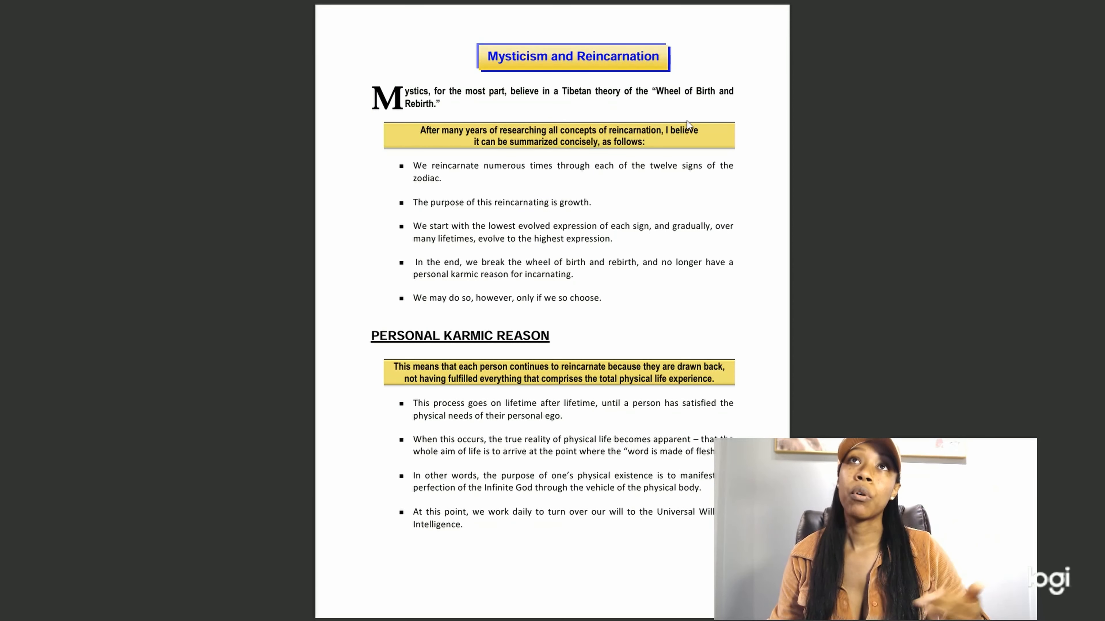
mouse_move(478, 179)
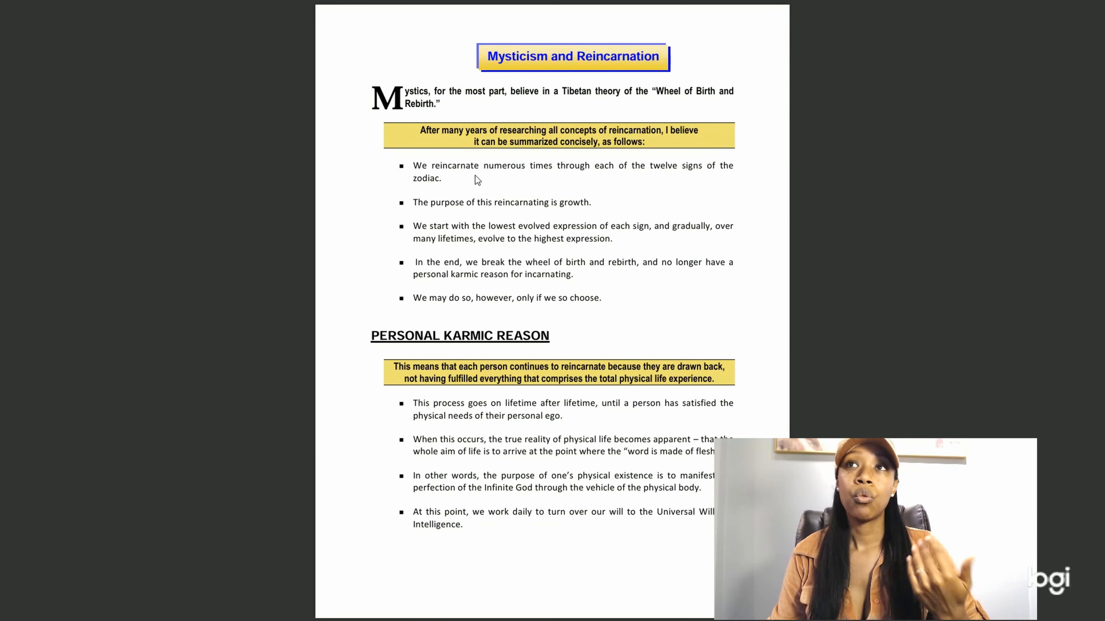
mouse_move(517, 222)
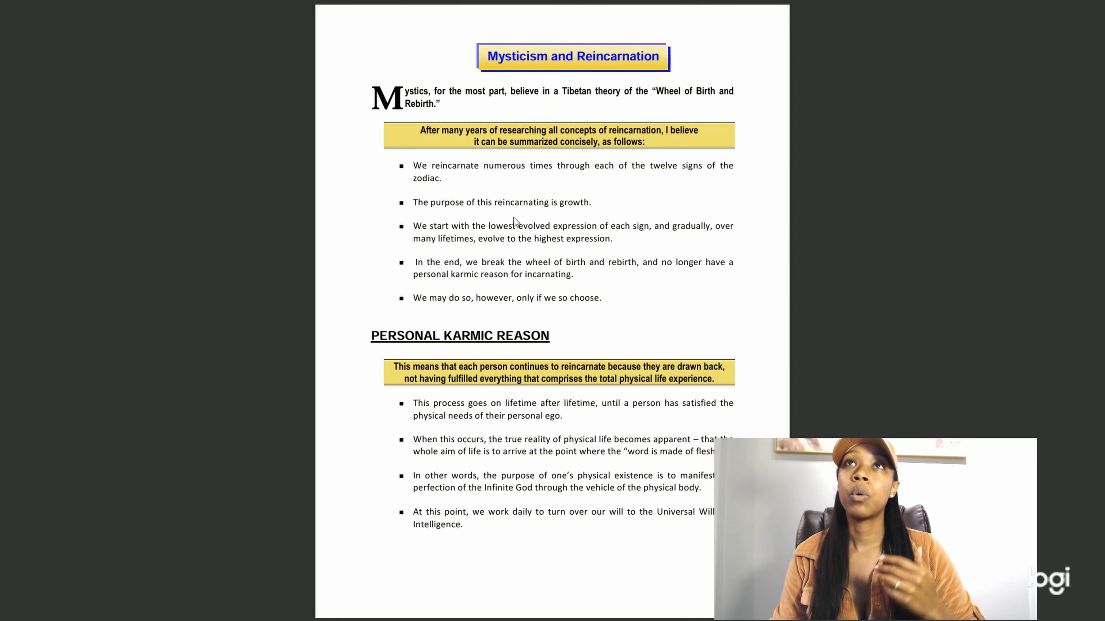
mouse_move(510, 354)
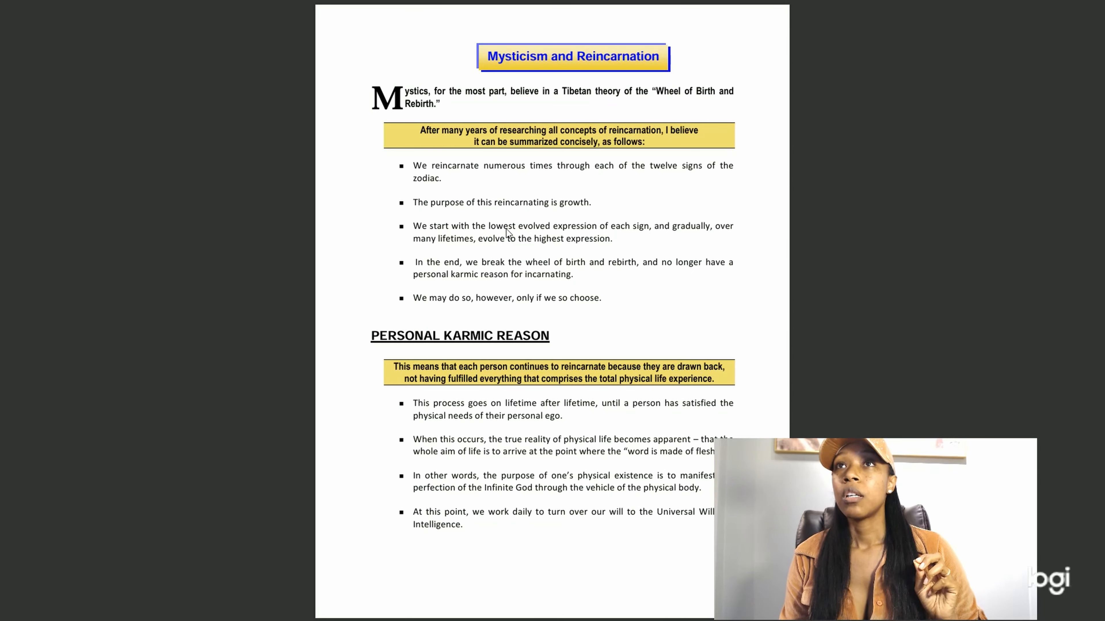
mouse_move(599, 250)
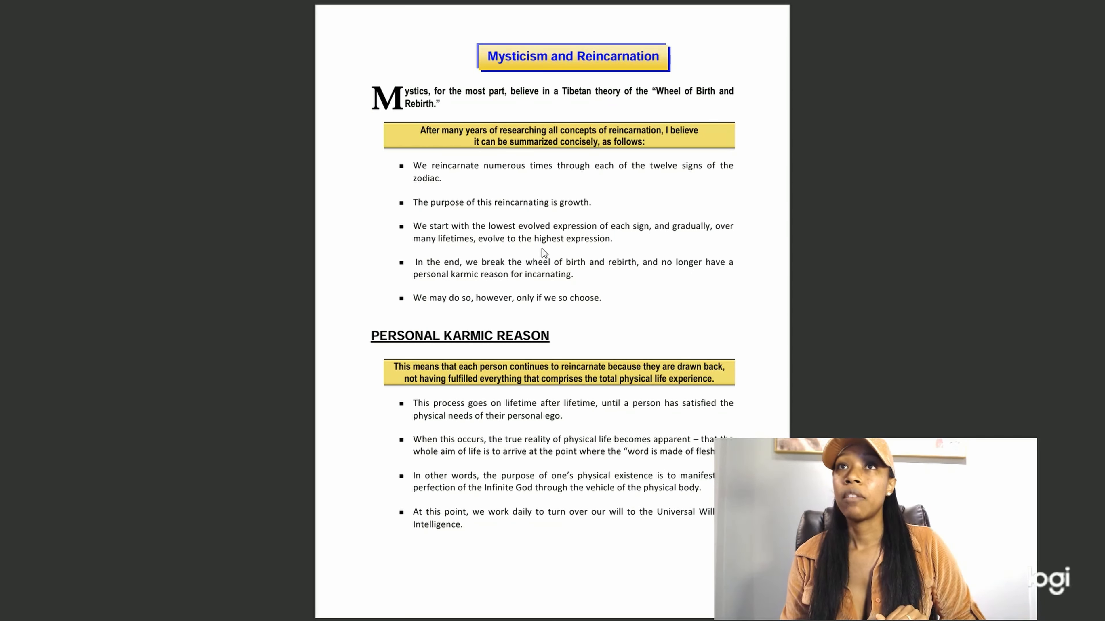
mouse_move(472, 277)
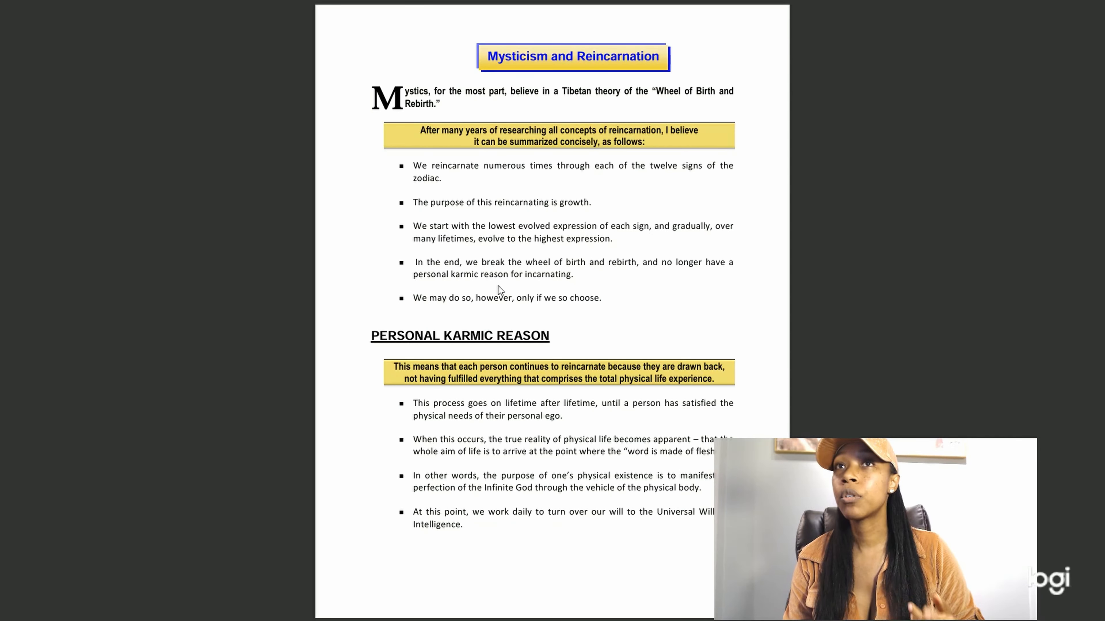
mouse_move(546, 287)
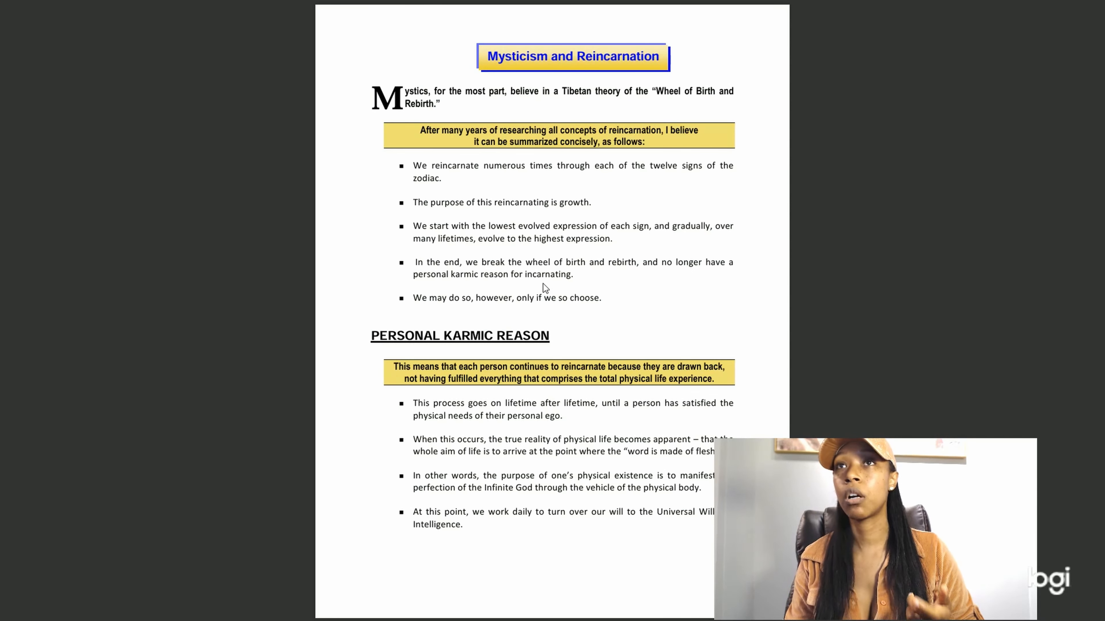
mouse_move(567, 311)
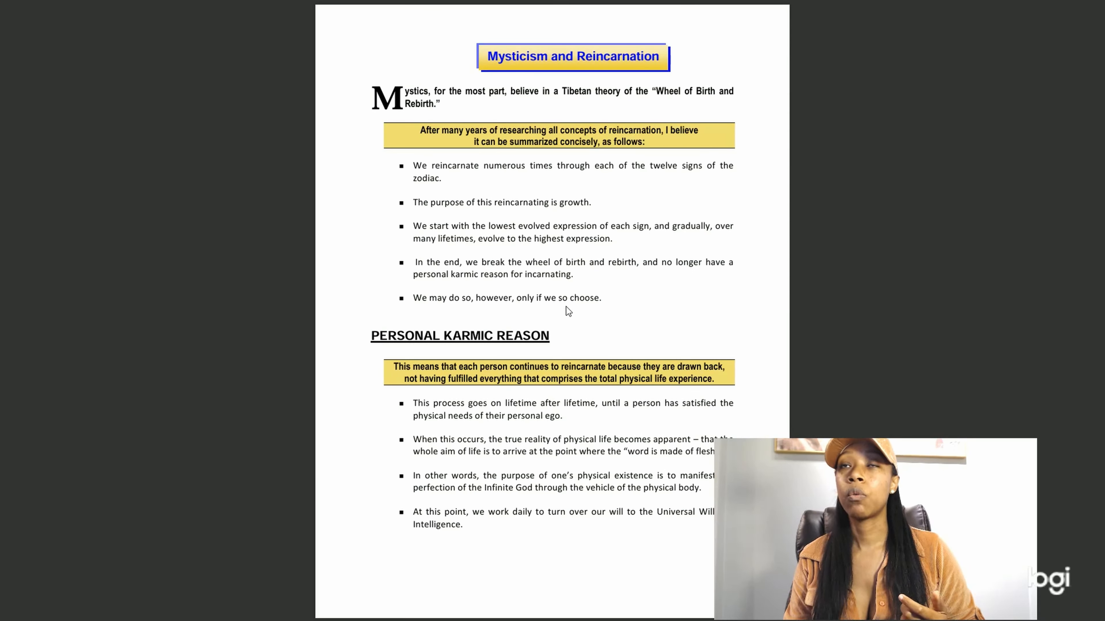
mouse_move(669, 281)
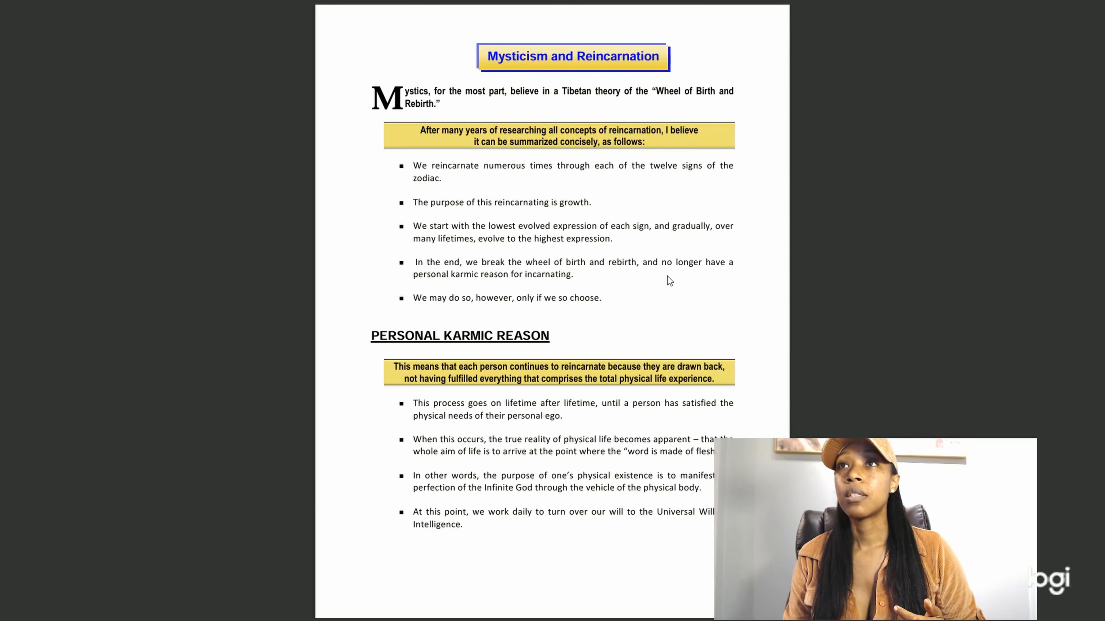
mouse_move(475, 299)
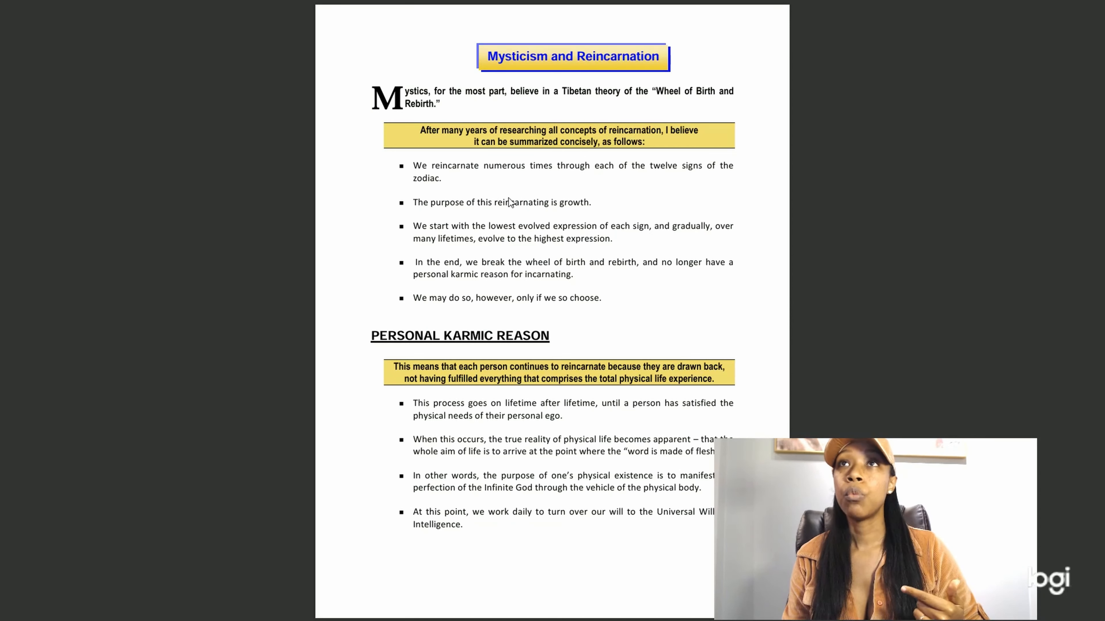
mouse_move(546, 202)
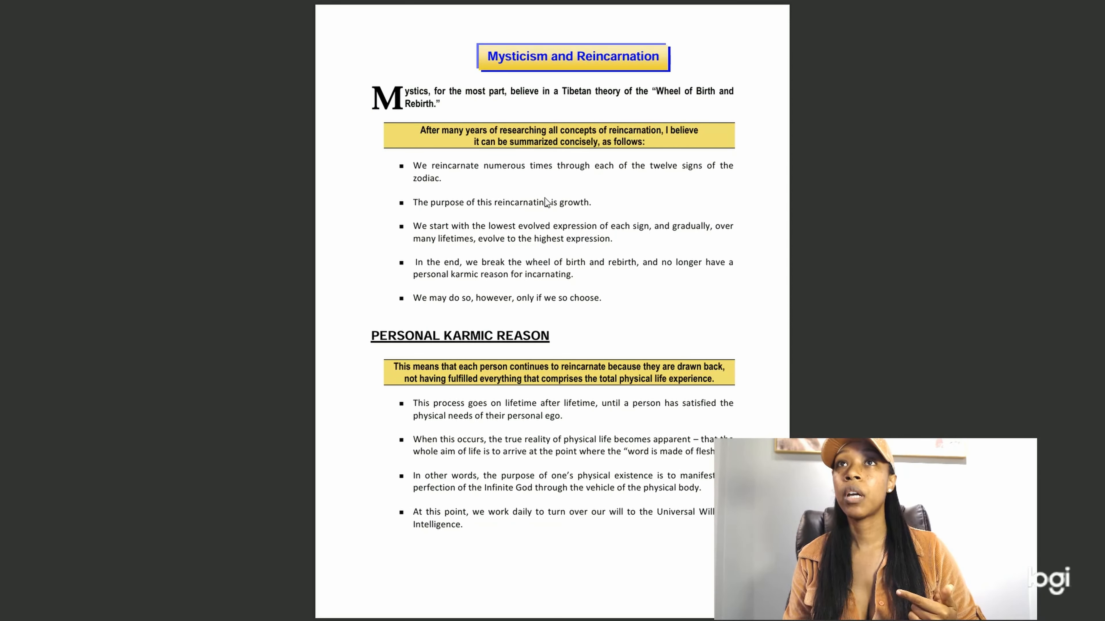
mouse_move(477, 269)
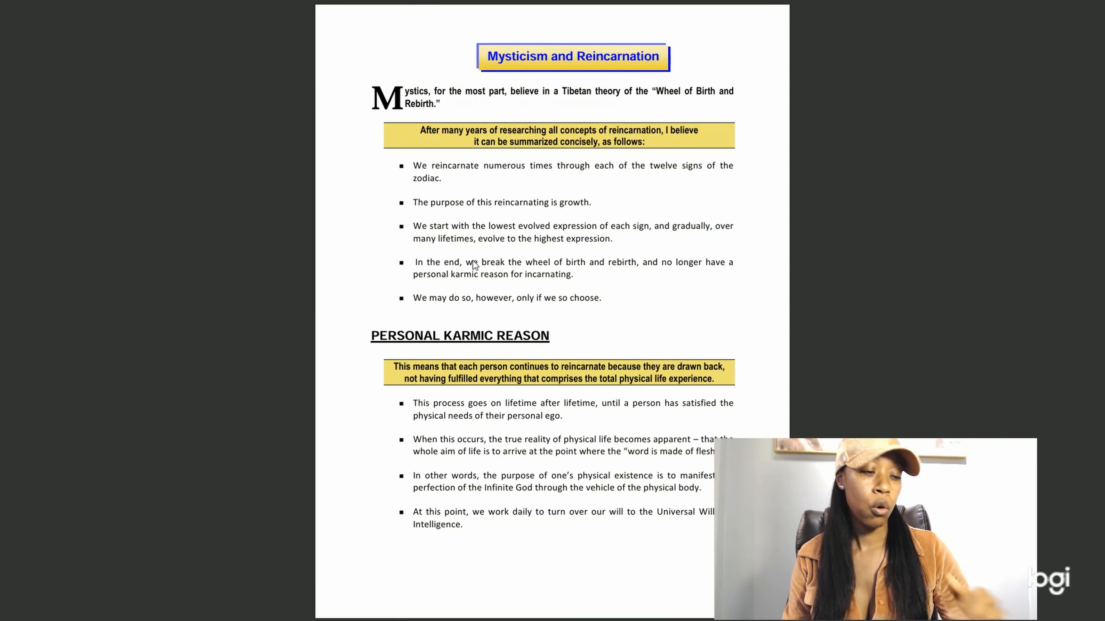
mouse_move(530, 249)
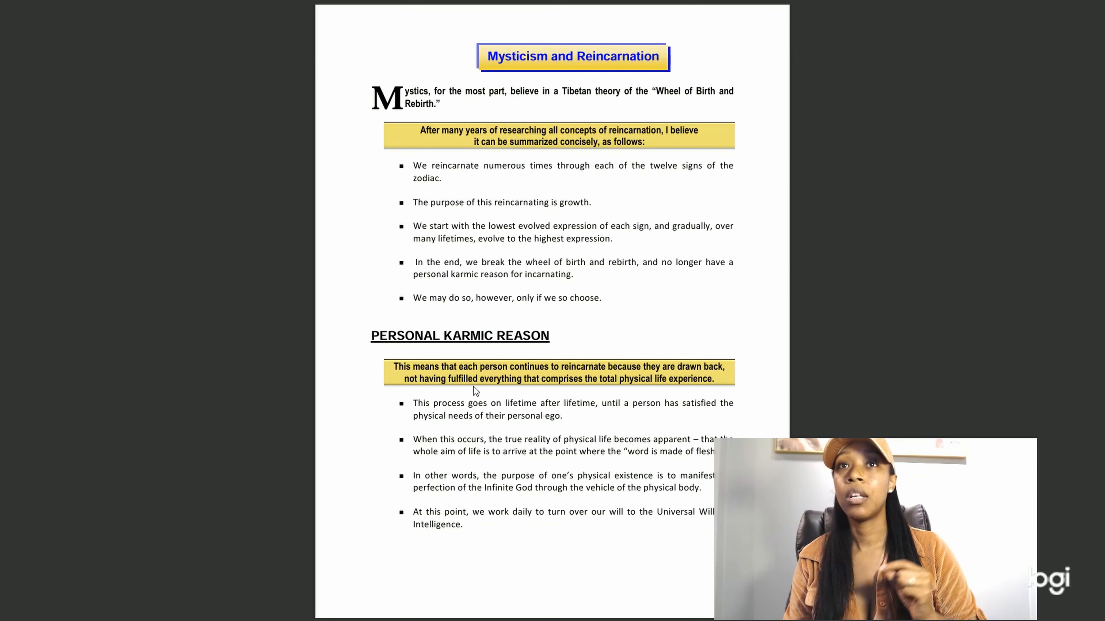
mouse_move(576, 387)
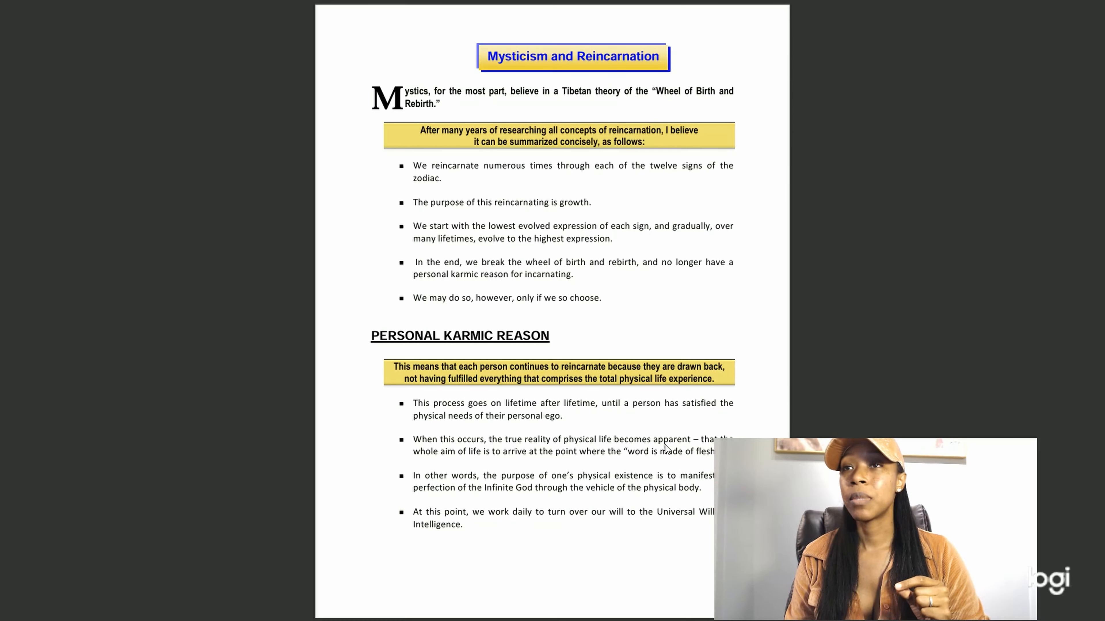
mouse_move(481, 458)
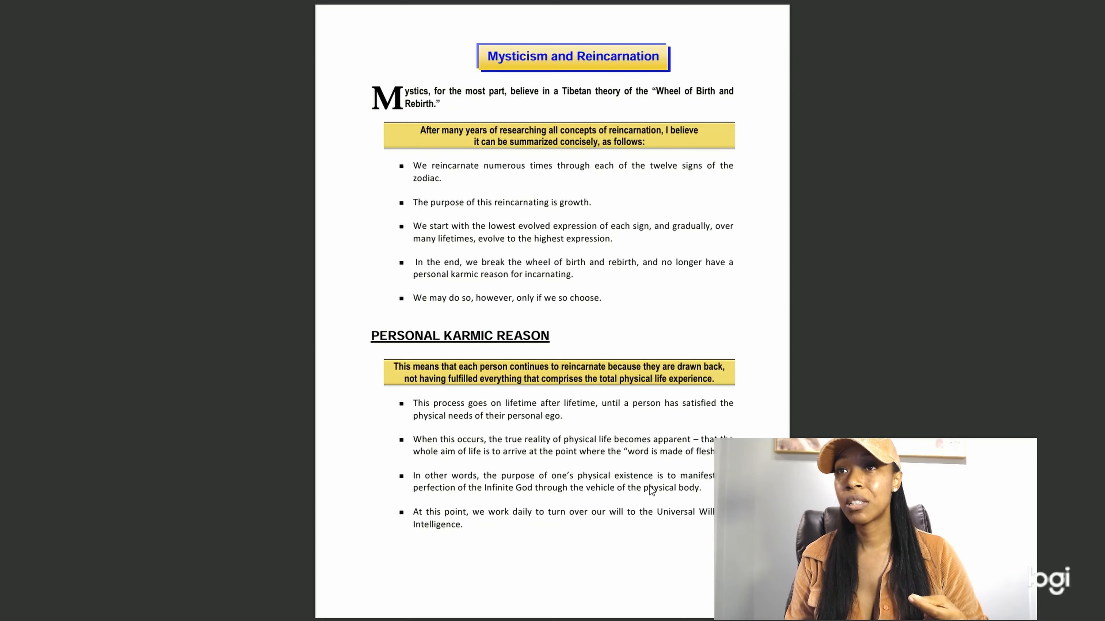
mouse_move(454, 499)
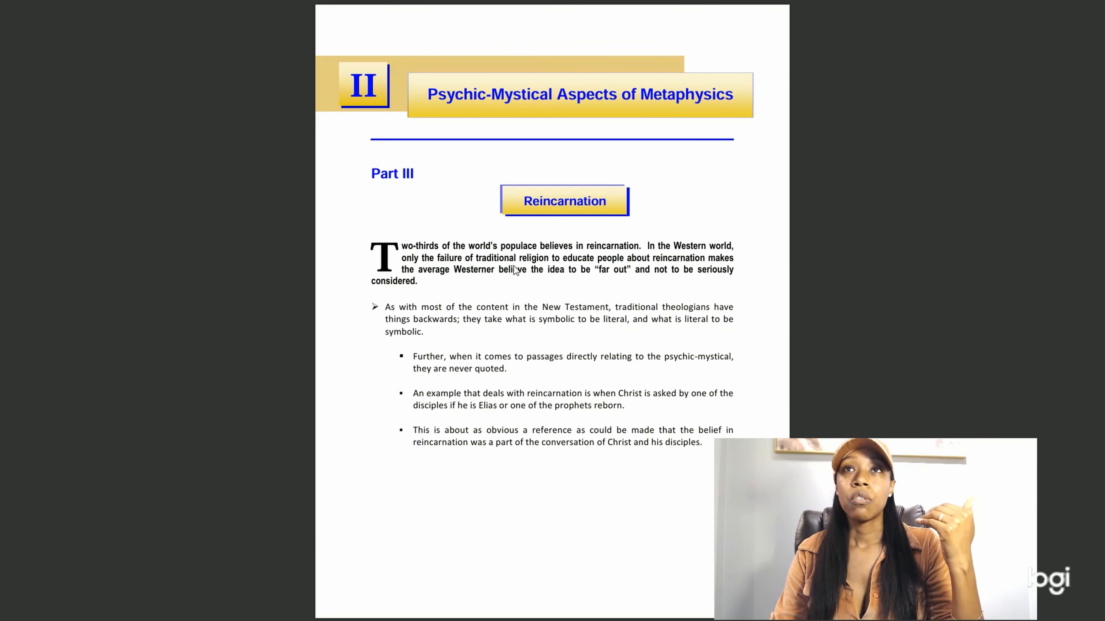
mouse_move(540, 276)
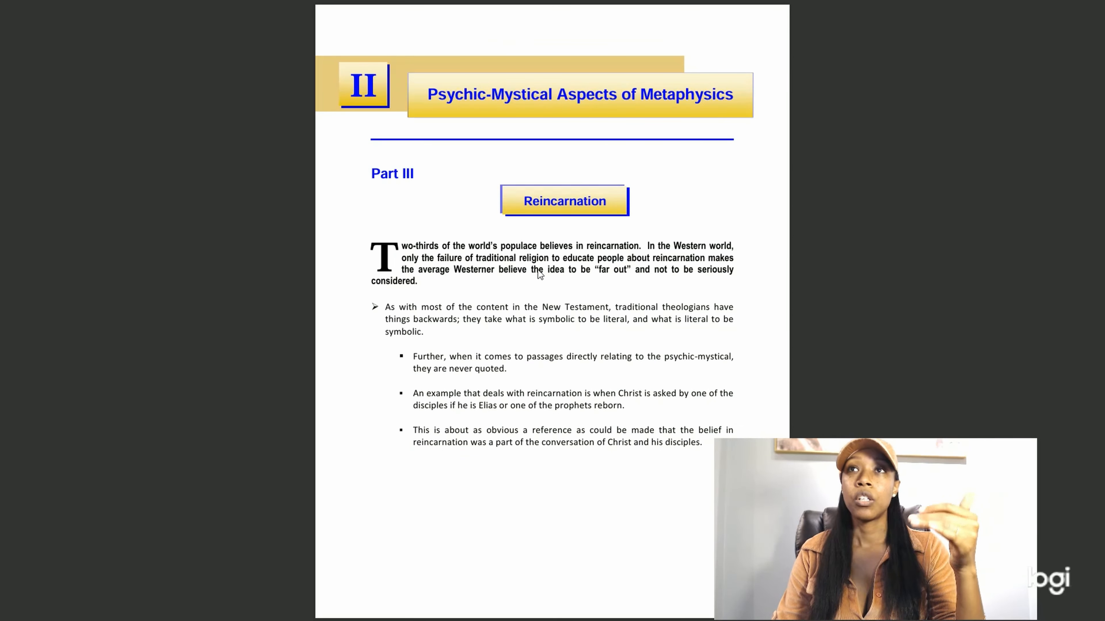
mouse_move(506, 330)
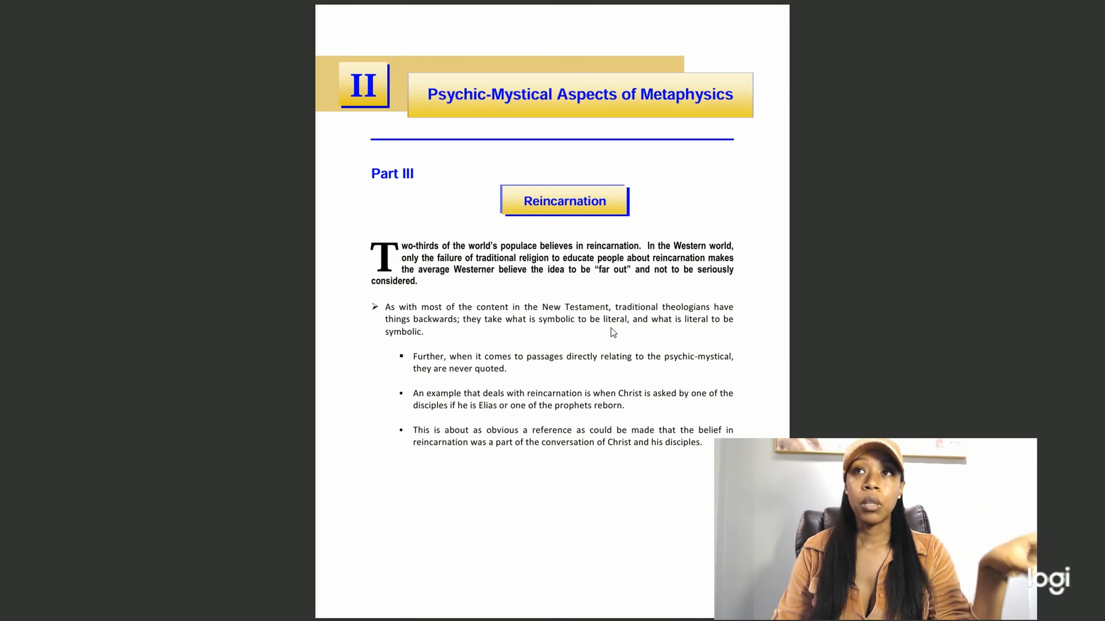
mouse_move(530, 336)
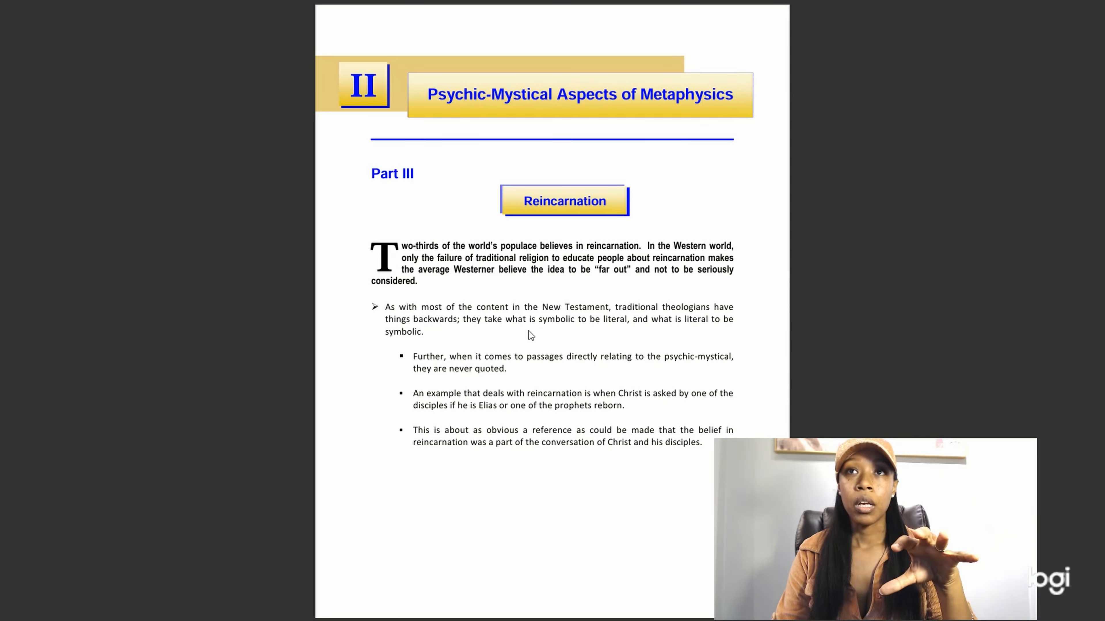
mouse_move(582, 414)
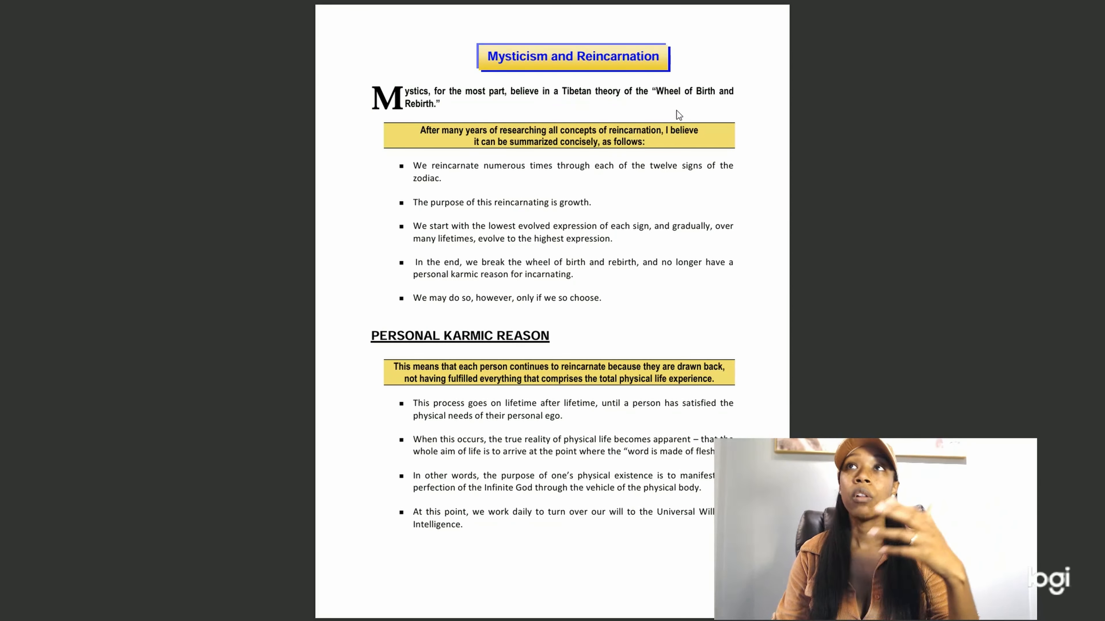
mouse_move(589, 315)
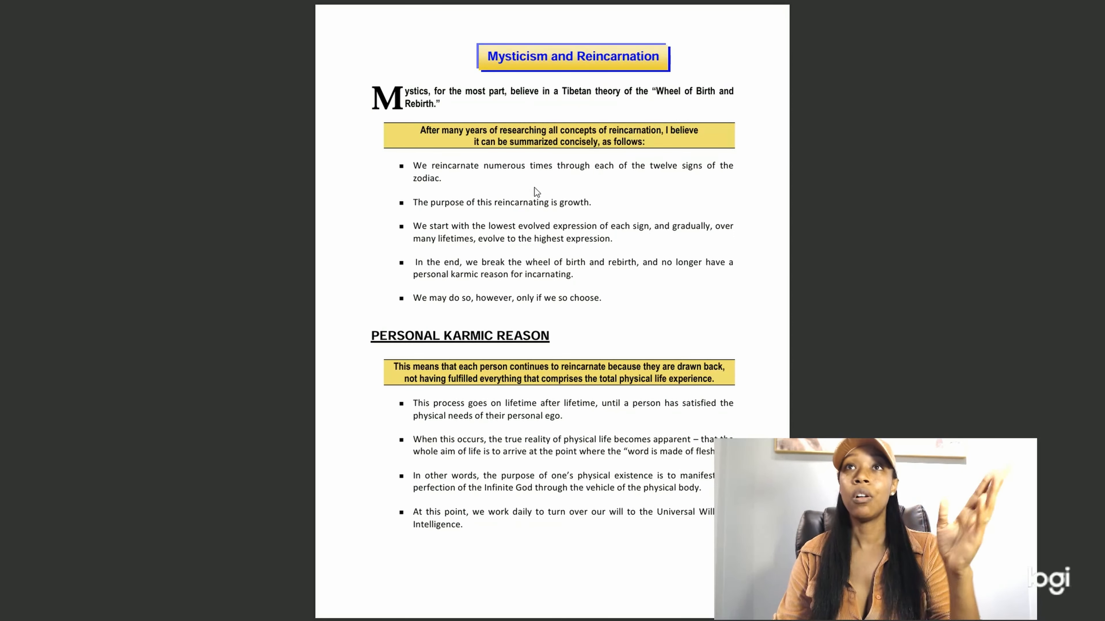
mouse_move(583, 190)
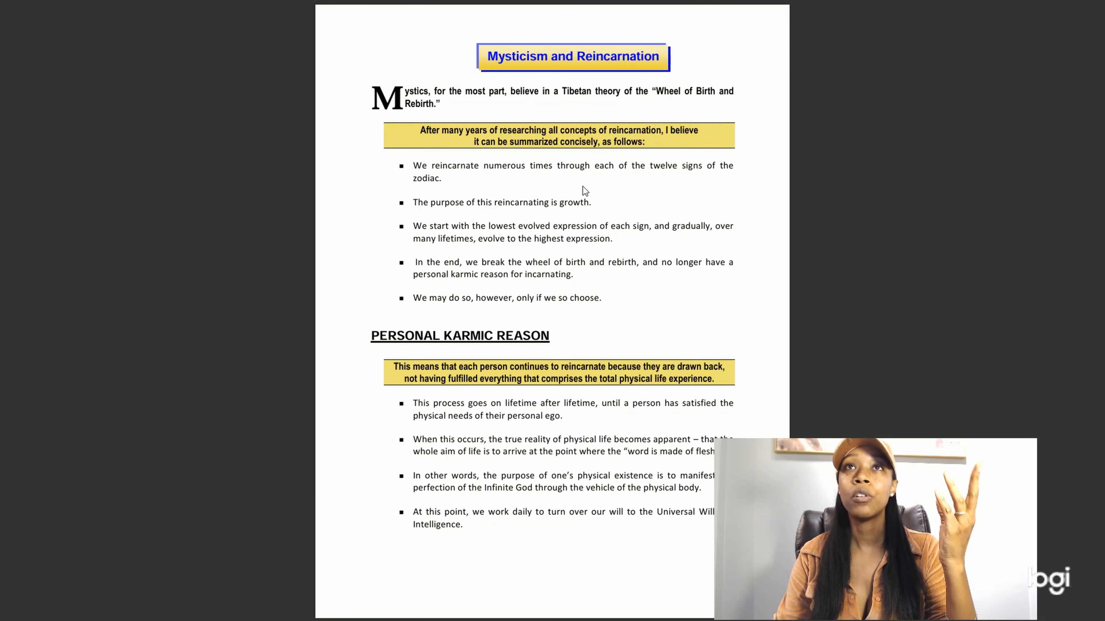
mouse_move(422, 328)
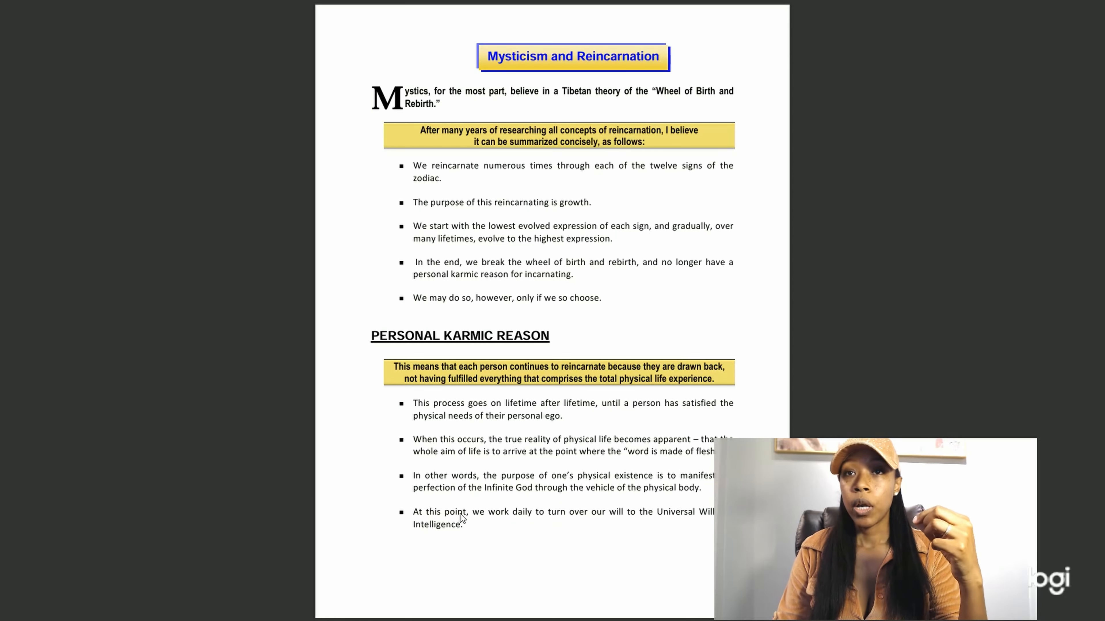
mouse_move(599, 526)
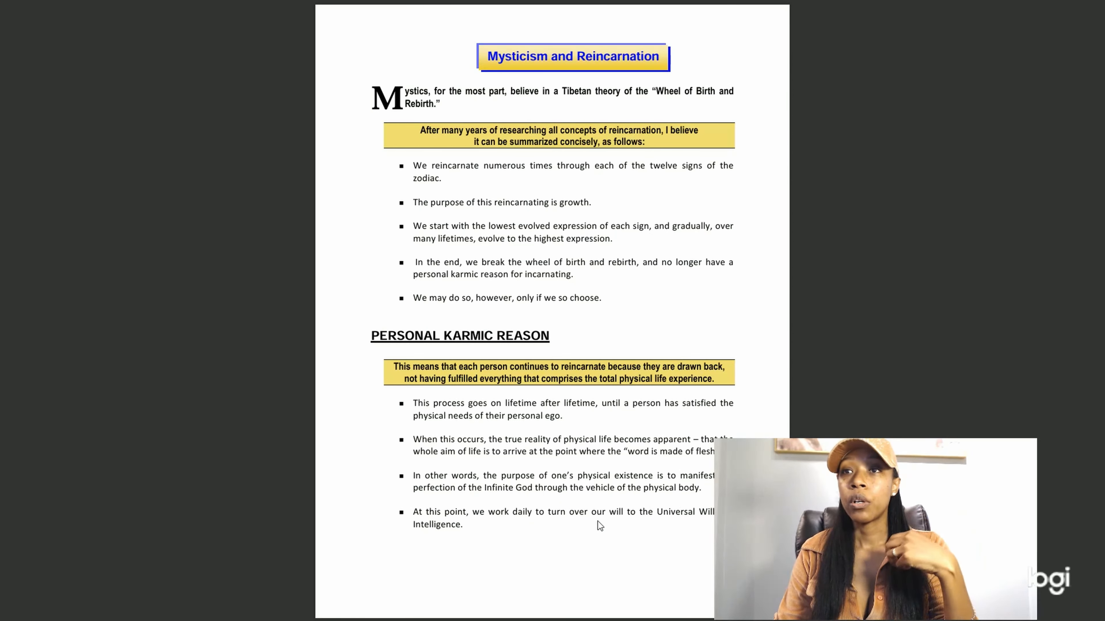
scroll(down, 3)
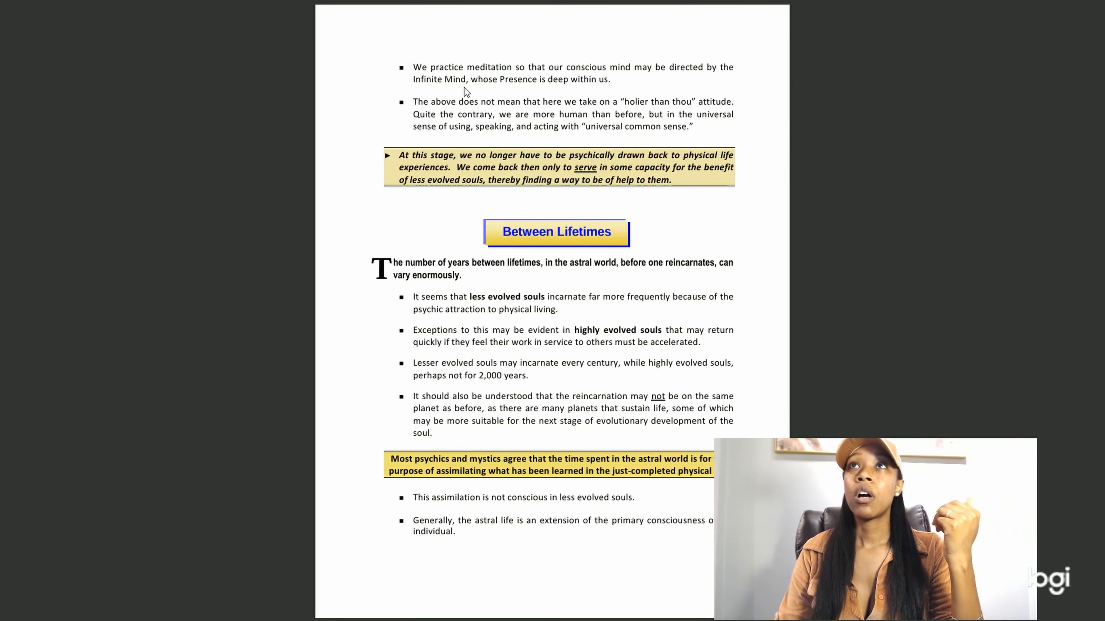
mouse_move(564, 88)
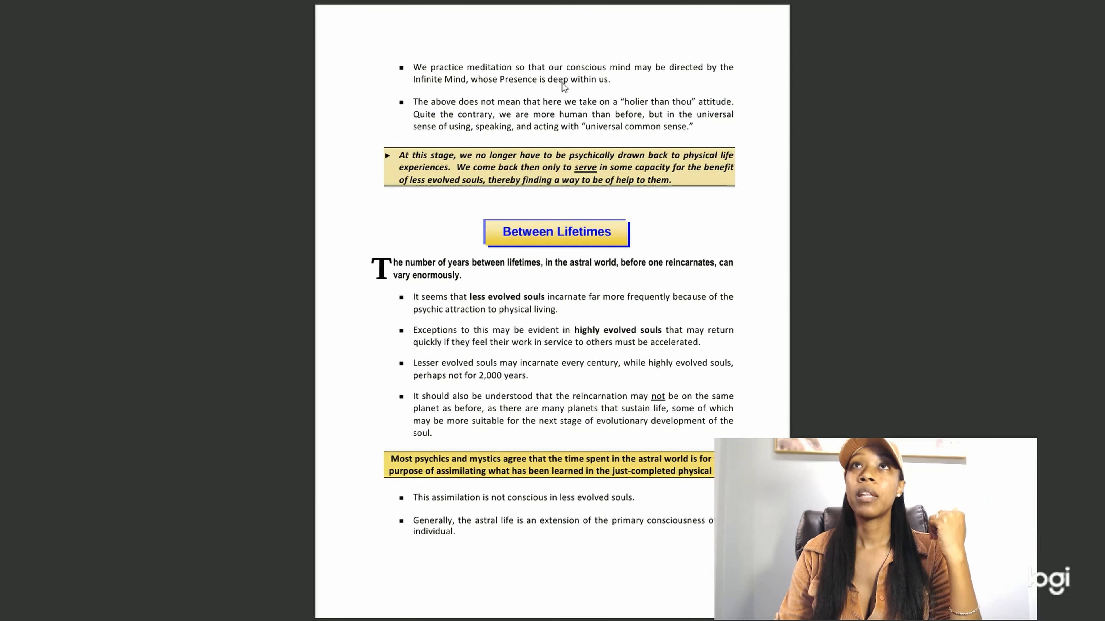
mouse_move(506, 100)
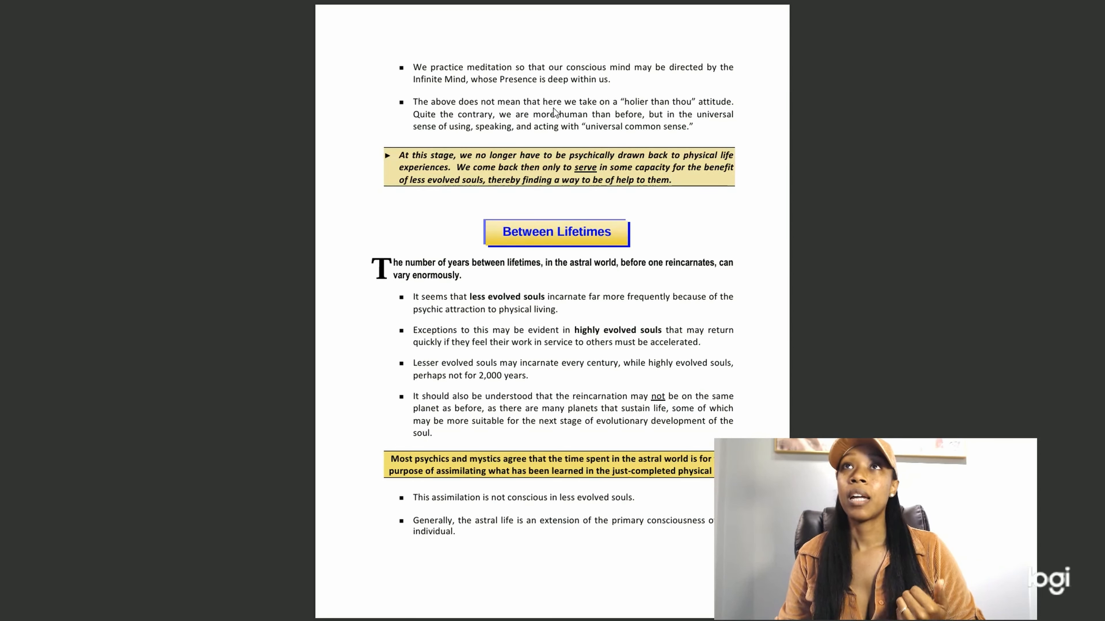
mouse_move(668, 100)
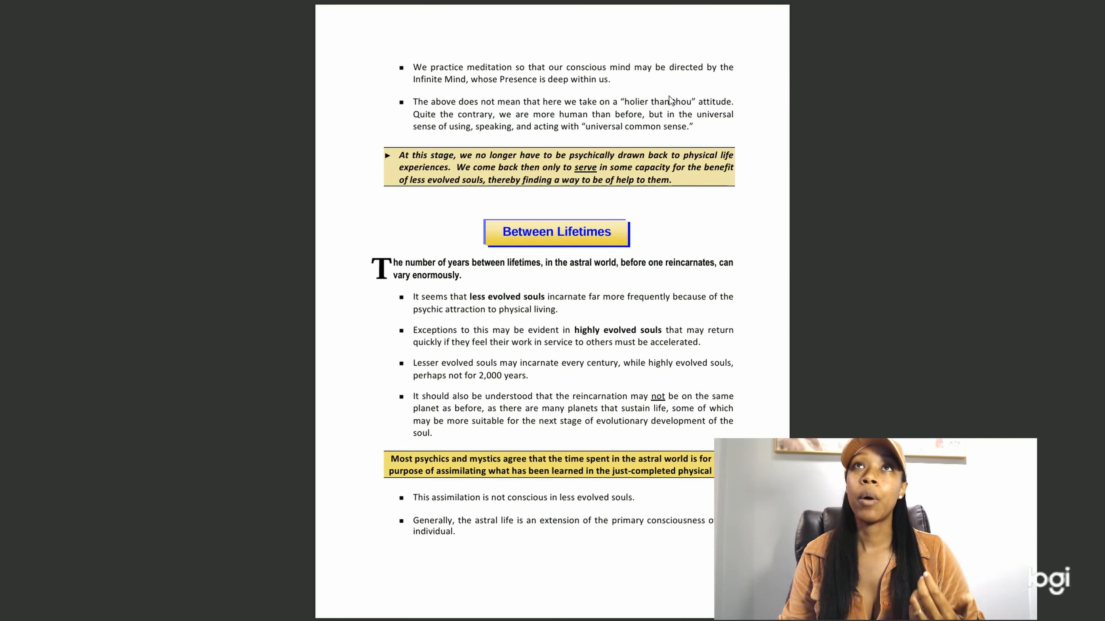
mouse_move(520, 132)
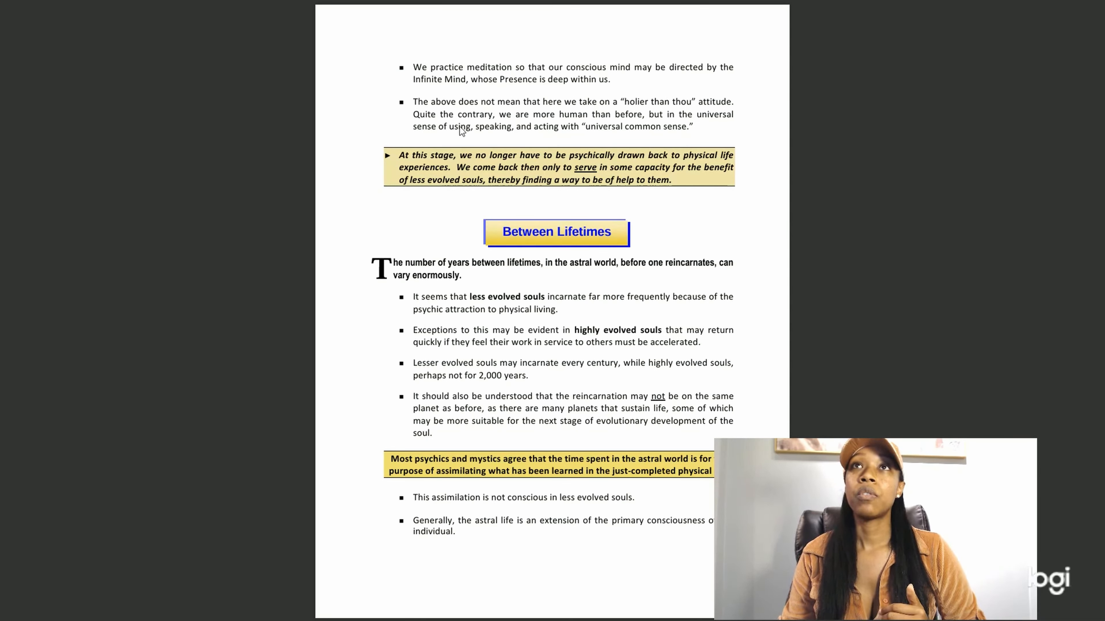
mouse_move(597, 136)
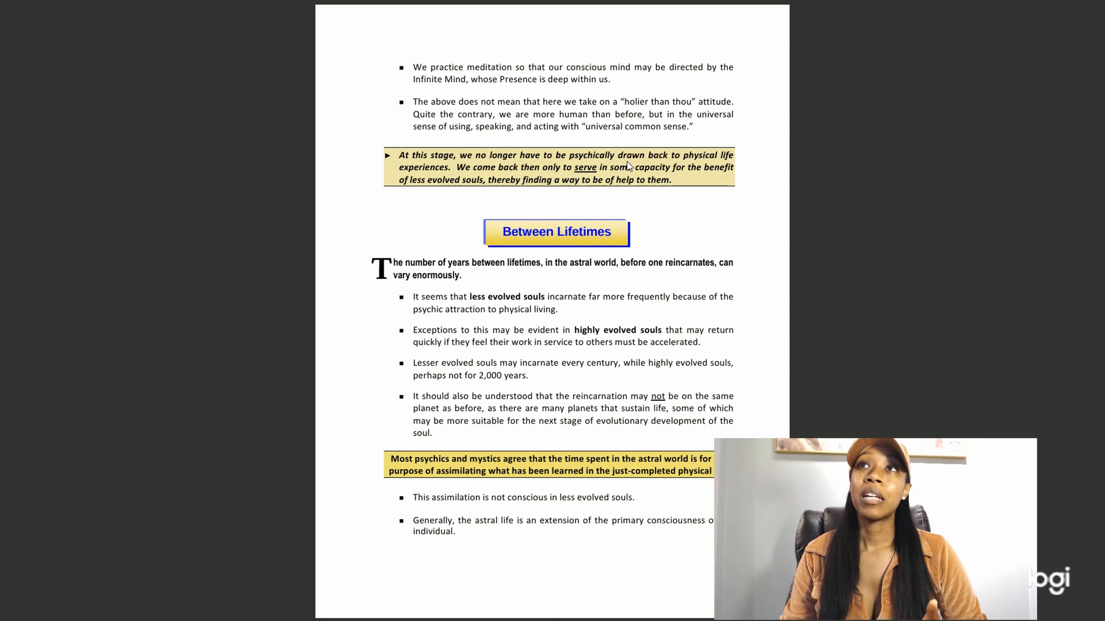
mouse_move(409, 163)
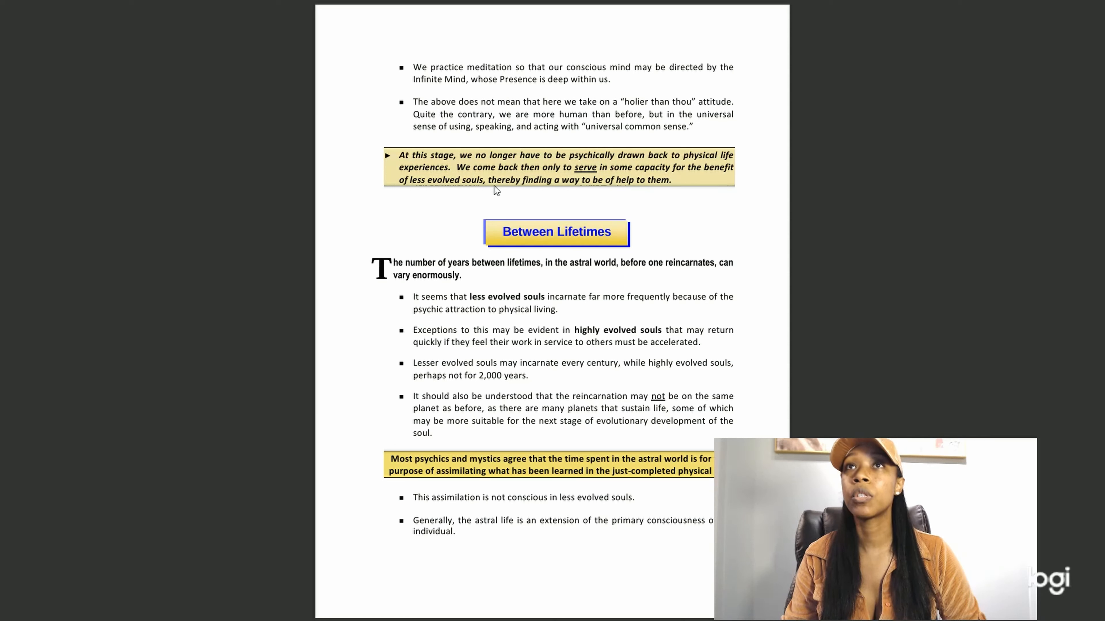
mouse_move(618, 192)
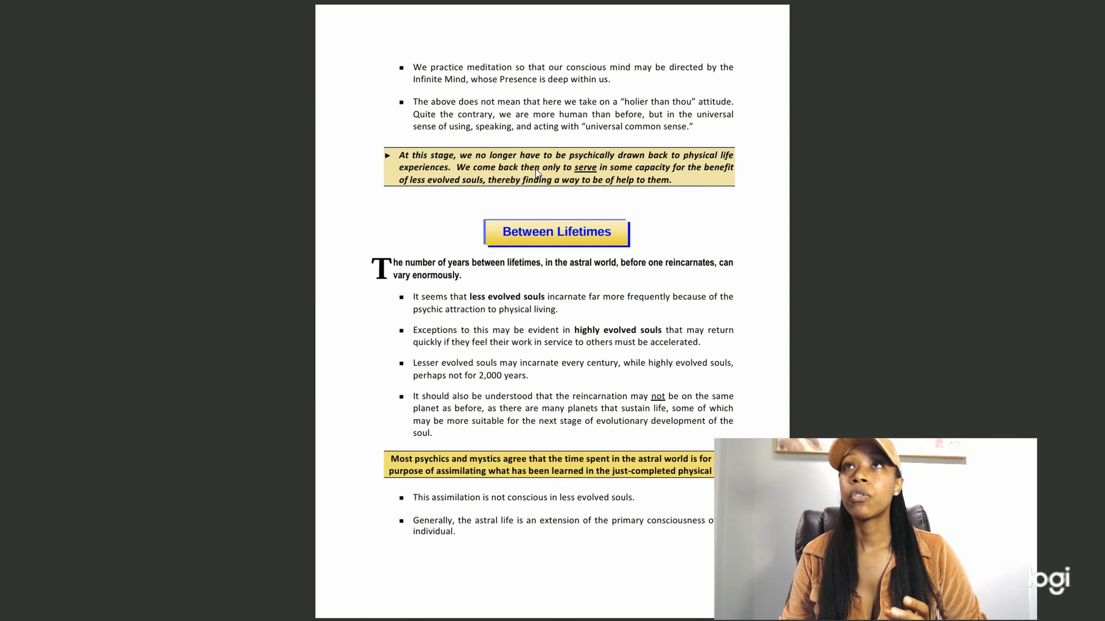
mouse_move(619, 157)
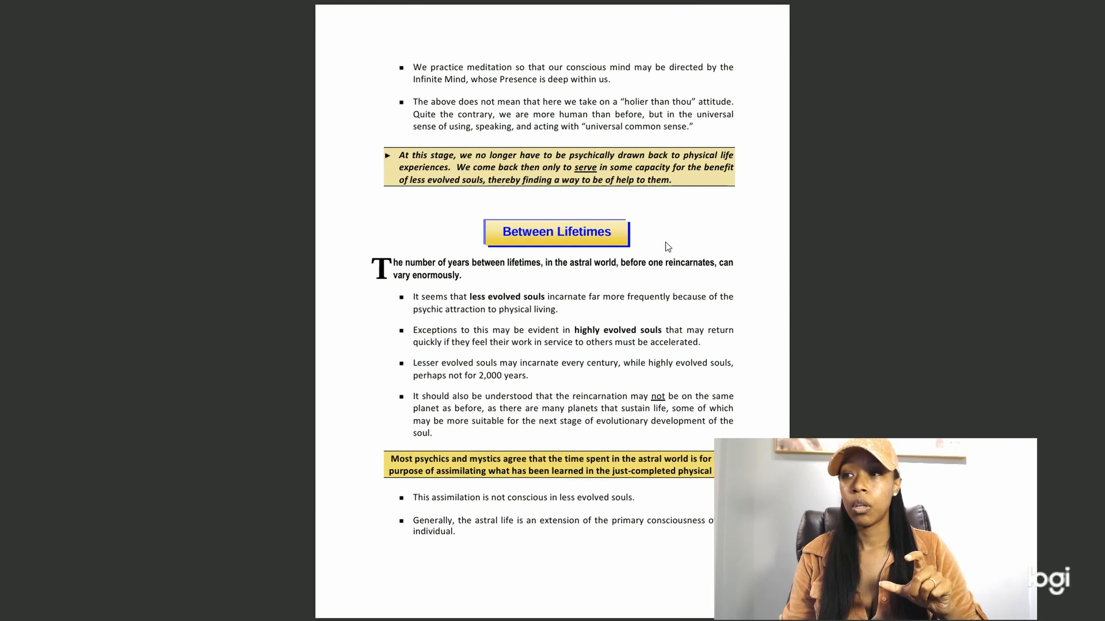
mouse_move(659, 241)
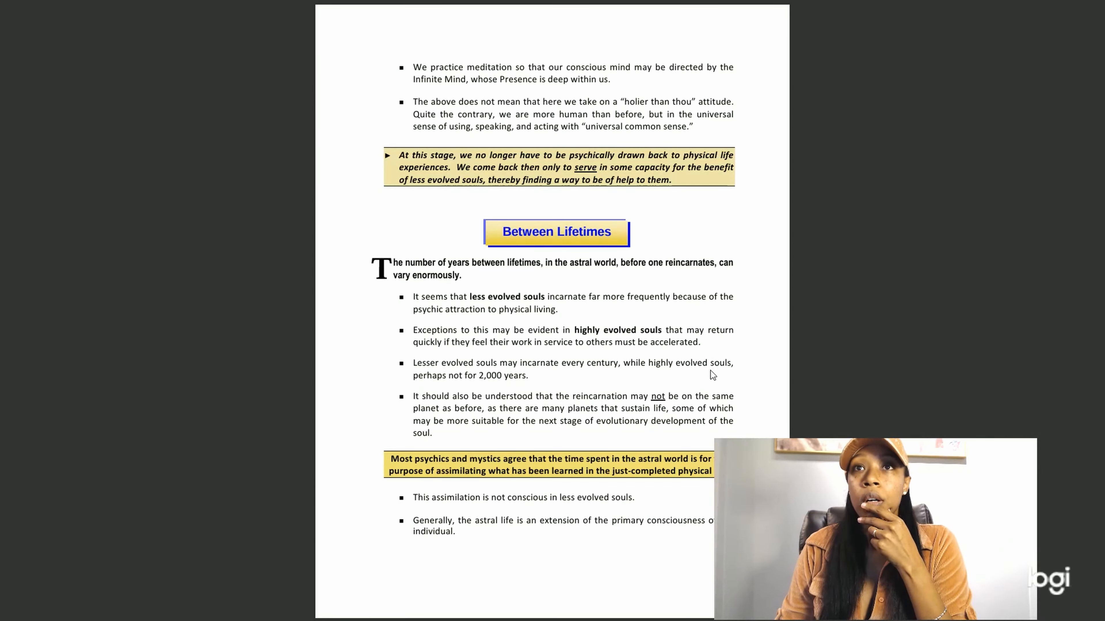
scroll(down, 3)
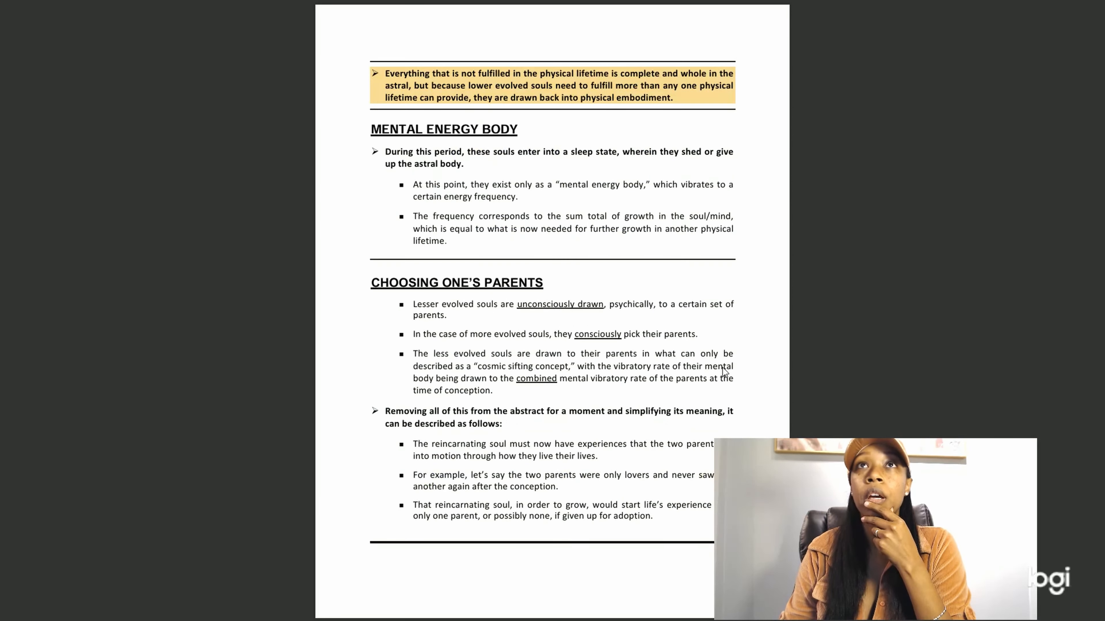
scroll(down, 3)
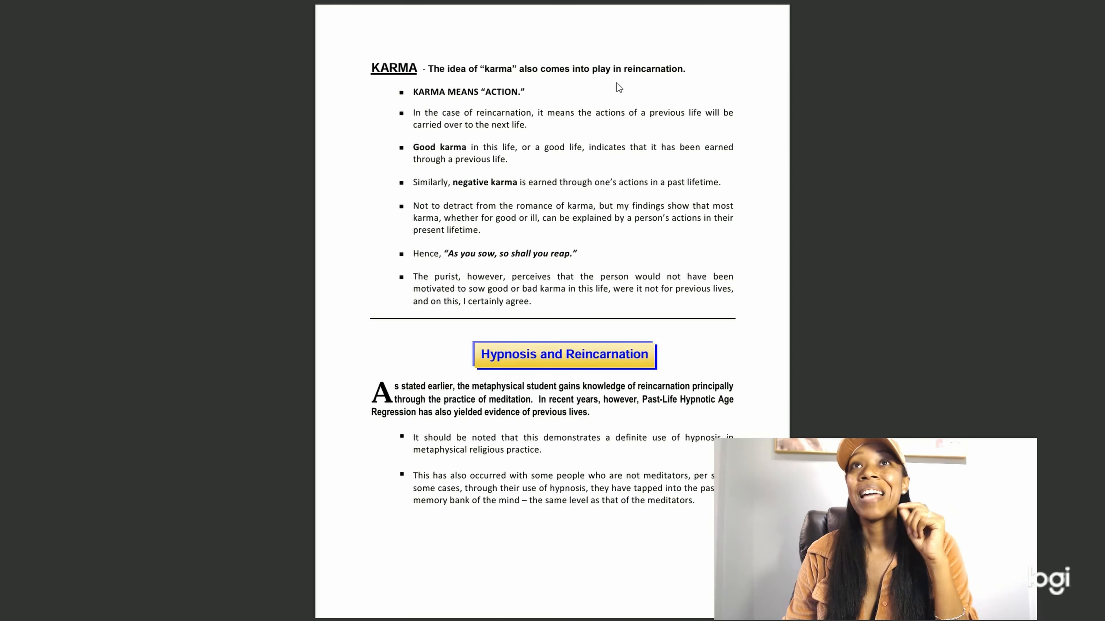
mouse_move(581, 125)
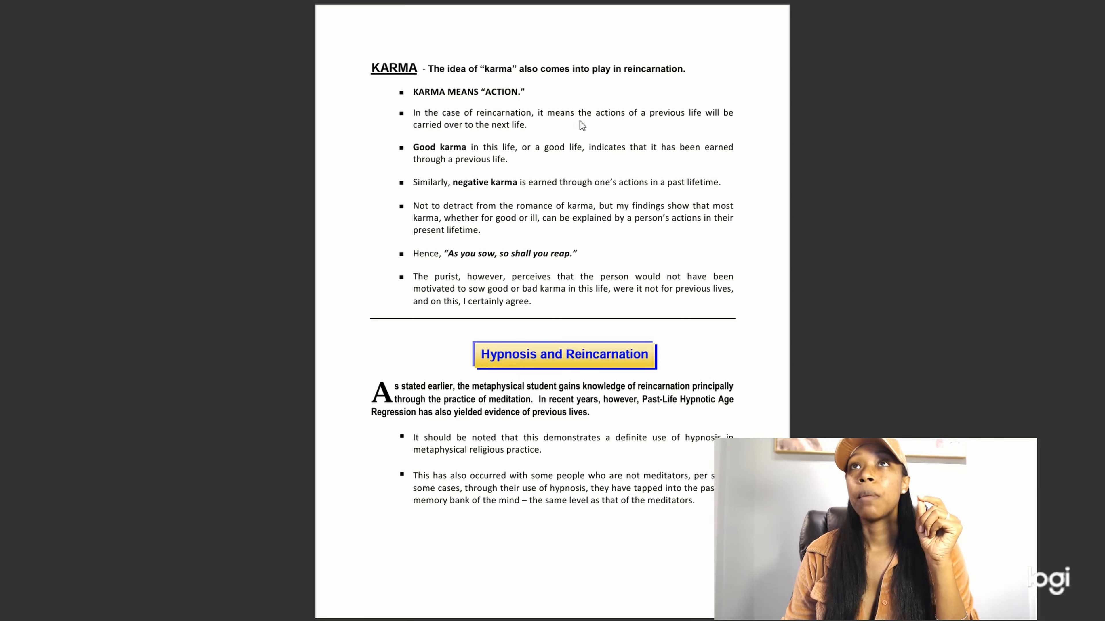
mouse_move(656, 127)
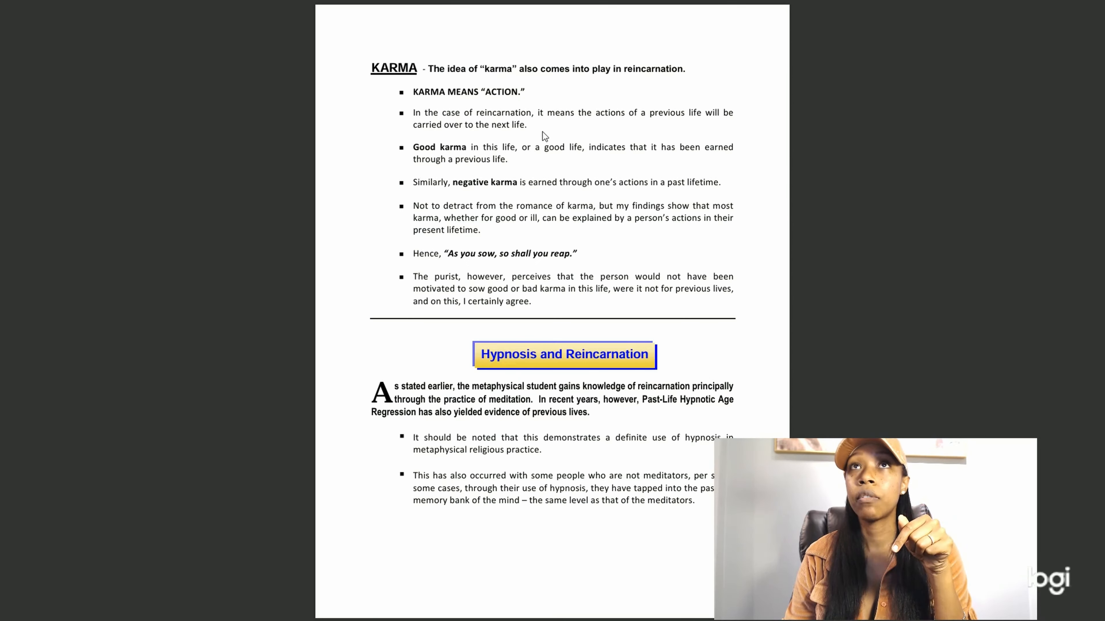
mouse_move(517, 161)
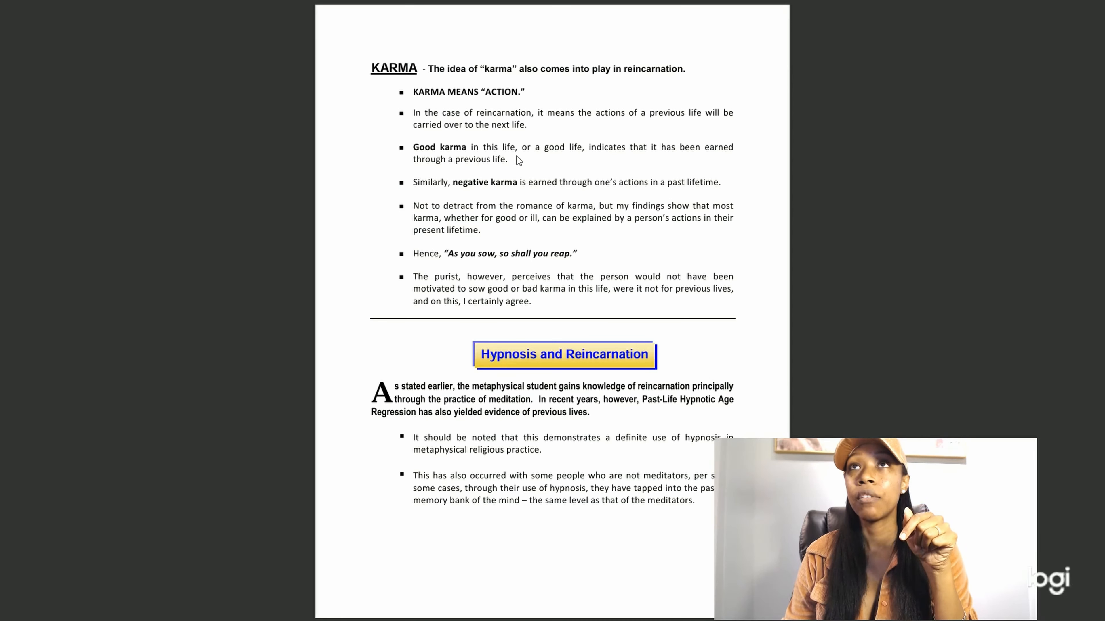
mouse_move(460, 170)
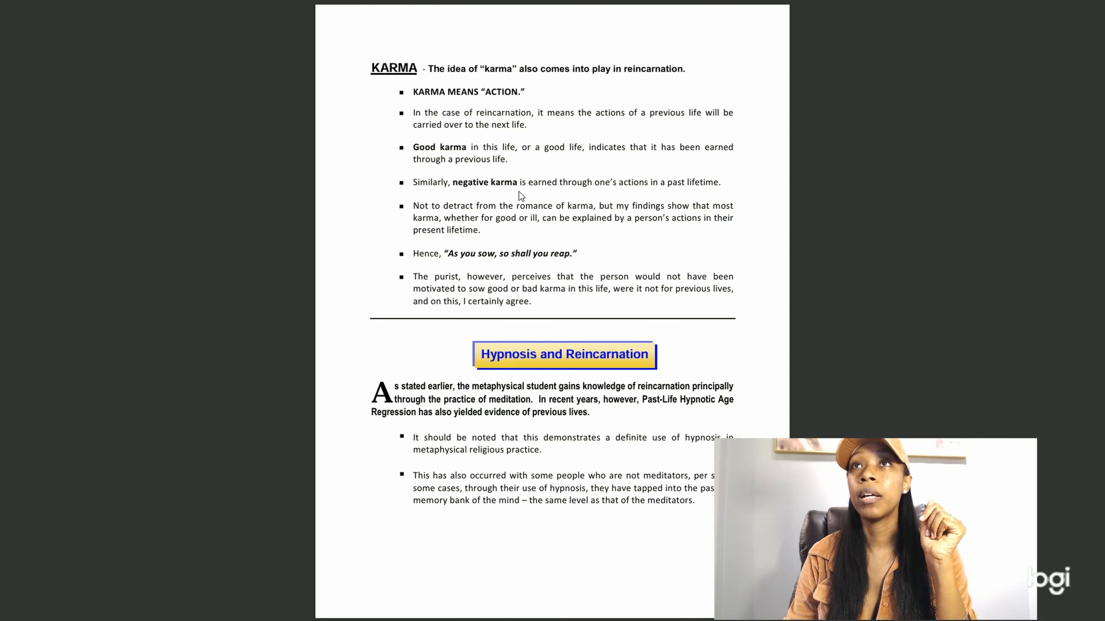
mouse_move(719, 201)
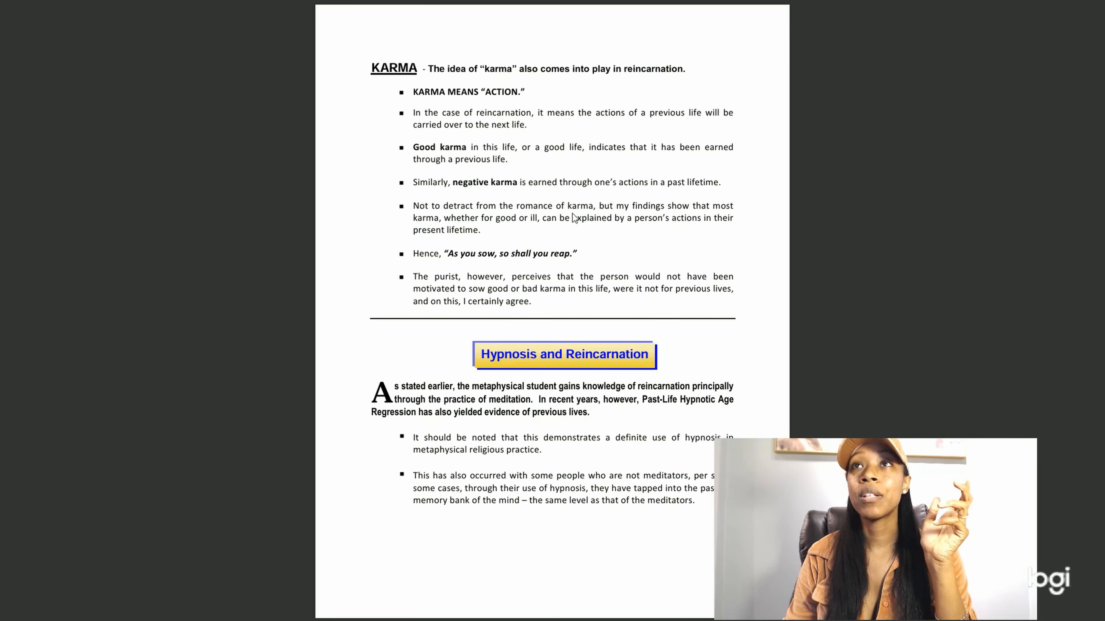
mouse_move(484, 229)
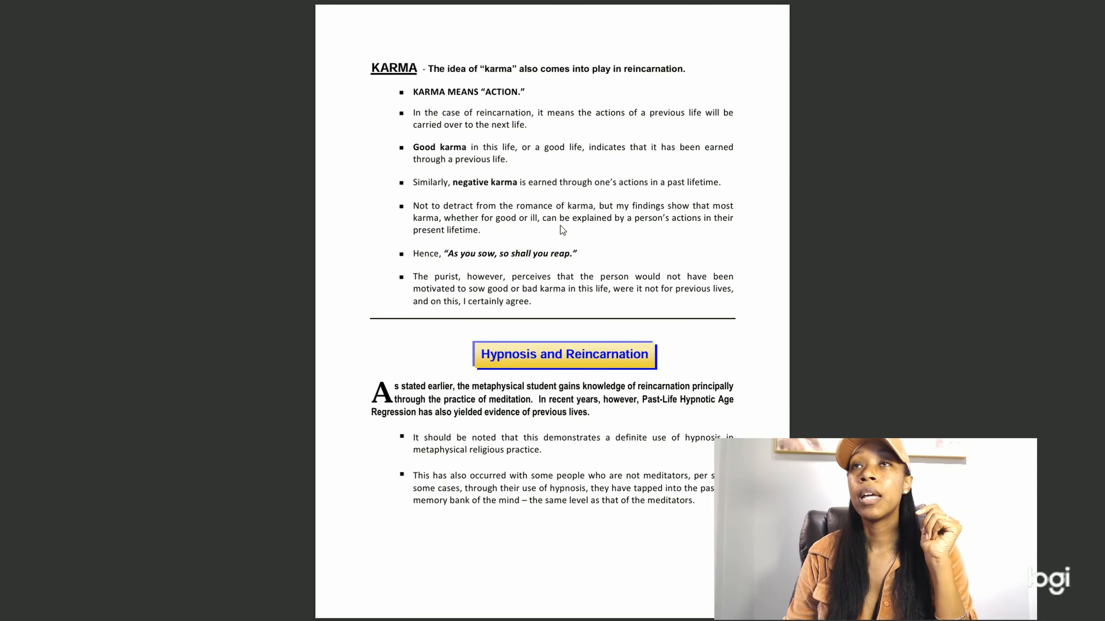
mouse_move(718, 234)
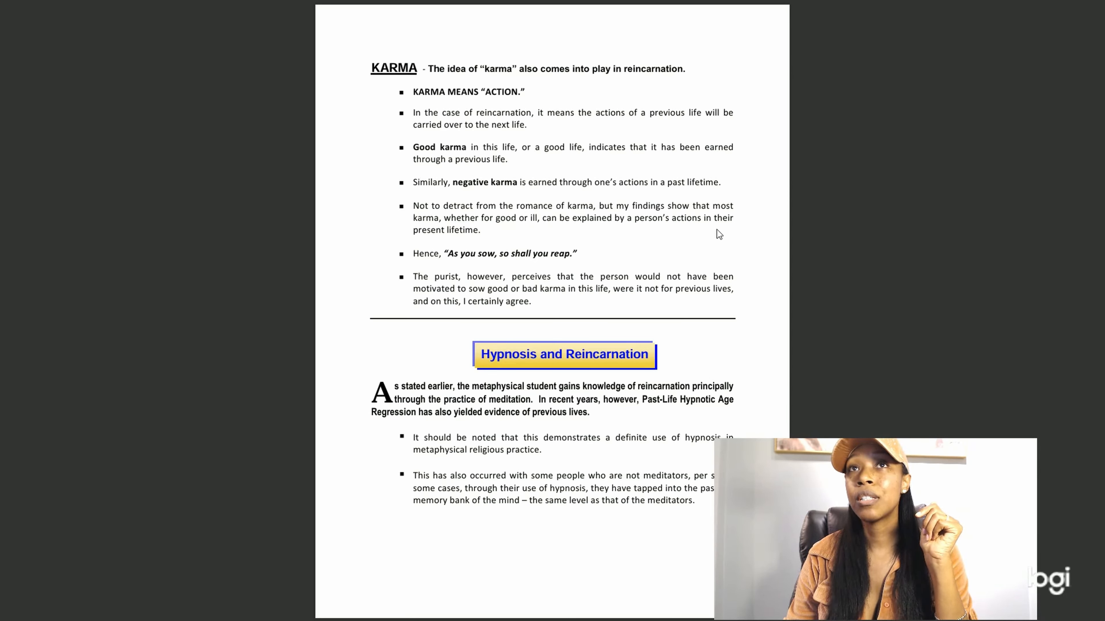
mouse_move(422, 265)
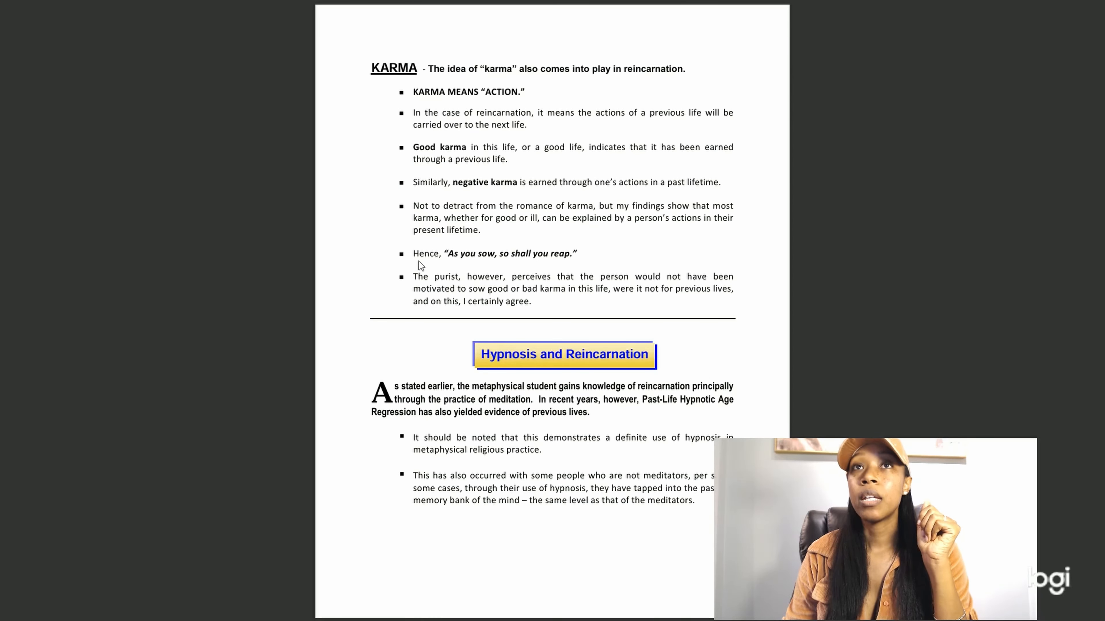
mouse_move(534, 266)
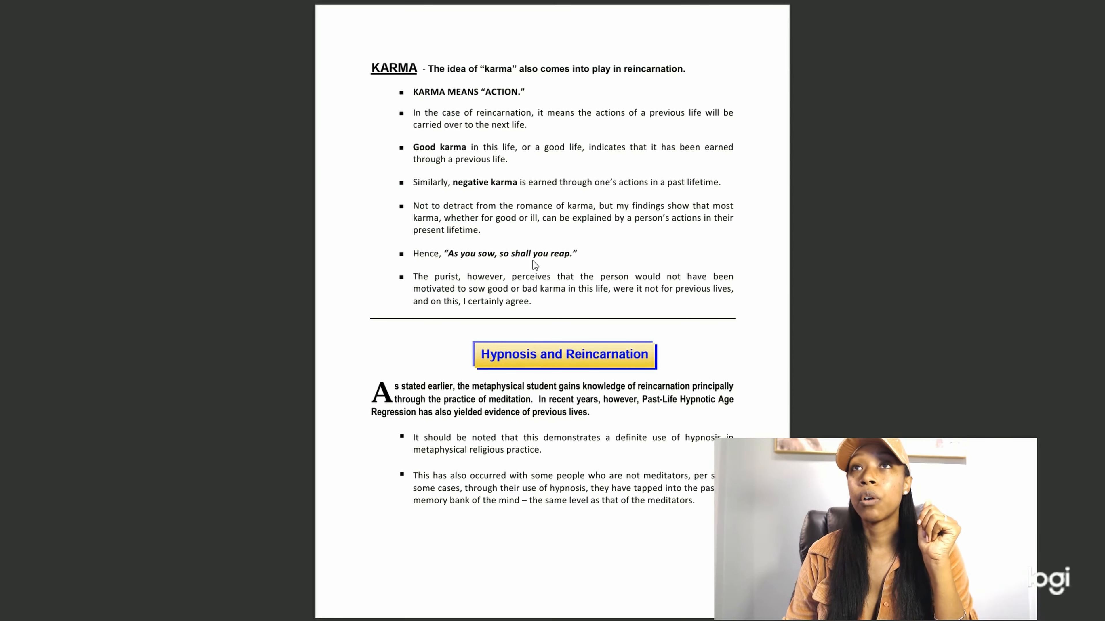
mouse_move(543, 292)
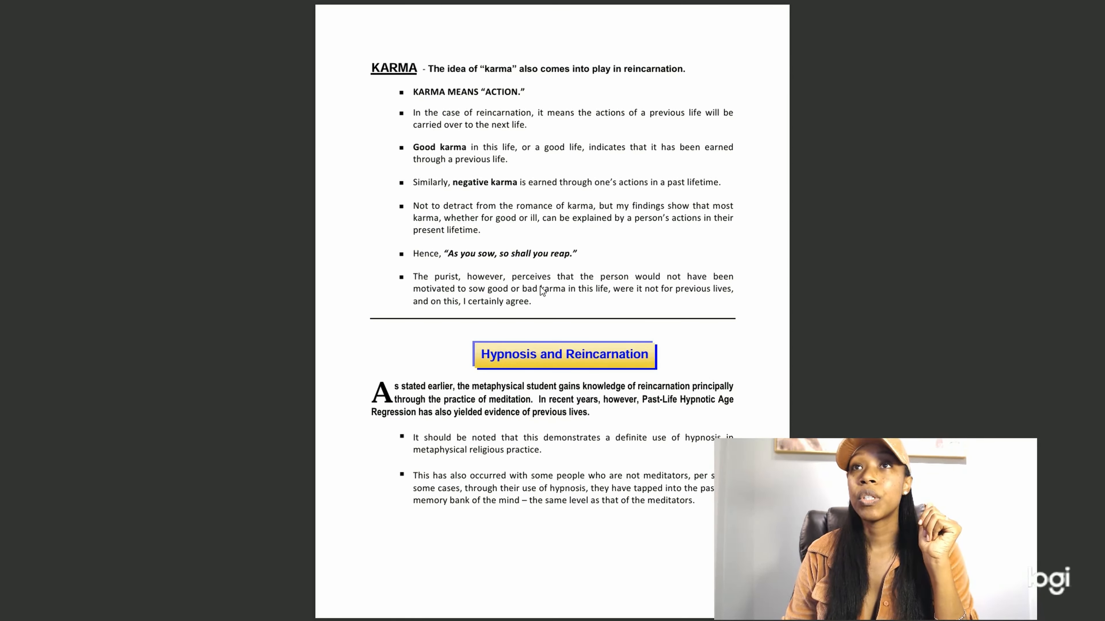
mouse_move(698, 299)
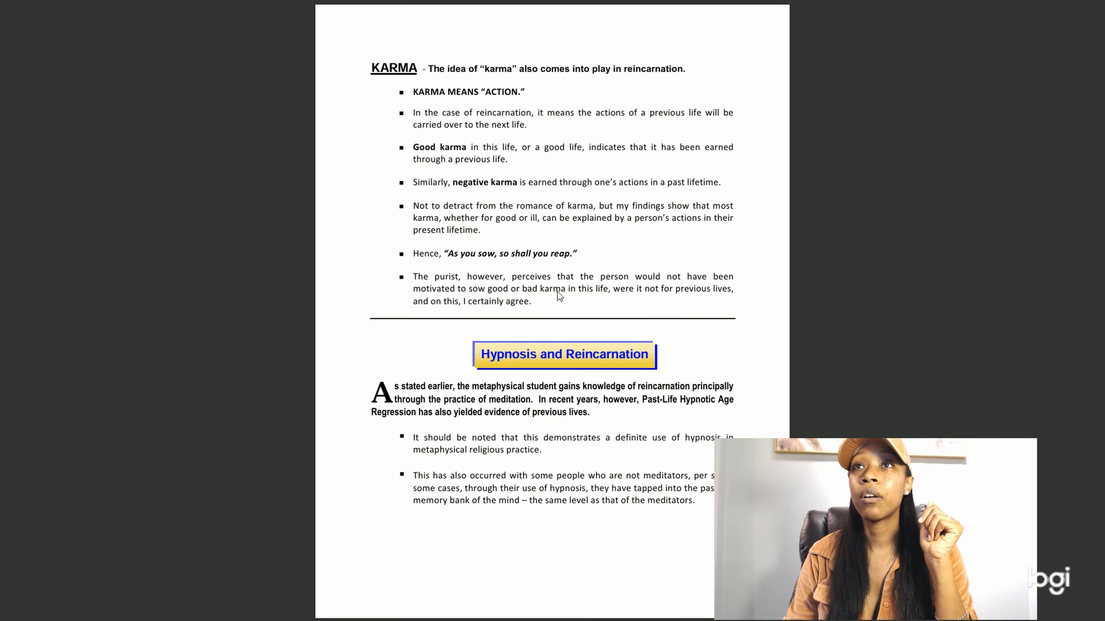
mouse_move(680, 299)
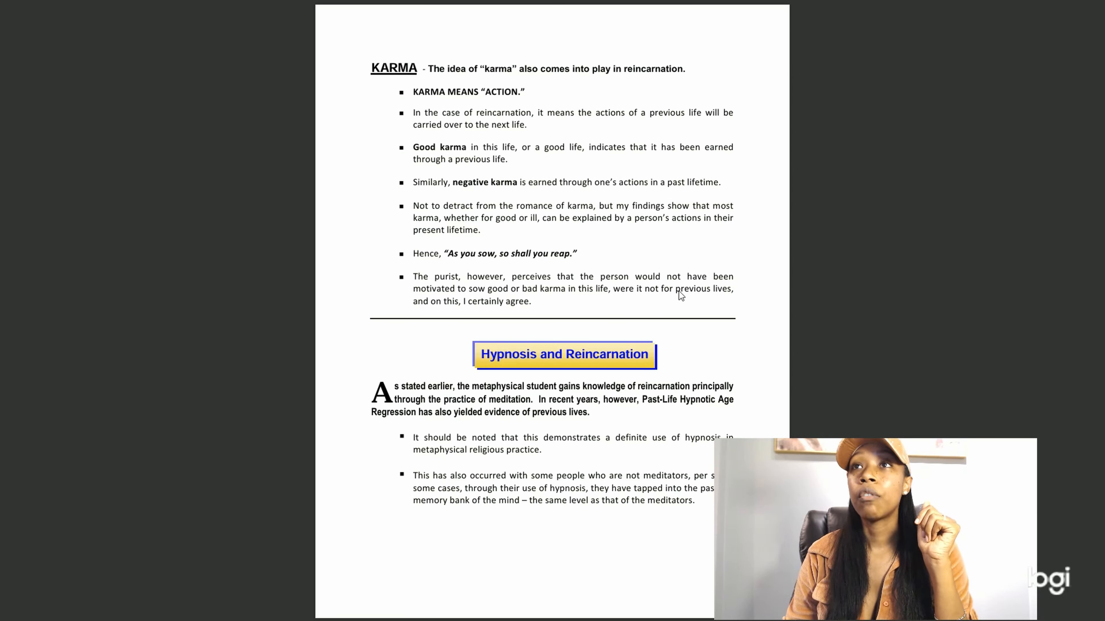
mouse_move(465, 308)
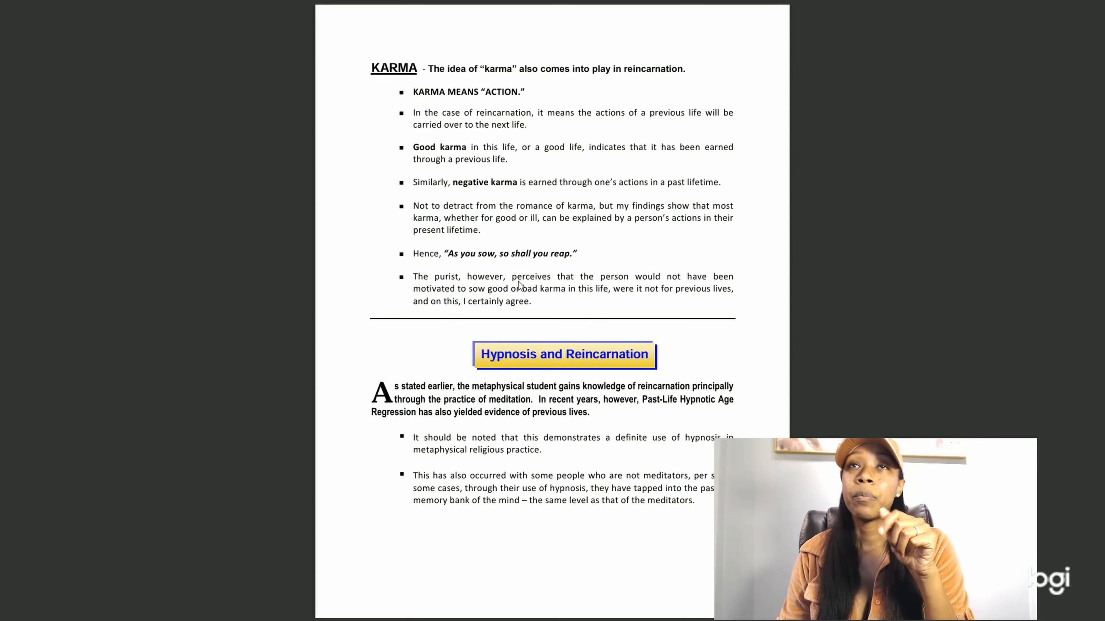
mouse_move(544, 303)
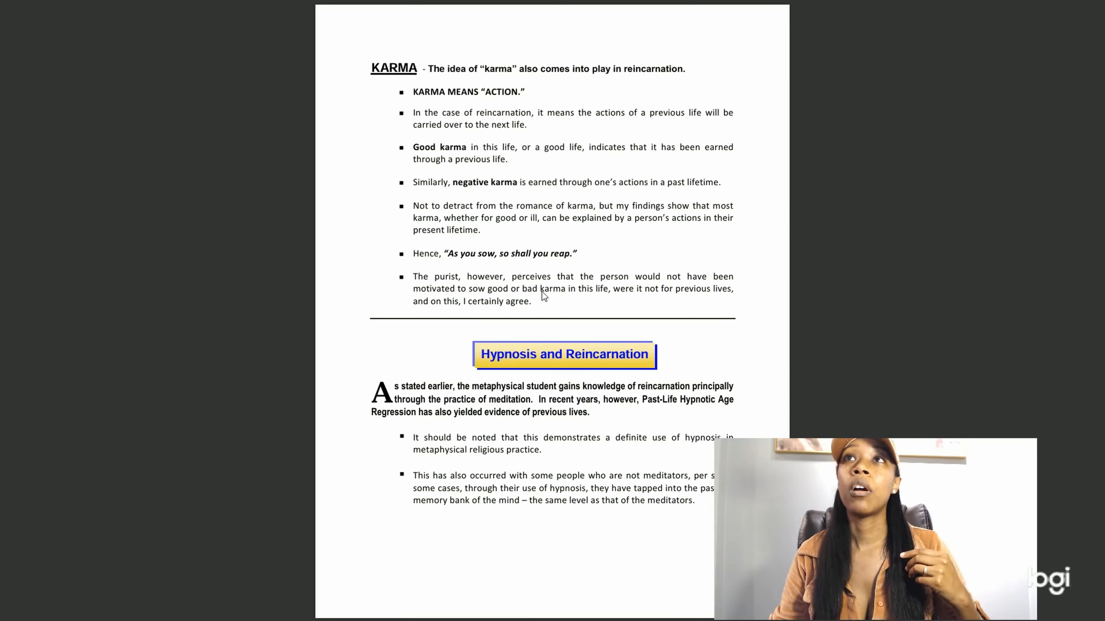
scroll(down, 3)
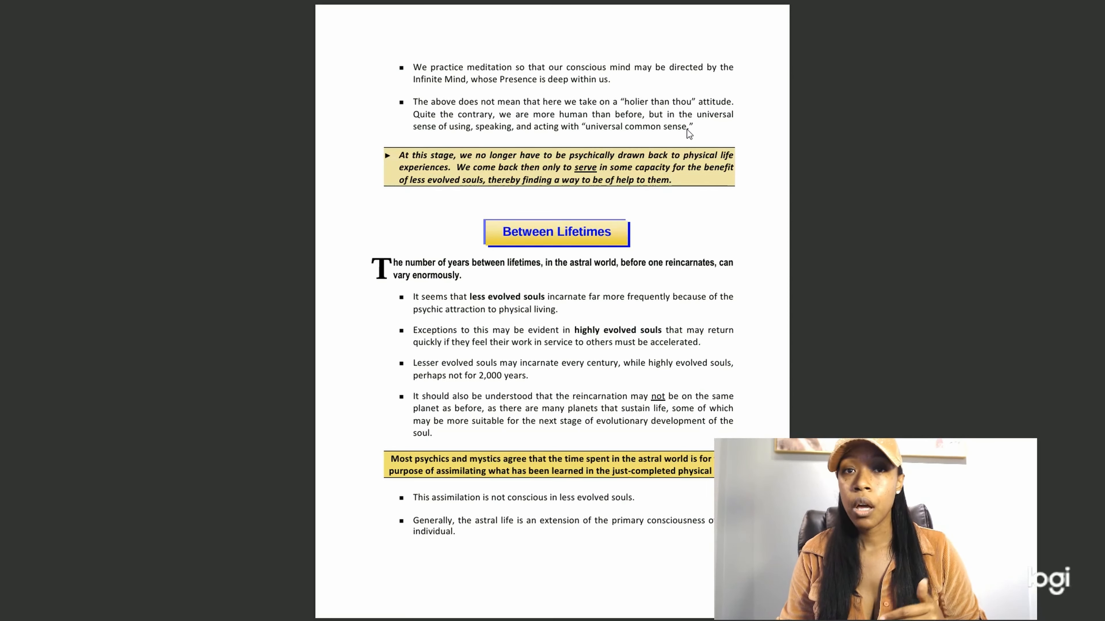
mouse_move(468, 371)
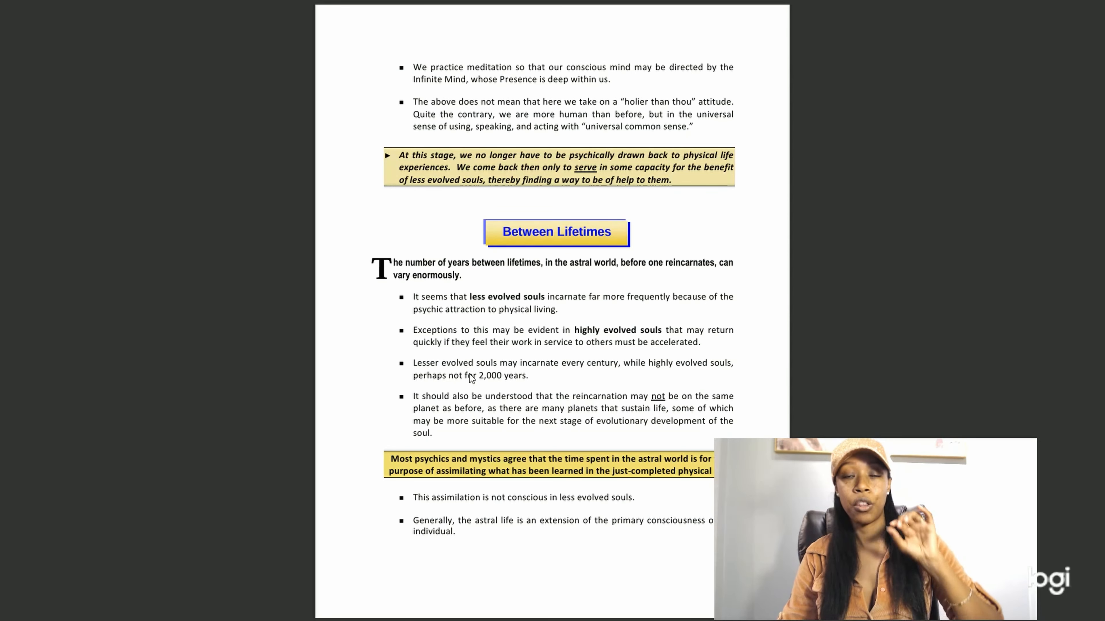
mouse_move(478, 387)
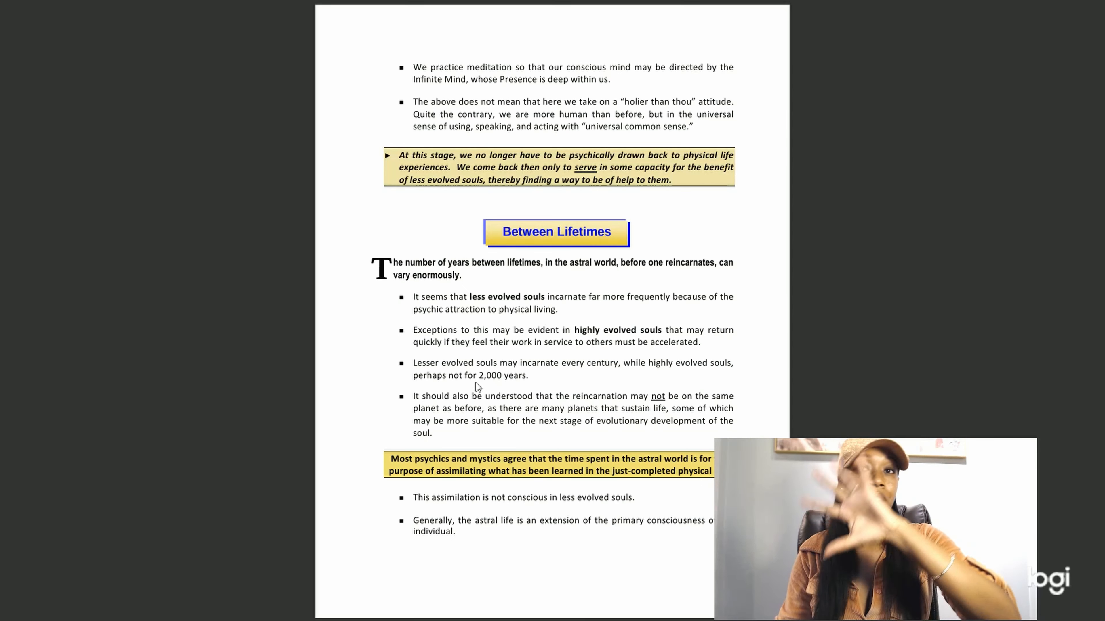
mouse_move(497, 382)
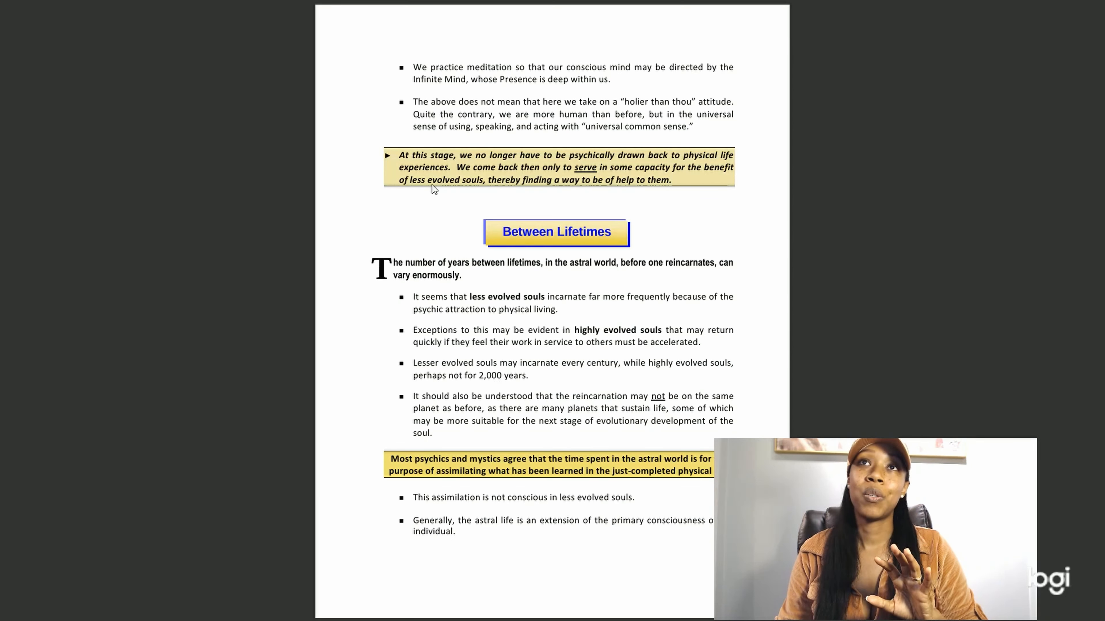
mouse_move(494, 108)
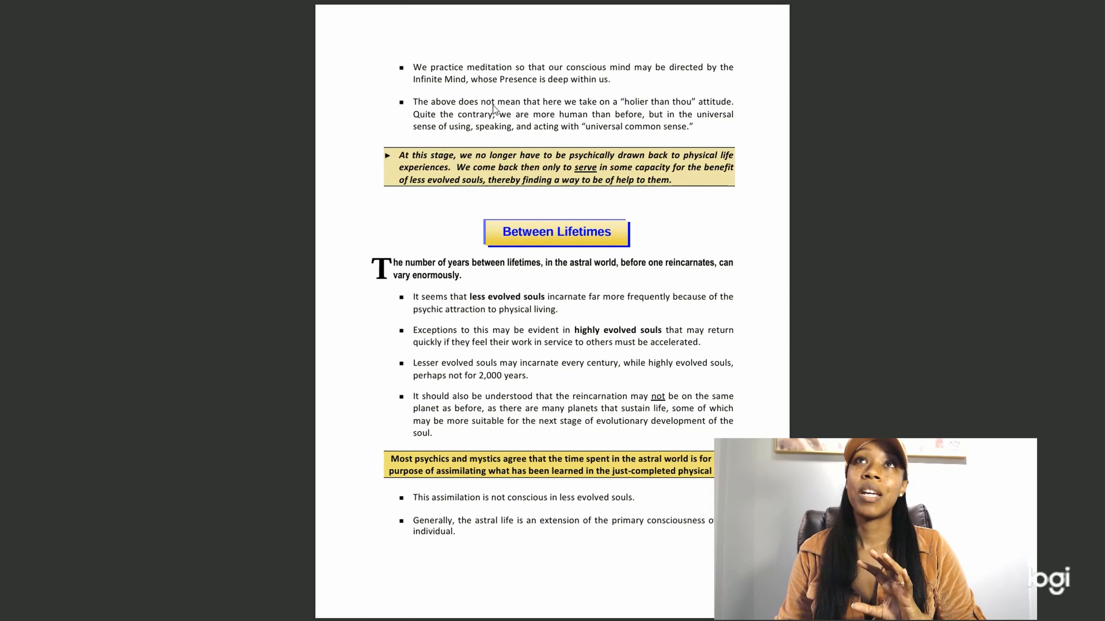
mouse_move(597, 332)
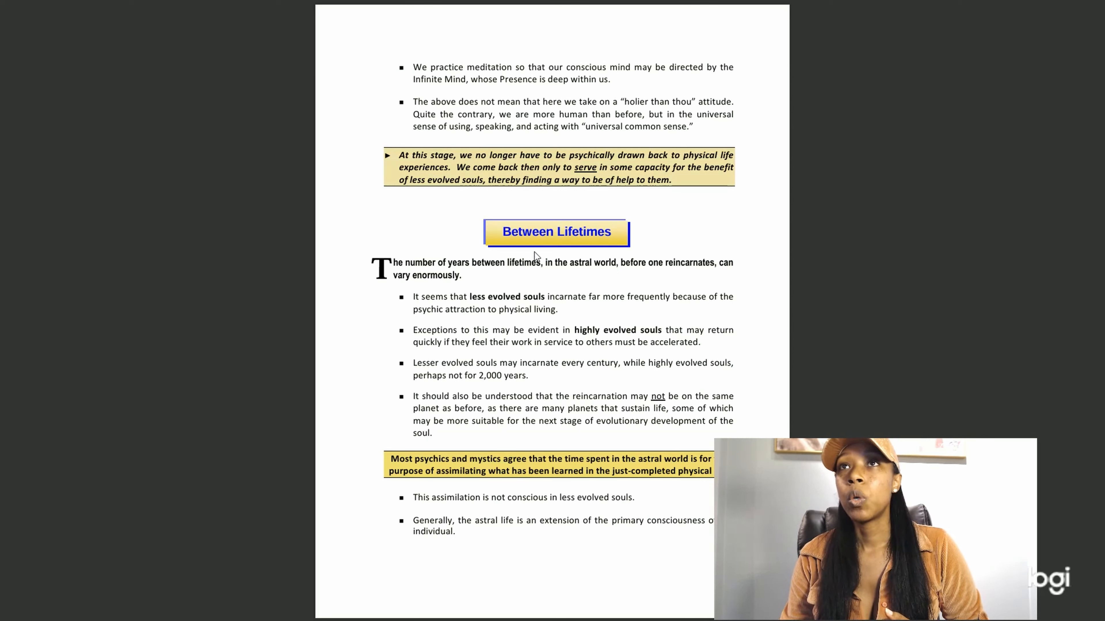
mouse_move(528, 273)
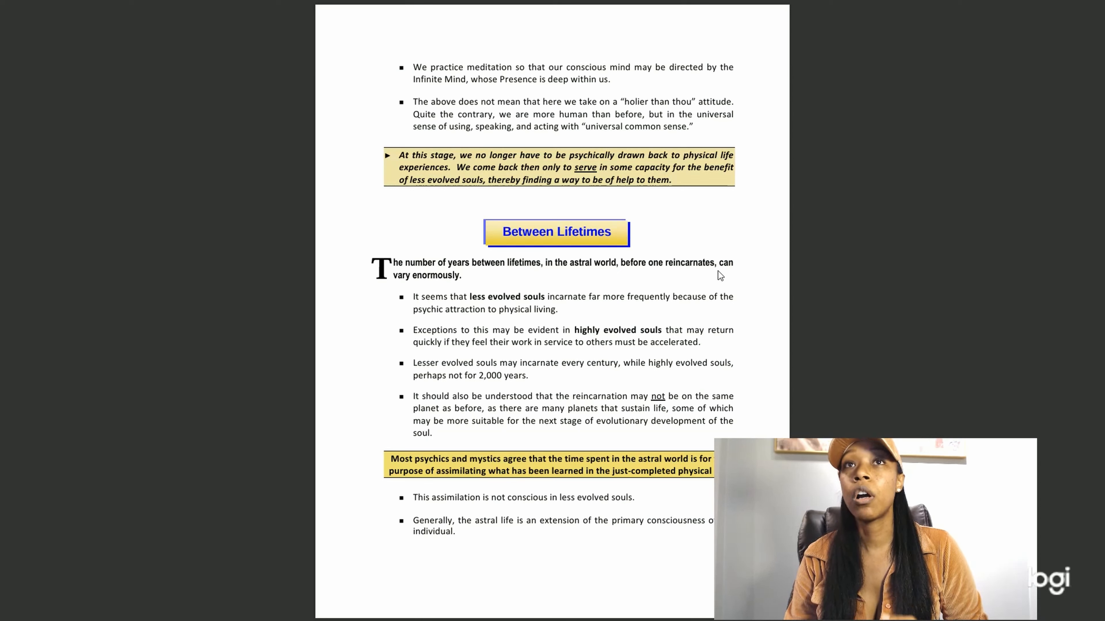
mouse_move(487, 308)
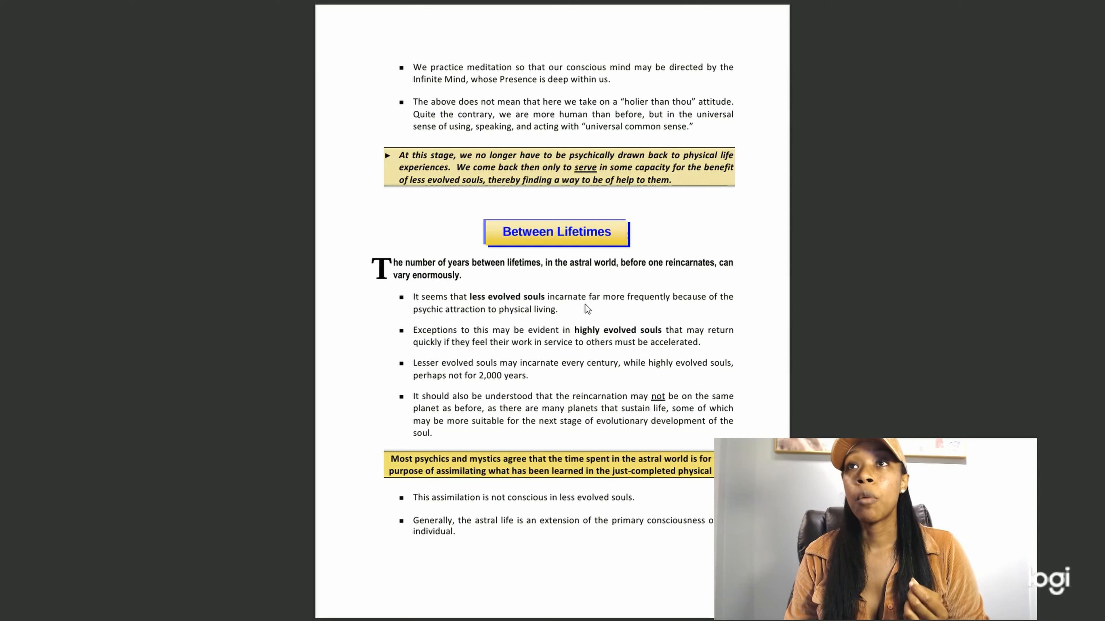
mouse_move(486, 332)
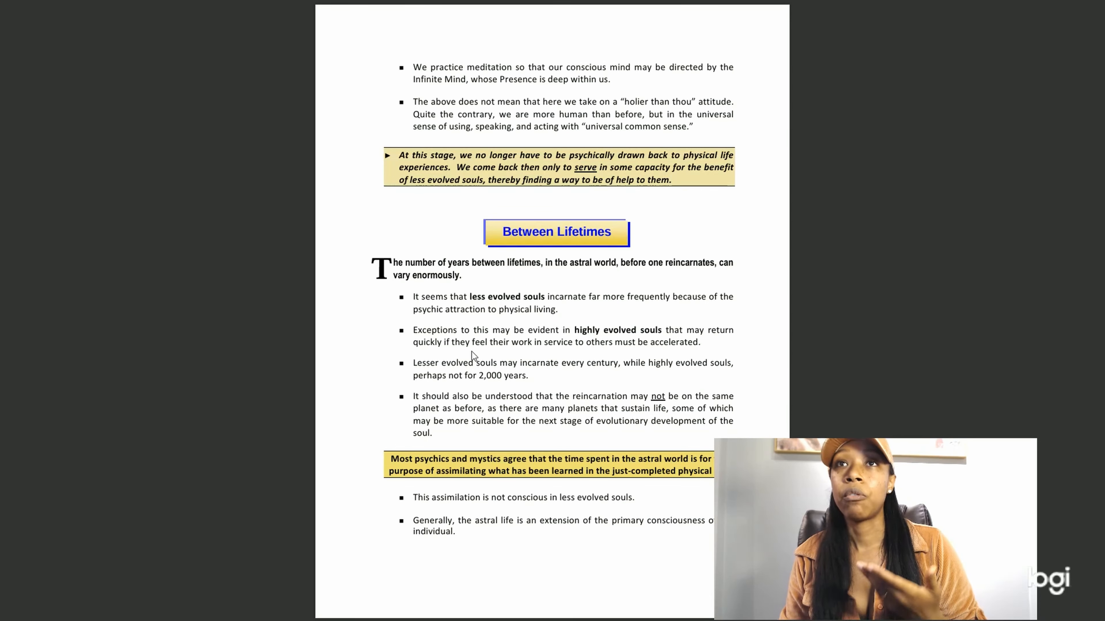
mouse_move(466, 381)
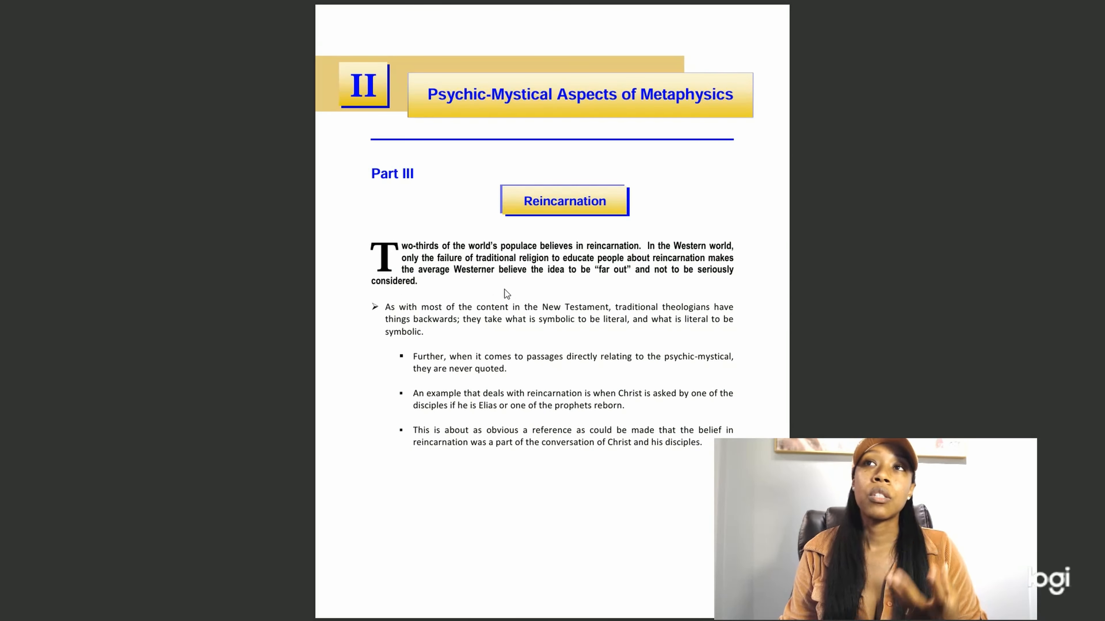
mouse_move(511, 297)
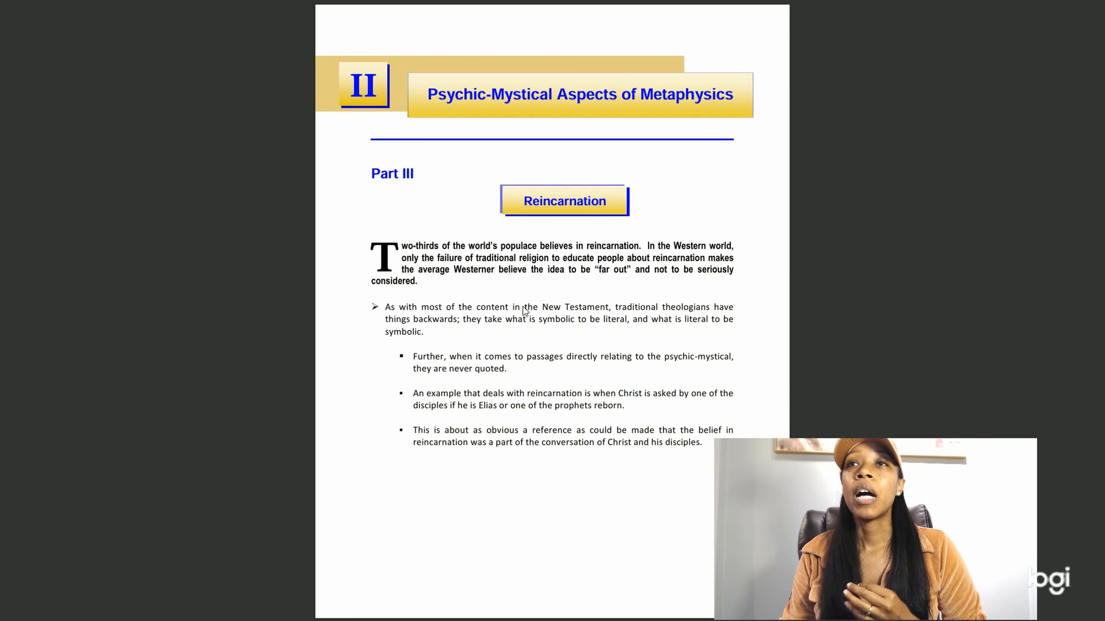
scroll(down, 3)
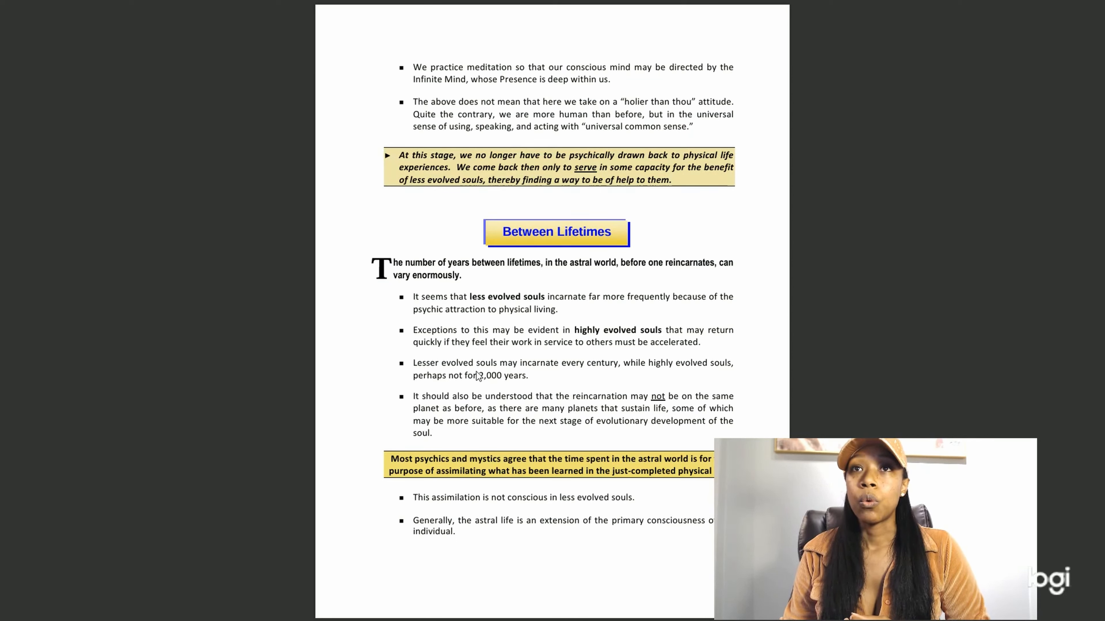
mouse_move(628, 380)
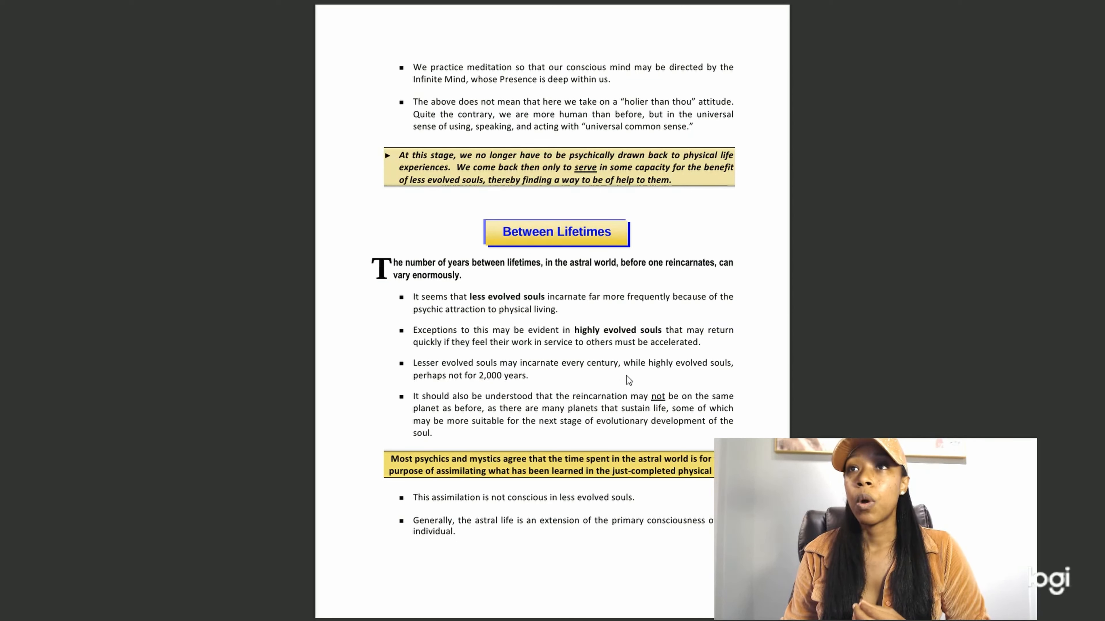
mouse_move(498, 385)
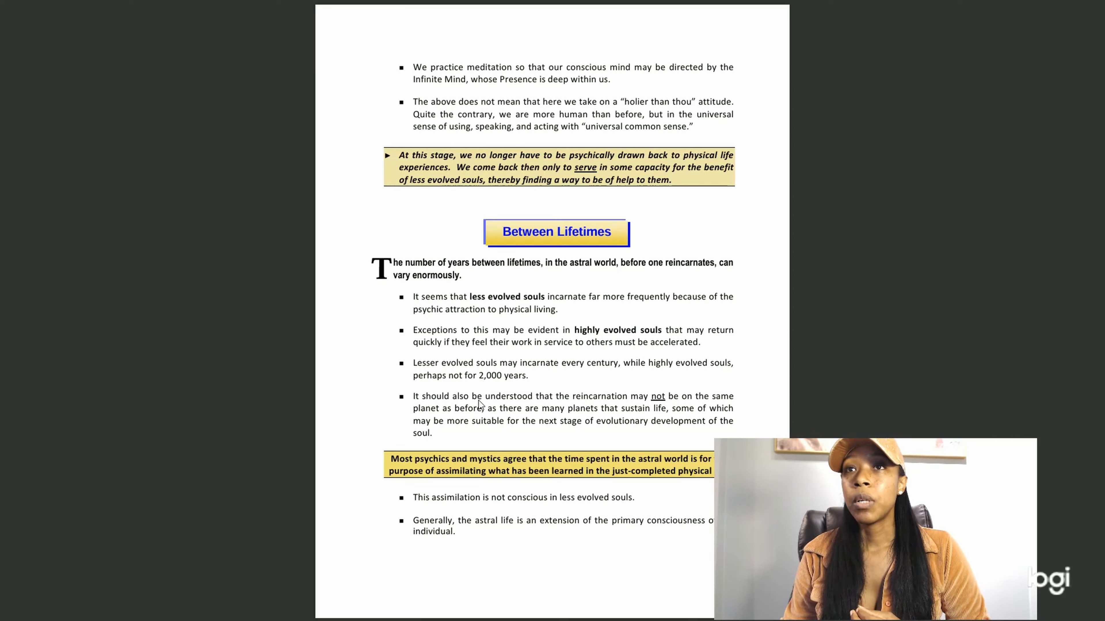
mouse_move(692, 408)
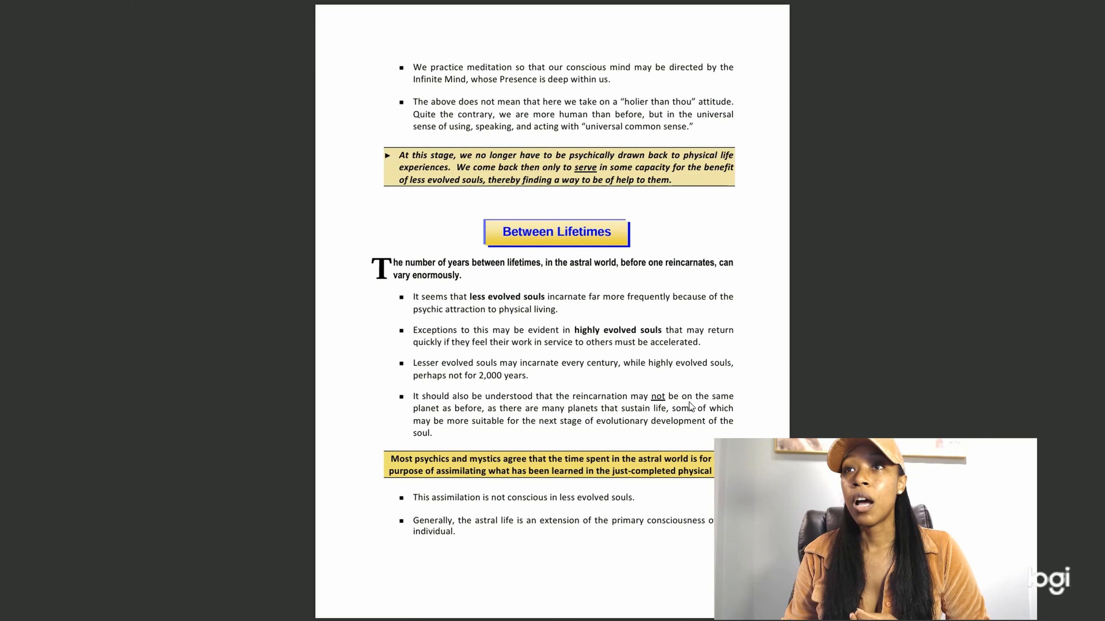
mouse_move(539, 430)
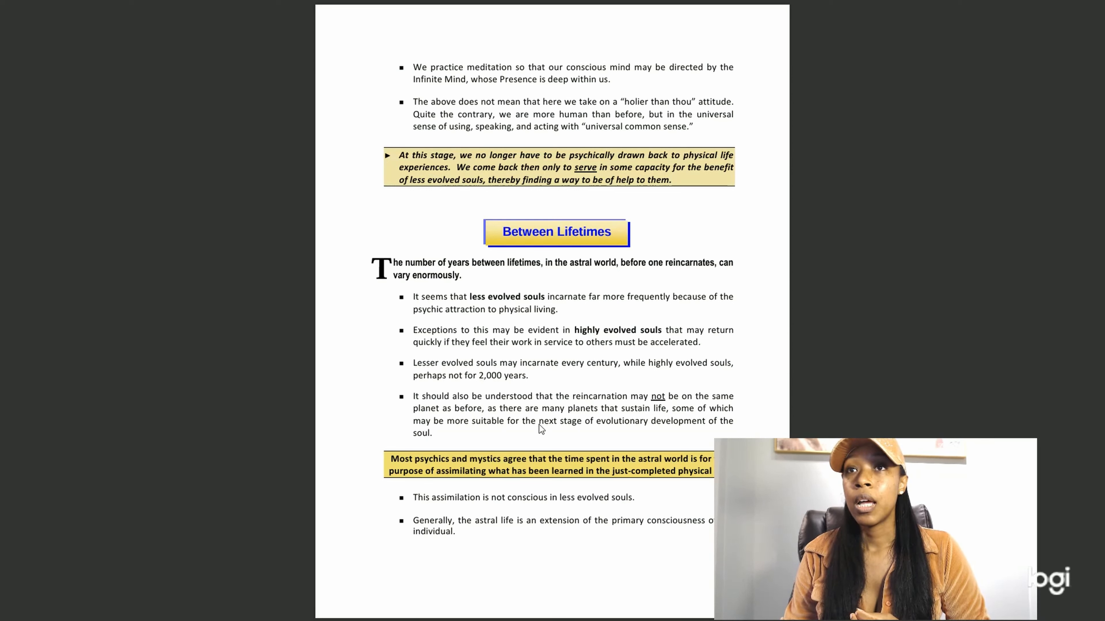
mouse_move(662, 419)
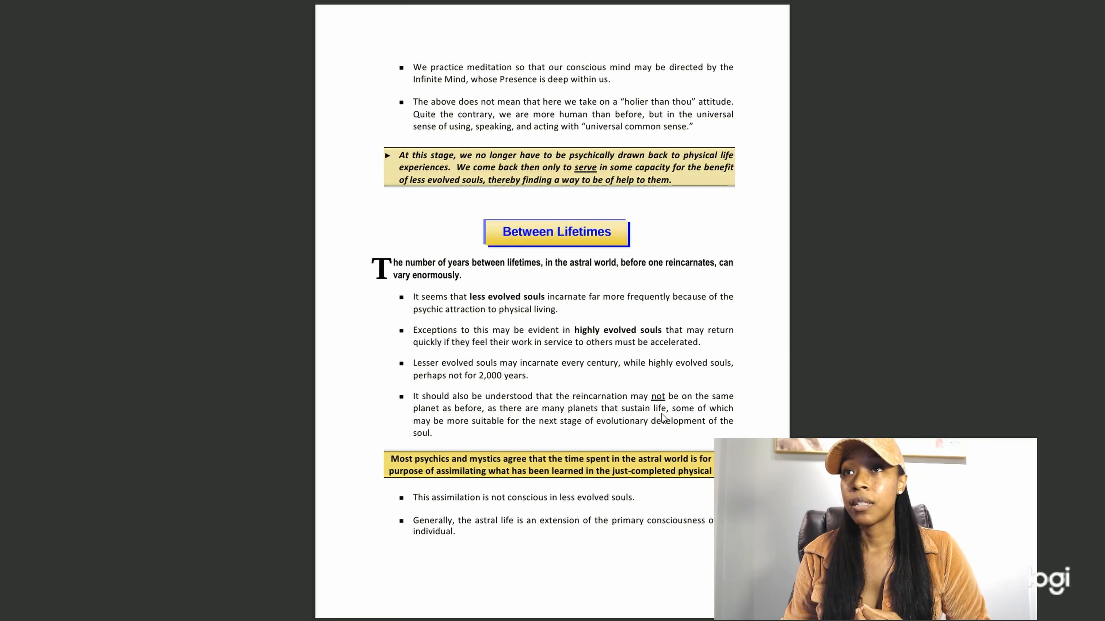
mouse_move(482, 433)
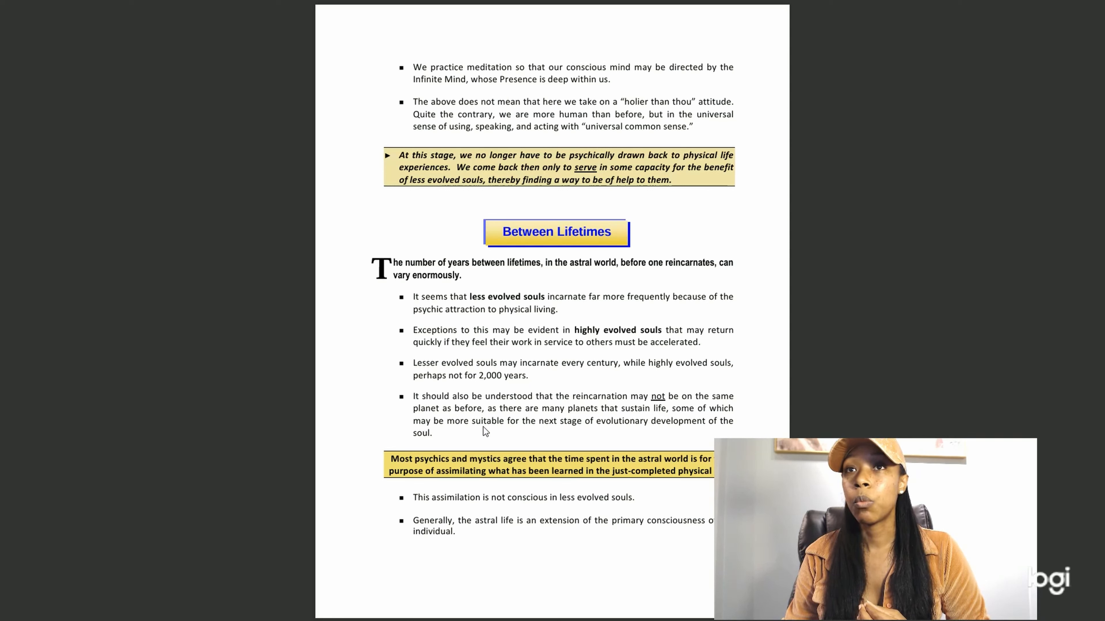
mouse_move(601, 442)
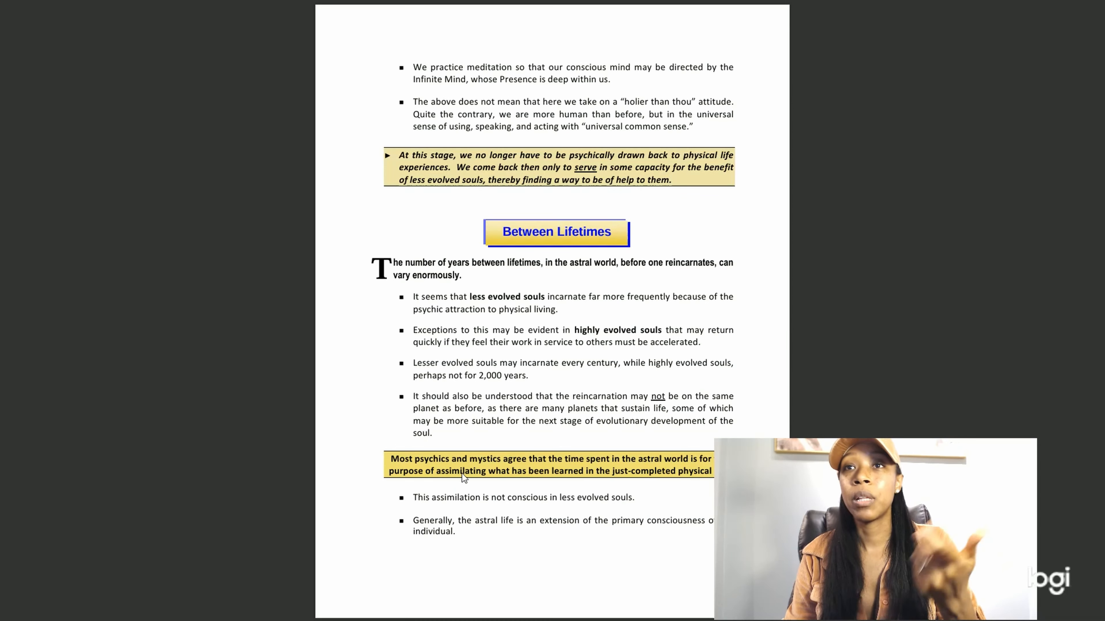
mouse_move(655, 483)
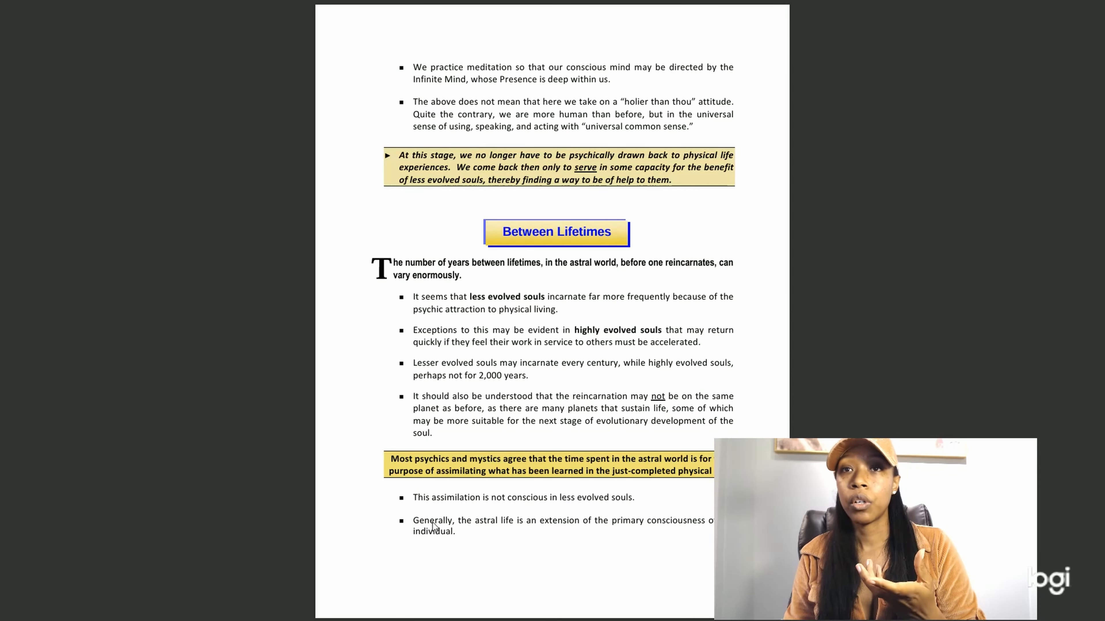
mouse_move(683, 538)
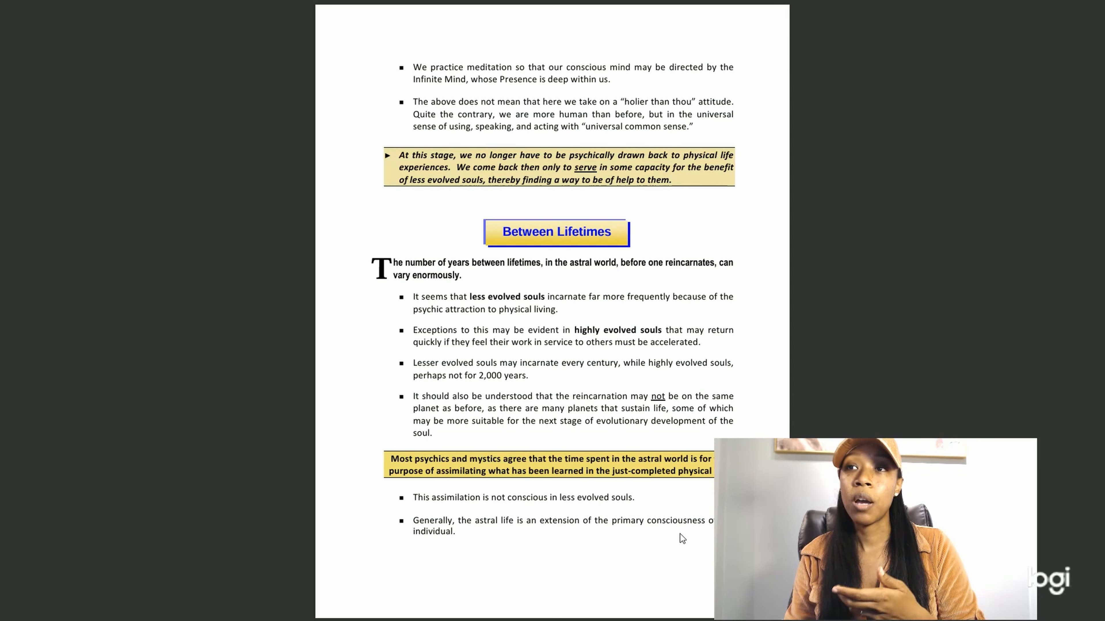
scroll(down, 3)
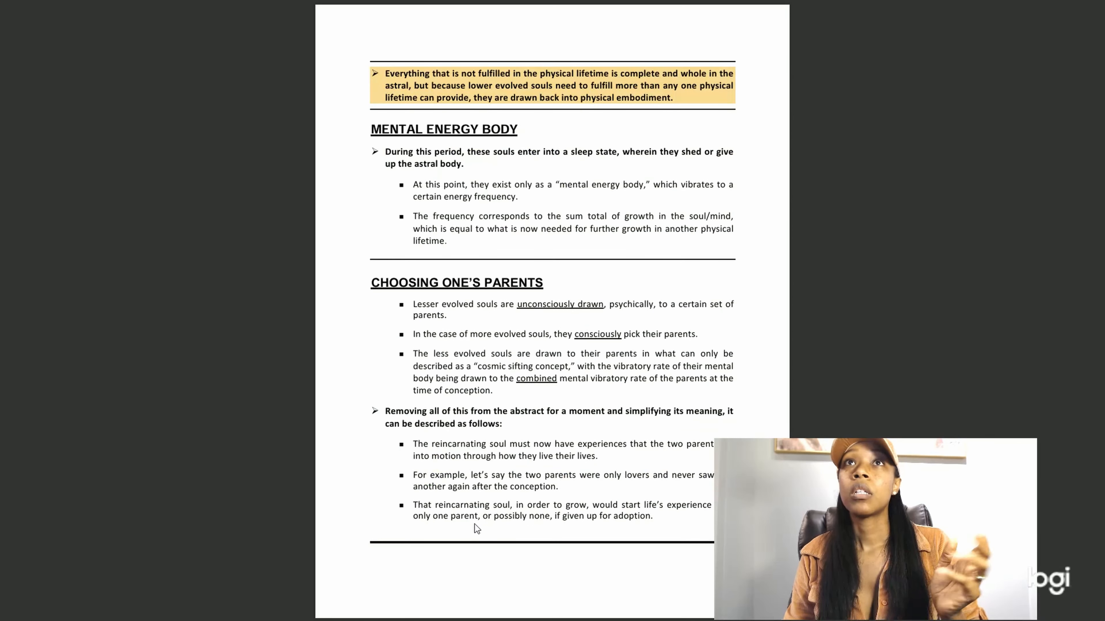
scroll(down, 3)
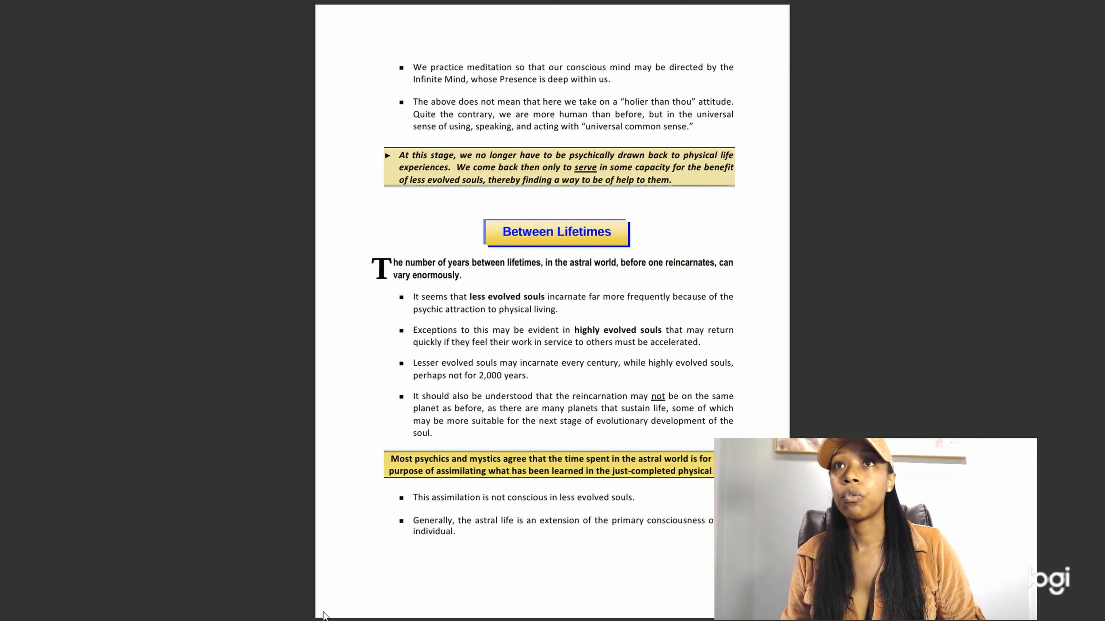
mouse_move(471, 391)
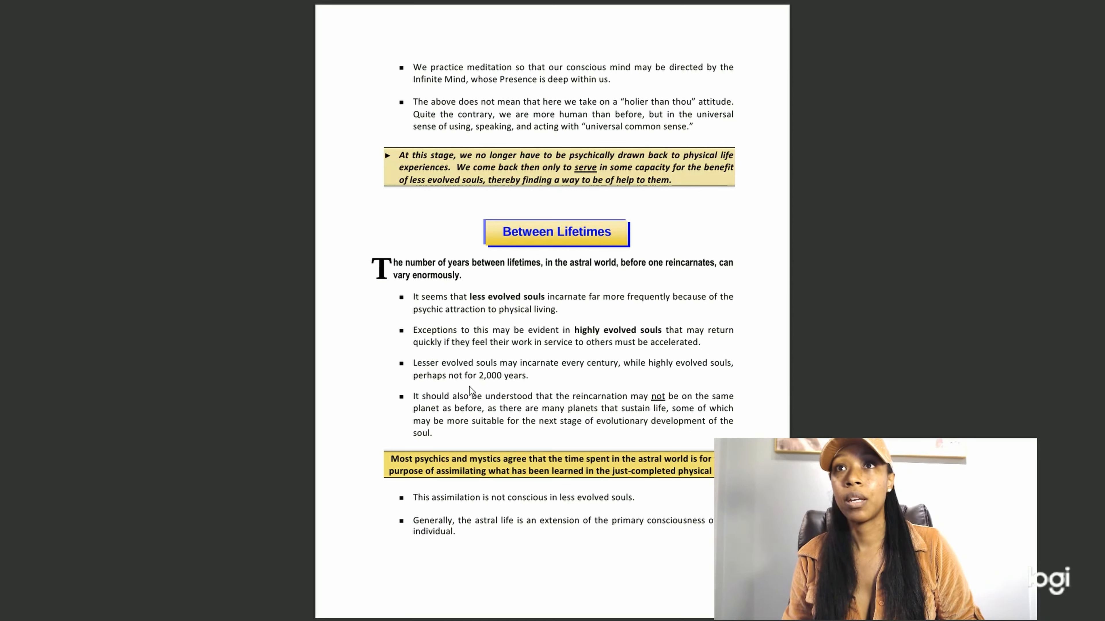
mouse_move(92, 477)
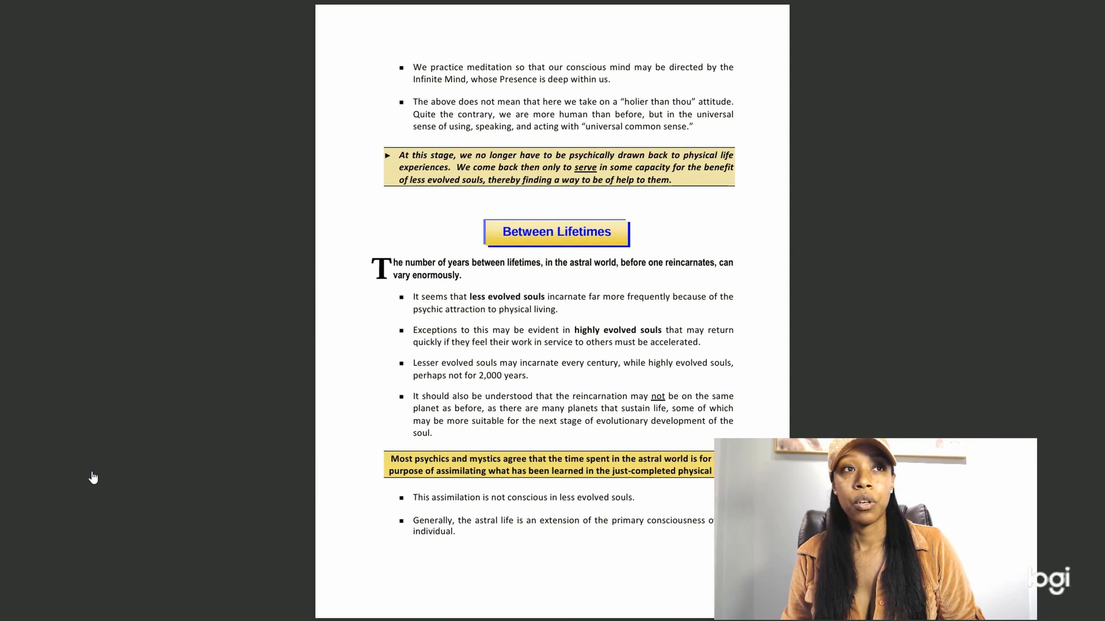